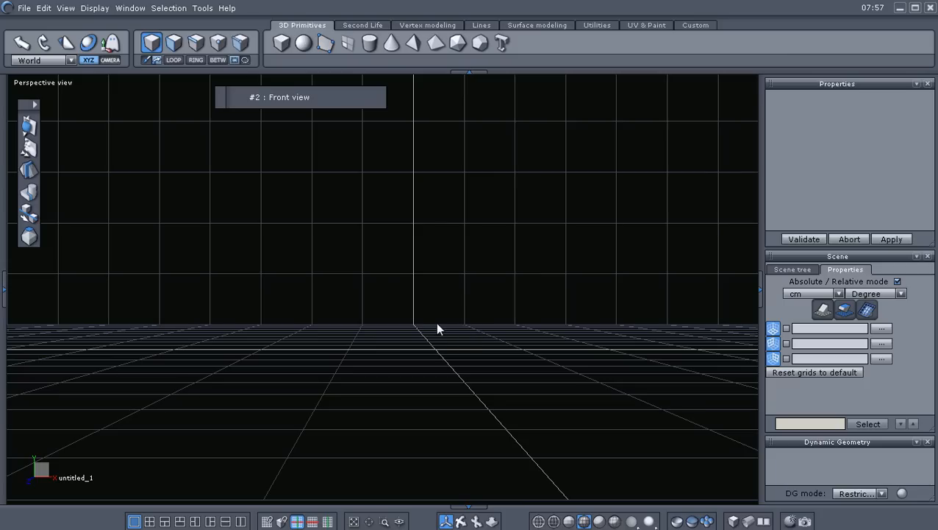
pyautogui.moveTo(421, 323)
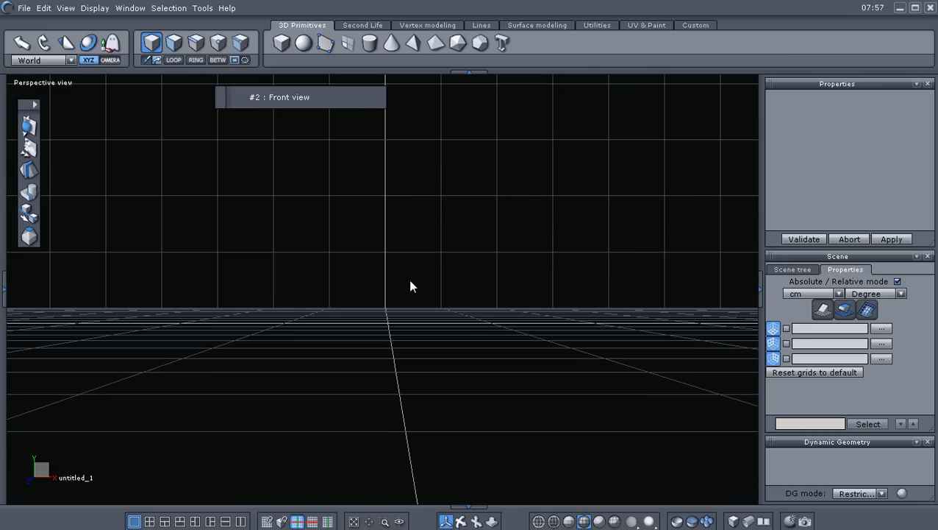
pyautogui.moveTo(419, 285)
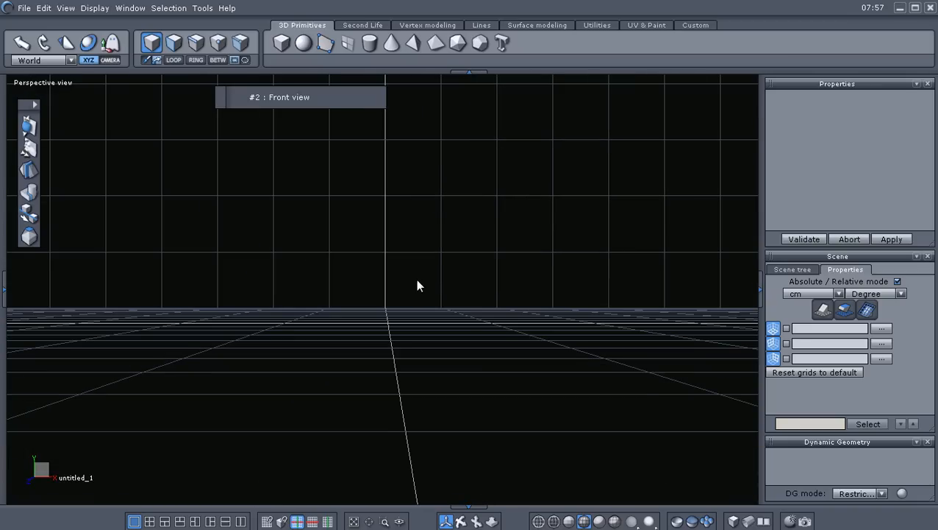
pyautogui.moveTo(423, 280)
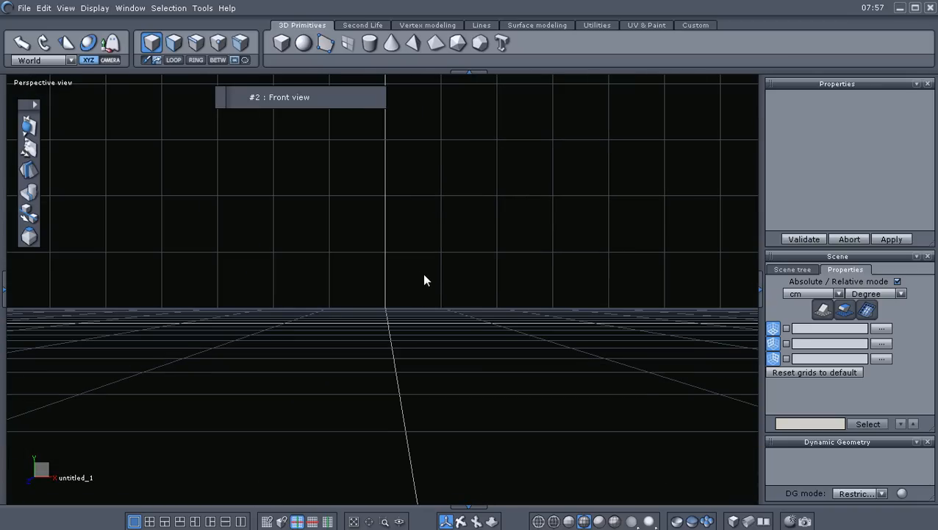
# - Orbit the perspective view to look down onto the grid, glancing at the Scene tree before returning to Properties
pyautogui.moveTo(424, 282); pyautogui.dragTo(396, 308)
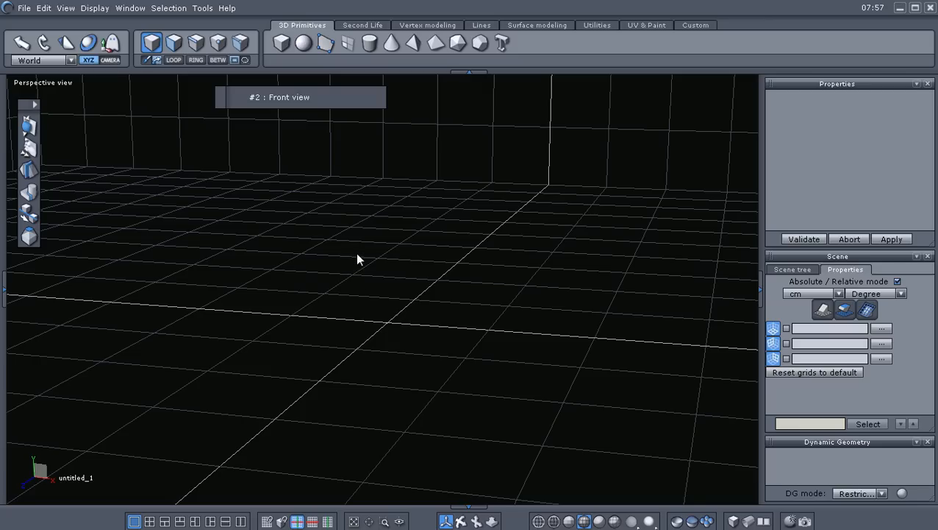
pyautogui.moveTo(331, 266)
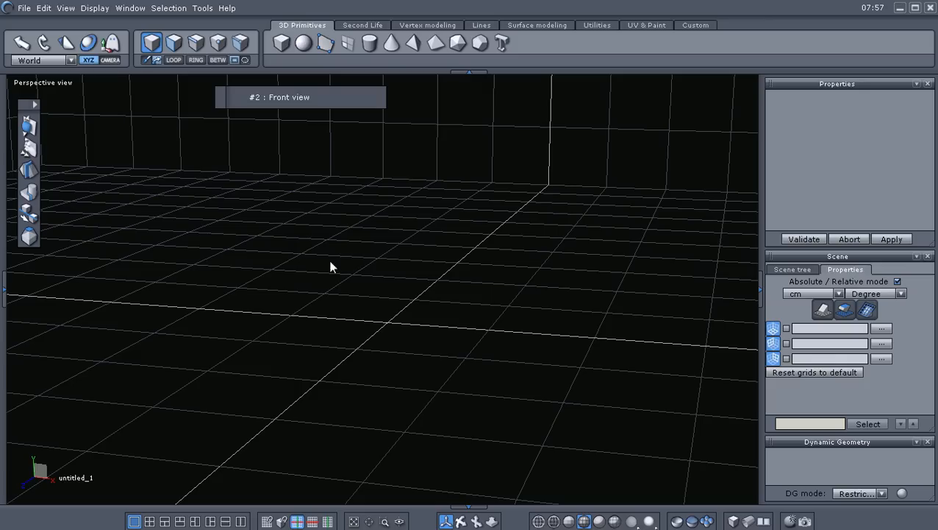
pyautogui.moveTo(335, 225)
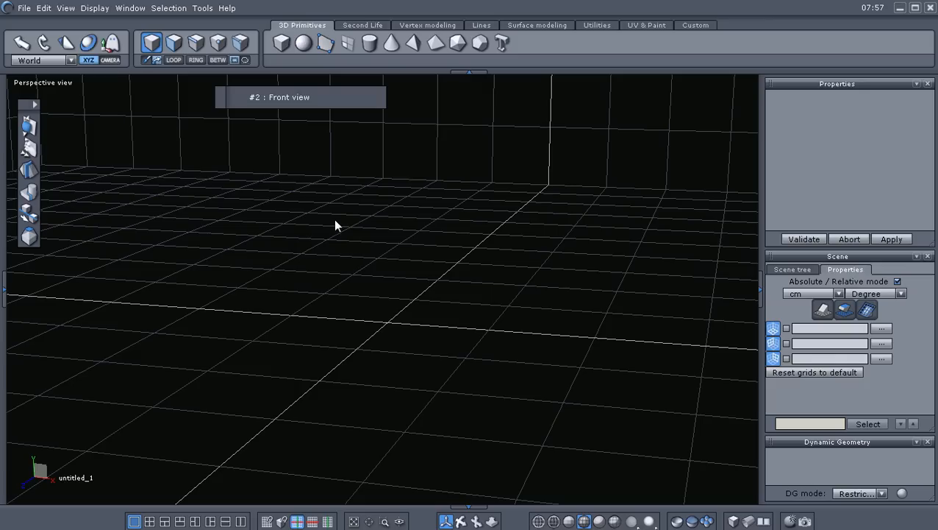
pyautogui.moveTo(757, 271)
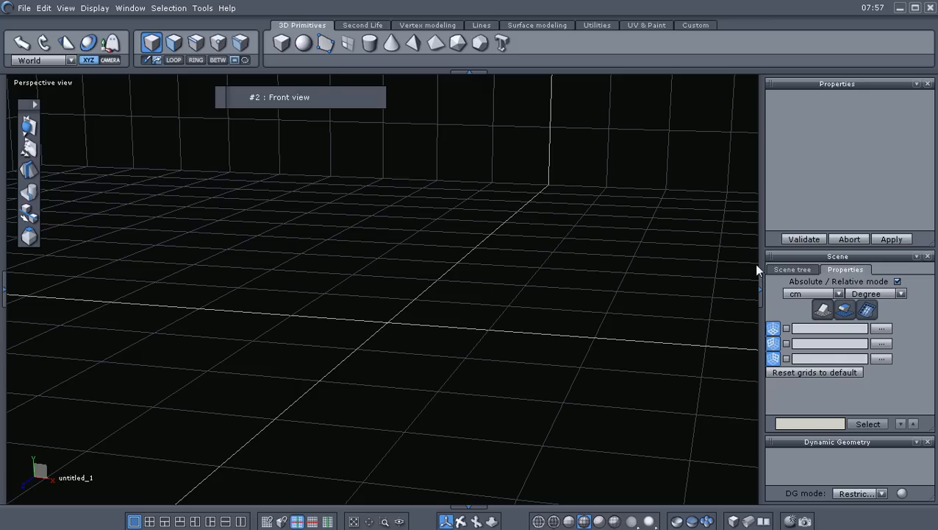
pyautogui.click(791, 269)
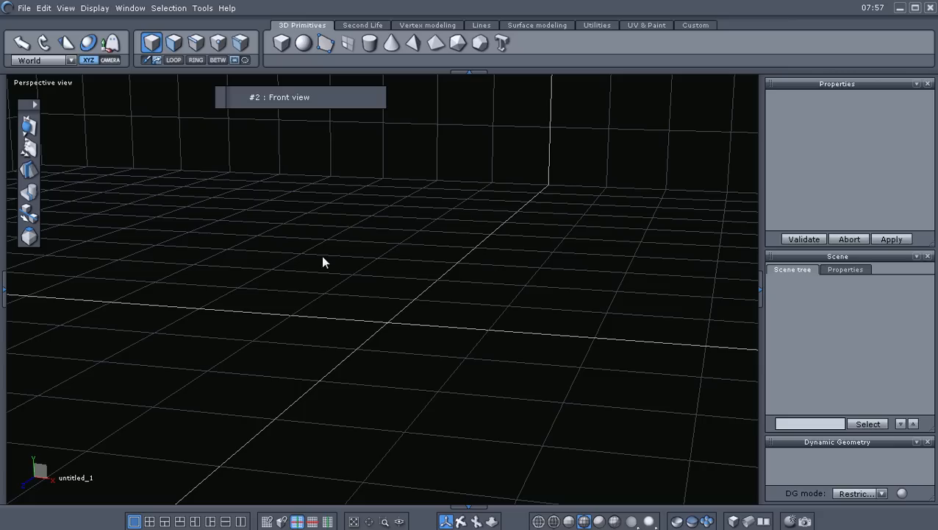
pyautogui.click(844, 269)
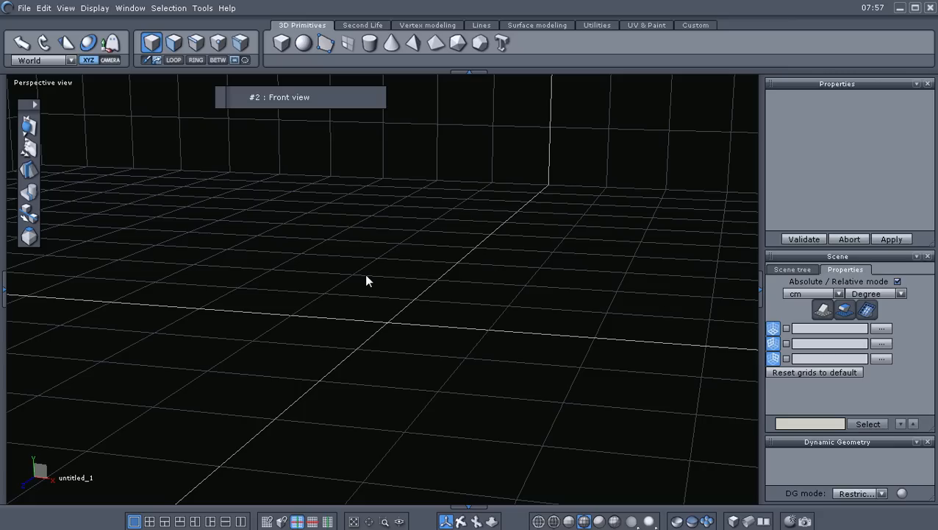
pyautogui.moveTo(307, 297)
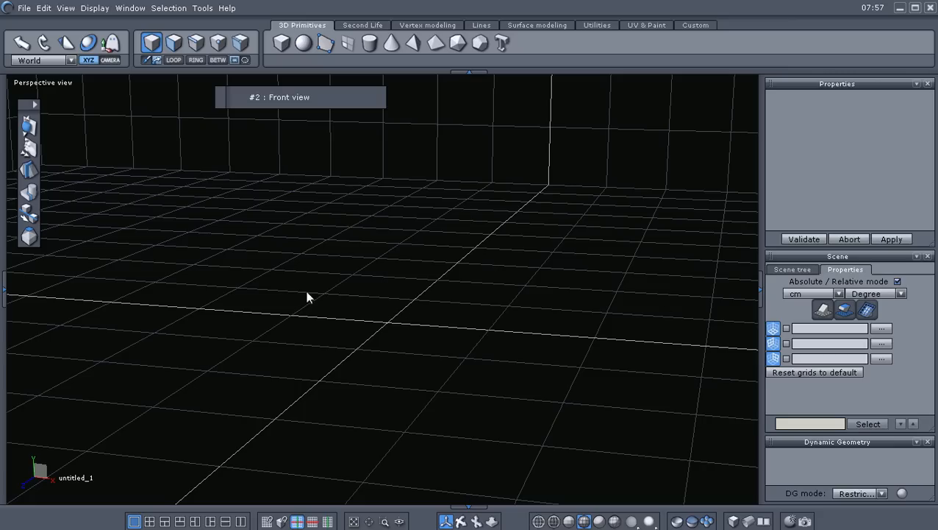
pyautogui.moveTo(308, 247)
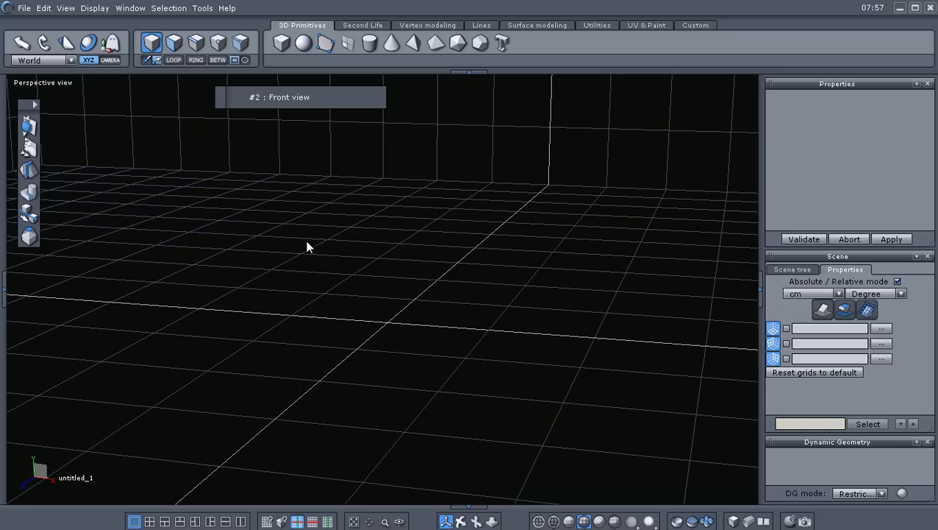
pyautogui.moveTo(278, 123)
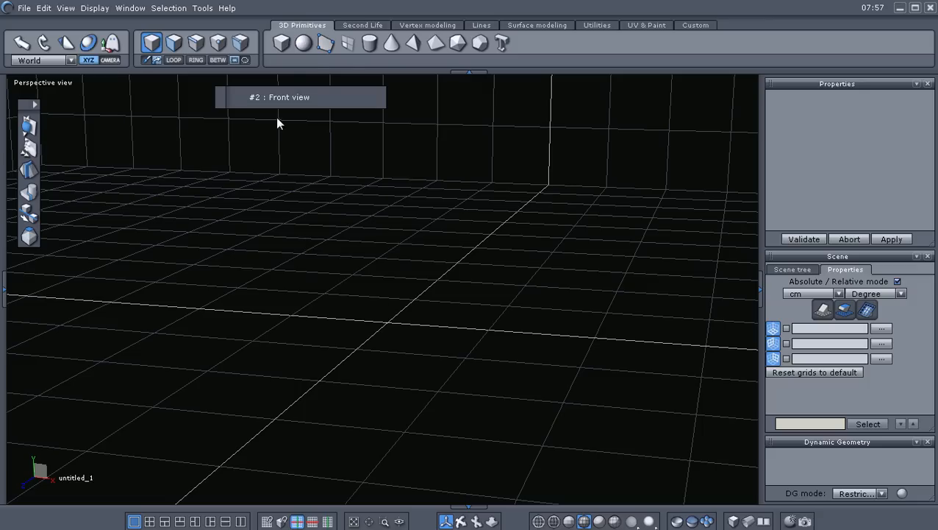
pyautogui.moveTo(283, 43)
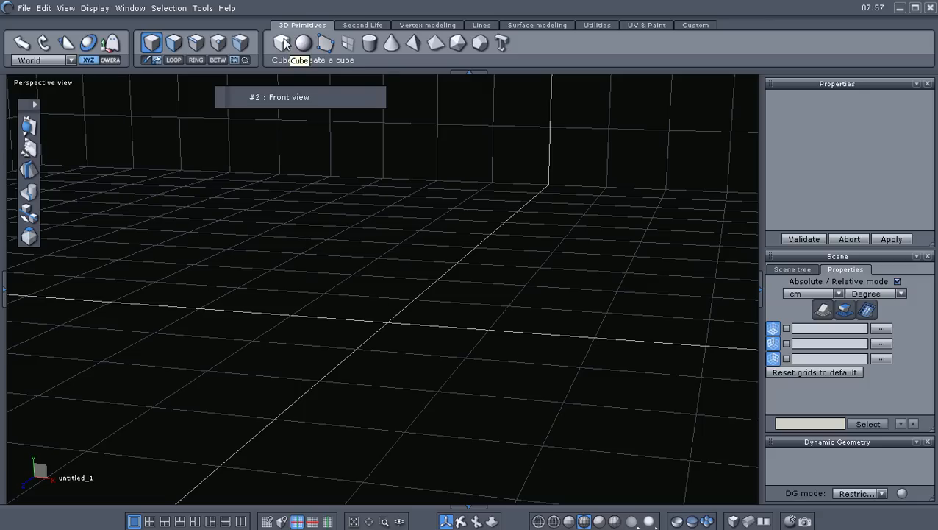
# - Add a Cube primitive and scale it into a long, flat rectangular block for the hull
pyautogui.click(386, 301)
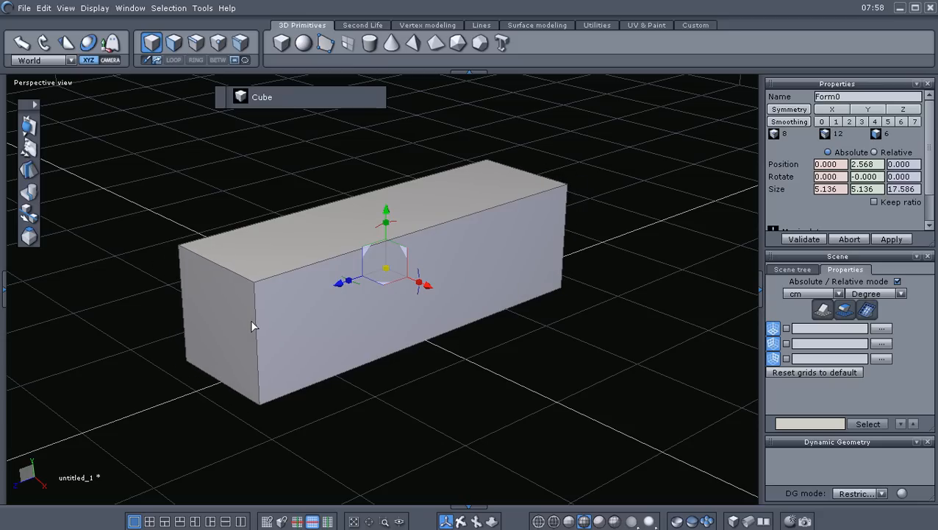
pyautogui.moveTo(420, 283); pyautogui.dragTo(424, 287)
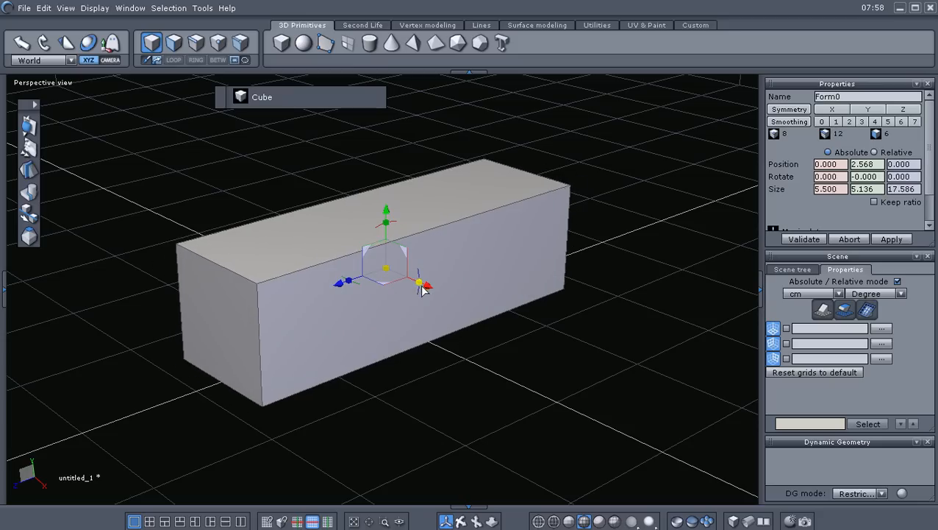
pyautogui.moveTo(419, 283); pyautogui.dragTo(467, 338)
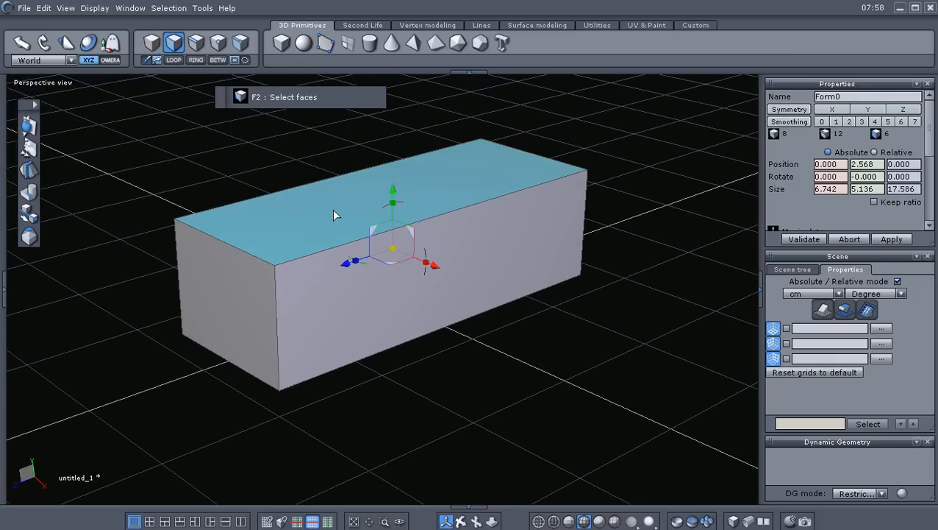
pyautogui.moveTo(394, 190); pyautogui.dragTo(394, 150)
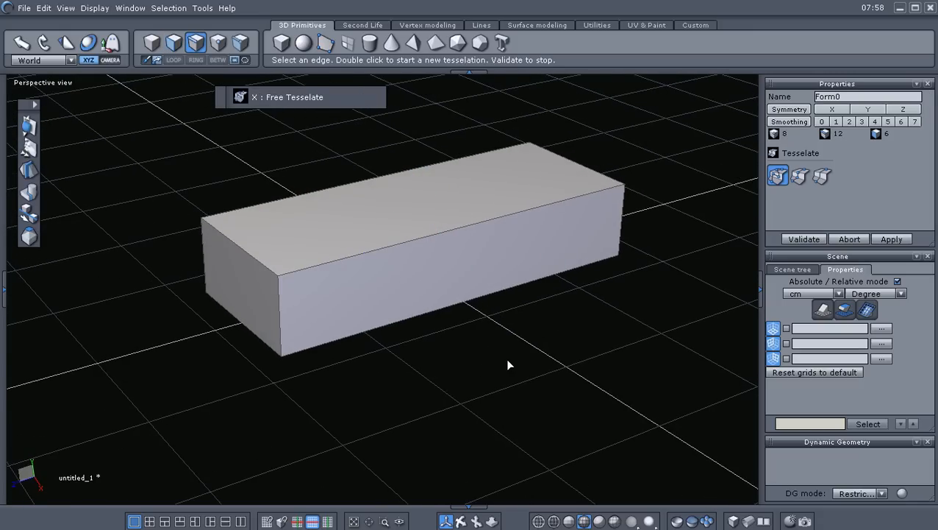
pyautogui.moveTo(803, 197)
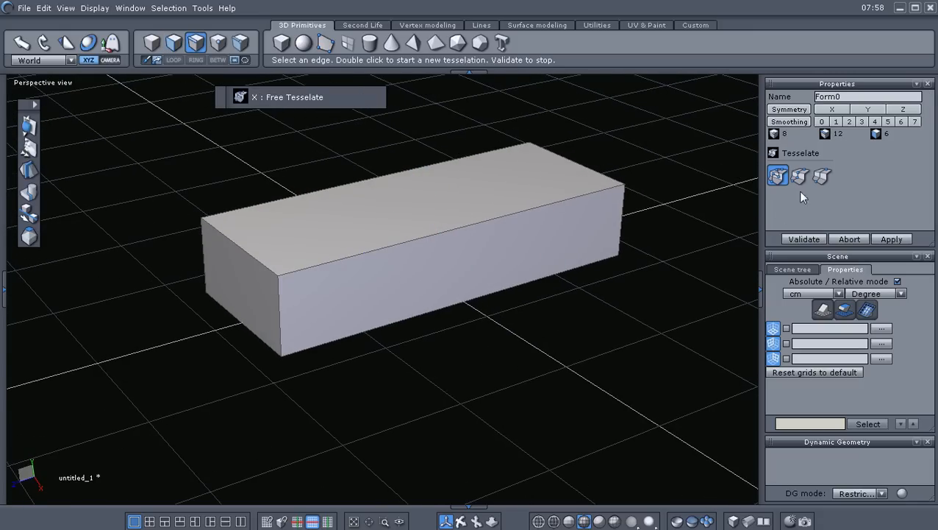
pyautogui.moveTo(823, 177)
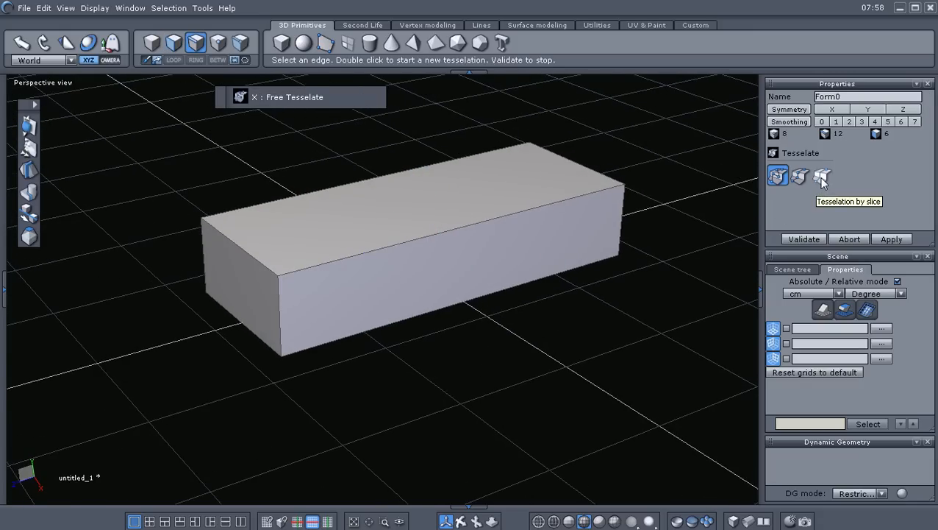
pyautogui.moveTo(822, 175)
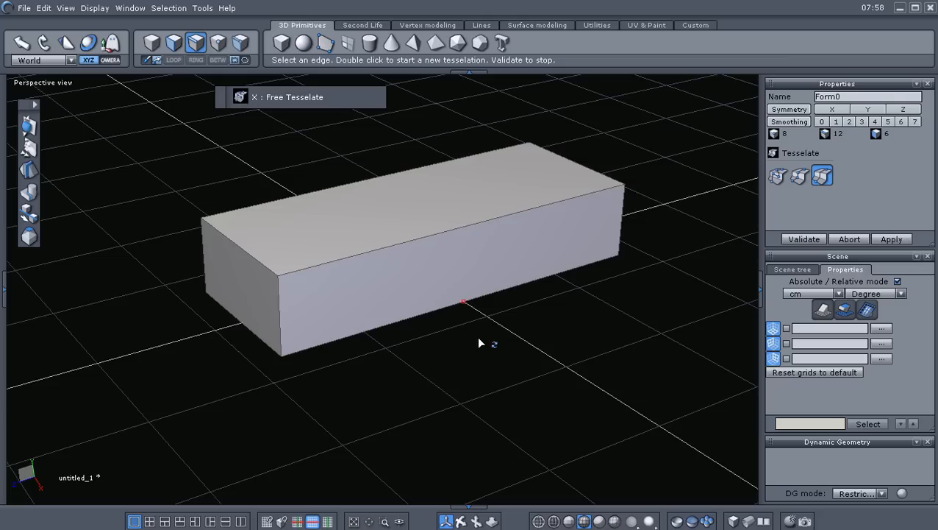
# - Slice the block crosswise into four equal segments with tessellation by slice
pyautogui.doubleClick(464, 301)
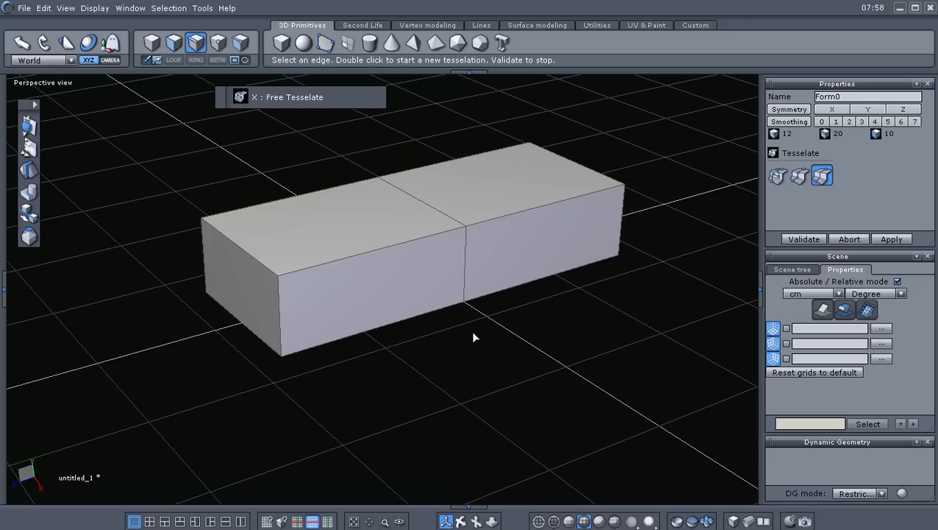
pyautogui.moveTo(547, 281)
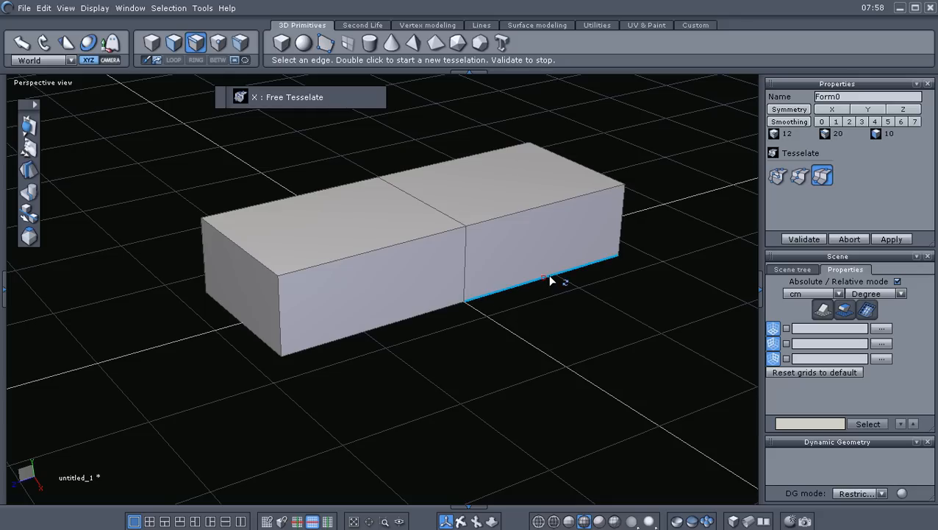
pyautogui.doubleClick(544, 276)
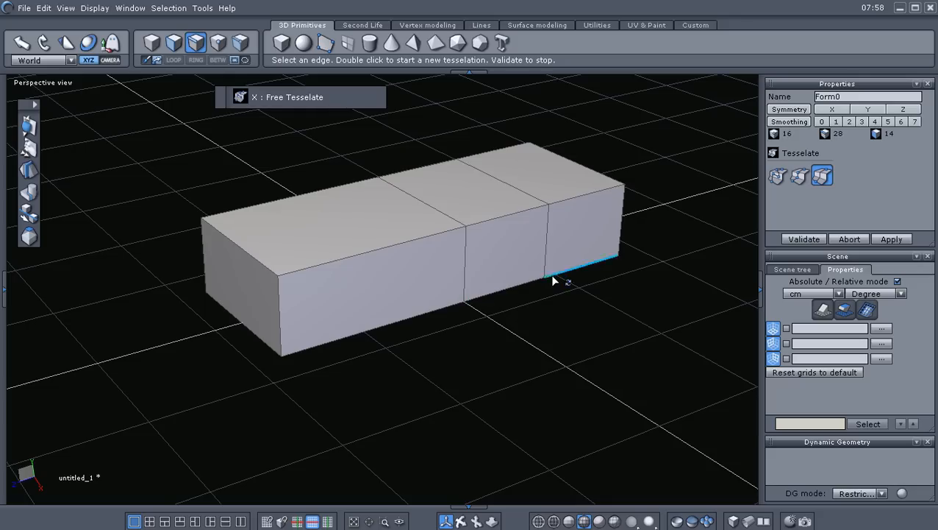
pyautogui.doubleClick(581, 261)
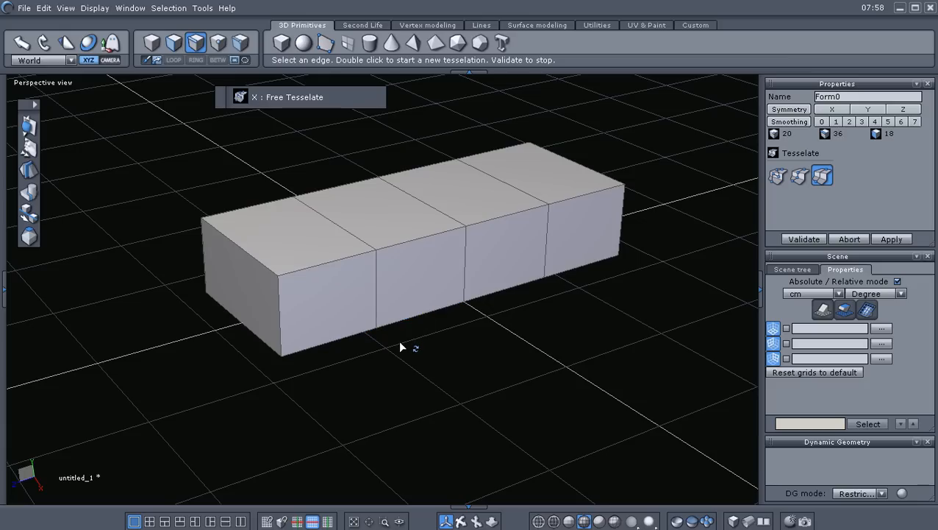
pyautogui.moveTo(230, 346)
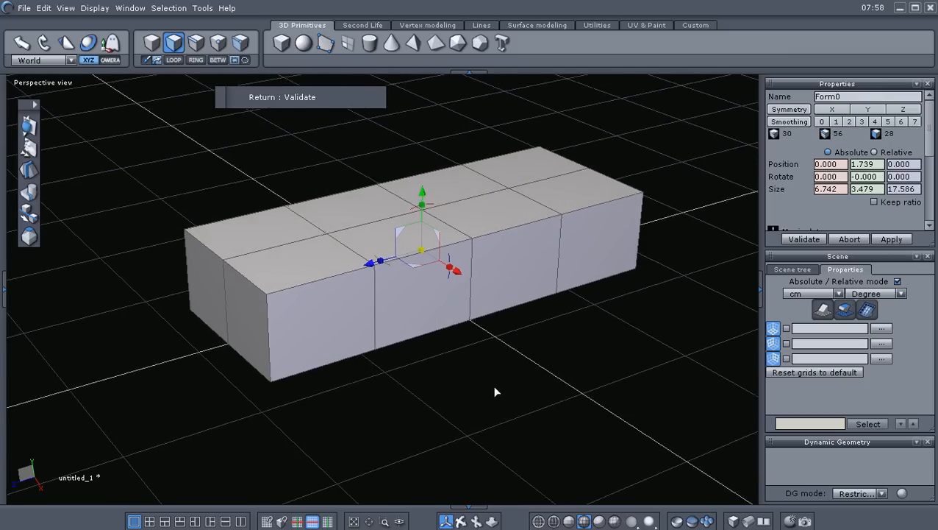
# - Pull the middle edge loops outward and taper the ends so the block takes a pointed hull outline
pyautogui.moveTo(498, 391); pyautogui.dragTo(371, 412)
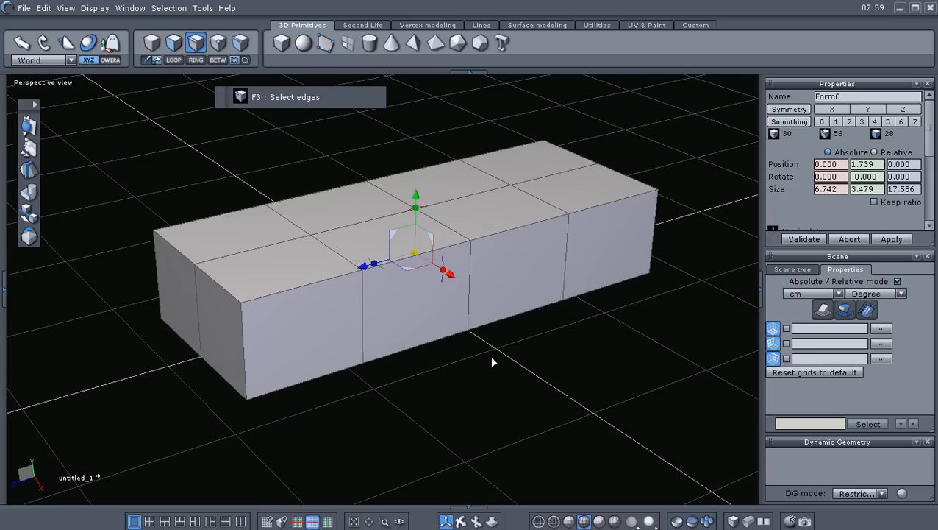
pyautogui.moveTo(477, 370)
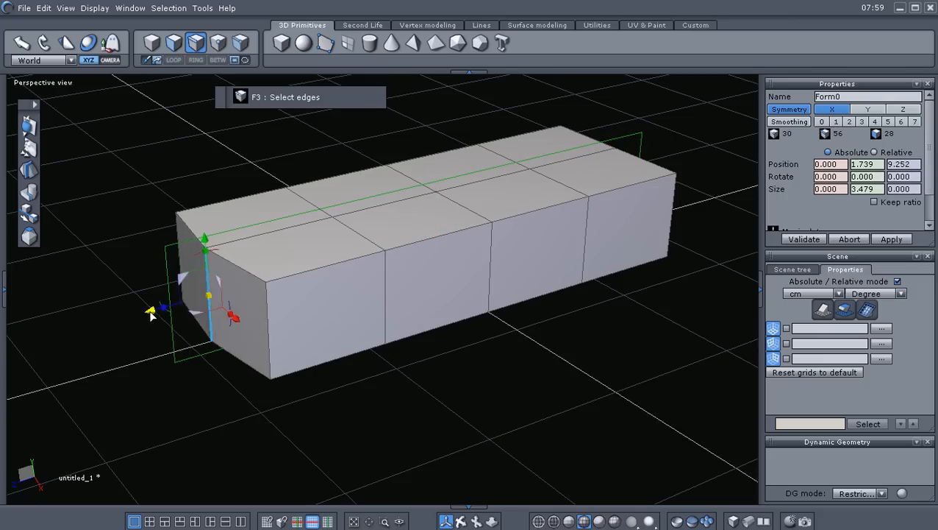
pyautogui.moveTo(150, 310); pyautogui.dragTo(94, 325)
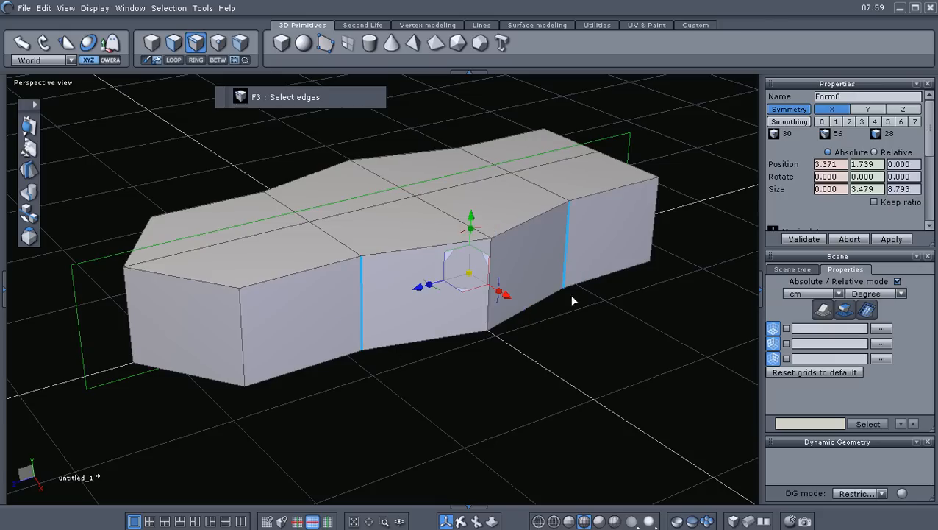
pyautogui.moveTo(503, 292); pyautogui.dragTo(503, 294)
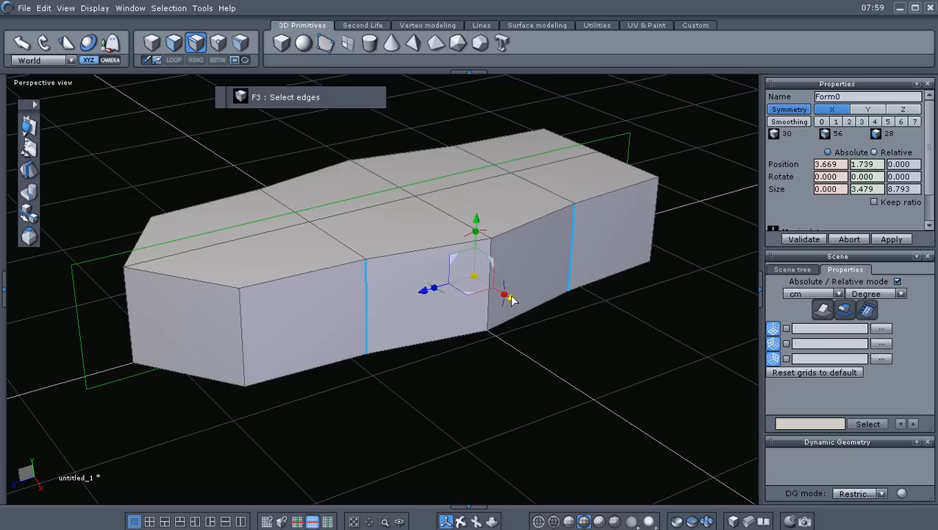
pyautogui.moveTo(503, 294); pyautogui.dragTo(515, 300)
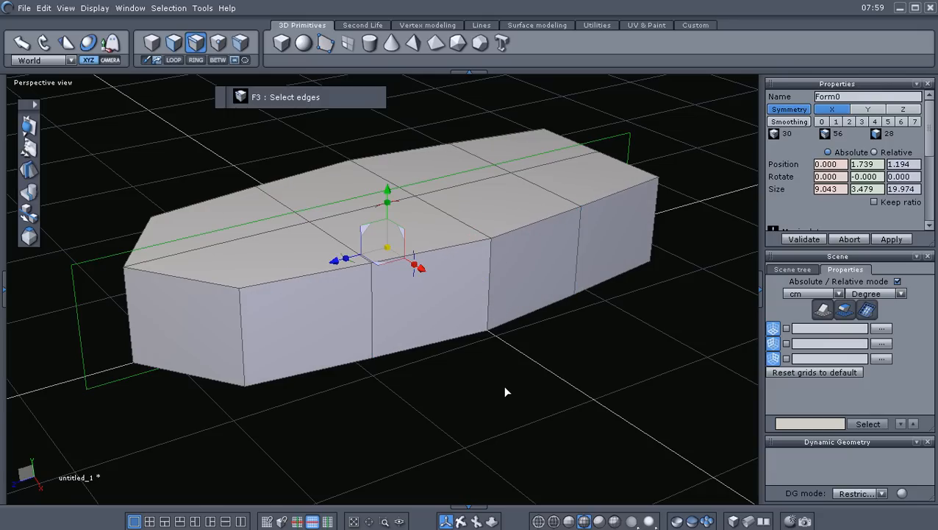
pyautogui.moveTo(506, 392); pyautogui.dragTo(522, 420)
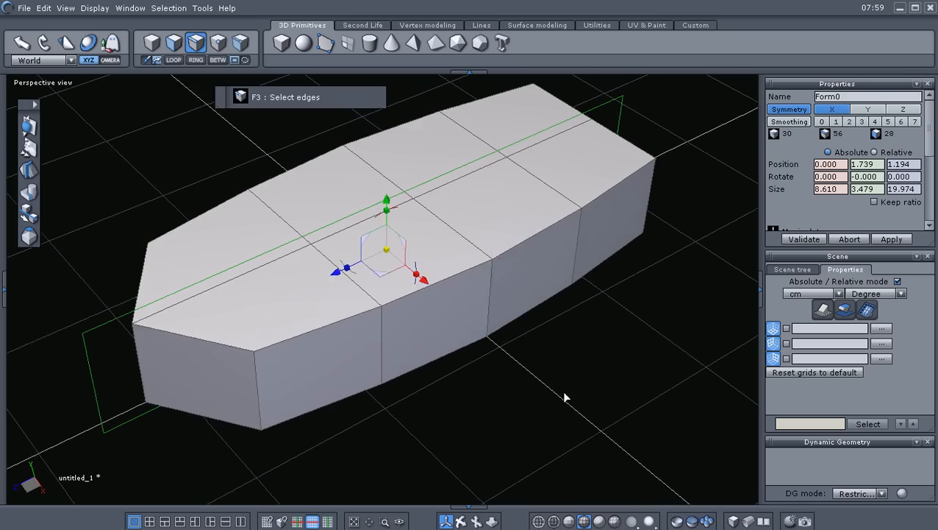
pyautogui.moveTo(566, 397); pyautogui.dragTo(621, 282)
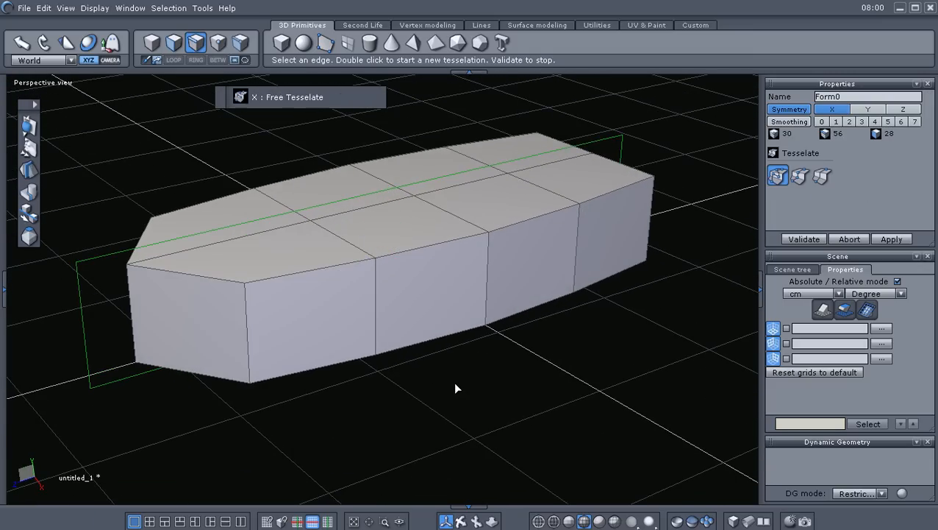
# - Acknowledge the symmetry warning and switch Symmetry off for the hull via the quick modelling options
pyautogui.click(823, 175)
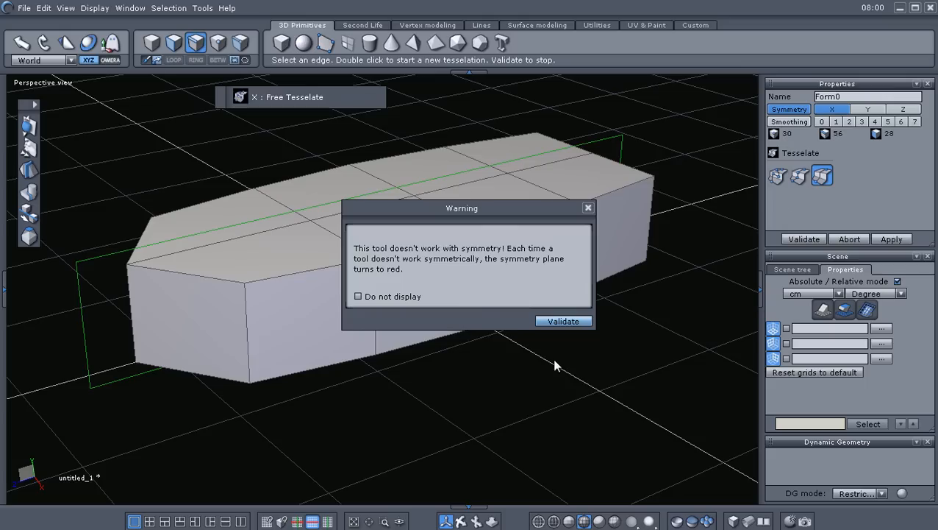
pyautogui.moveTo(491, 368)
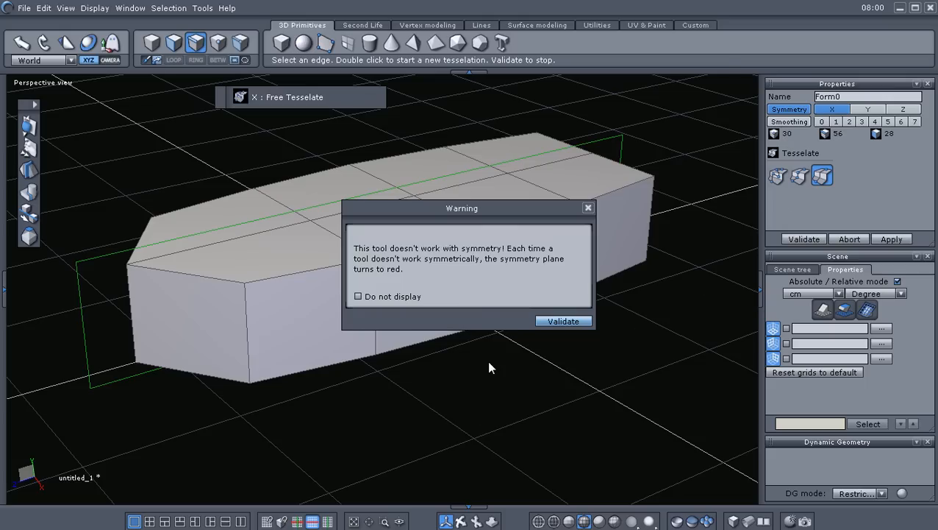
pyautogui.moveTo(465, 285)
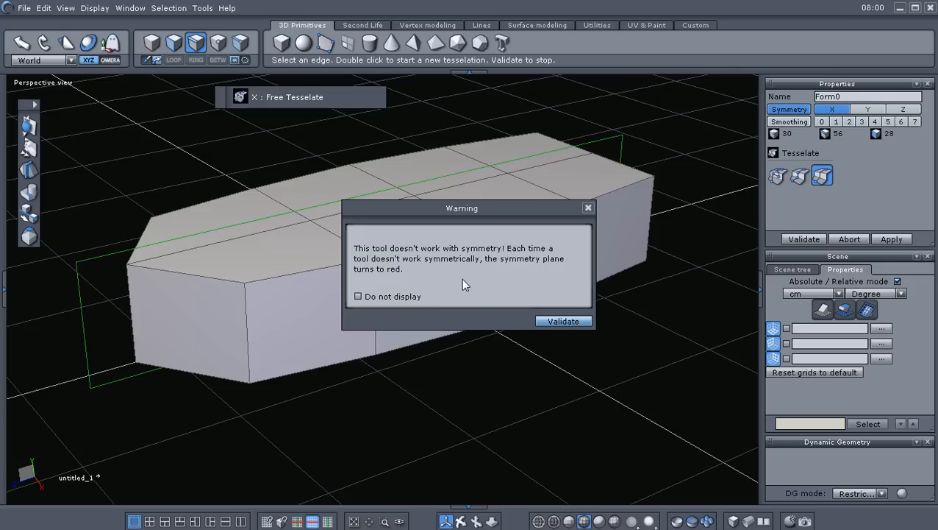
pyautogui.moveTo(582, 339)
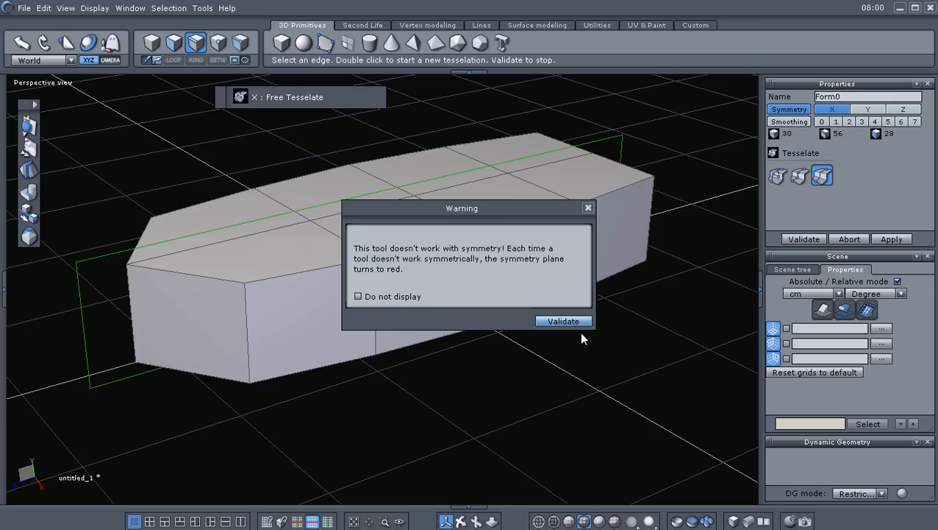
pyautogui.click(563, 321)
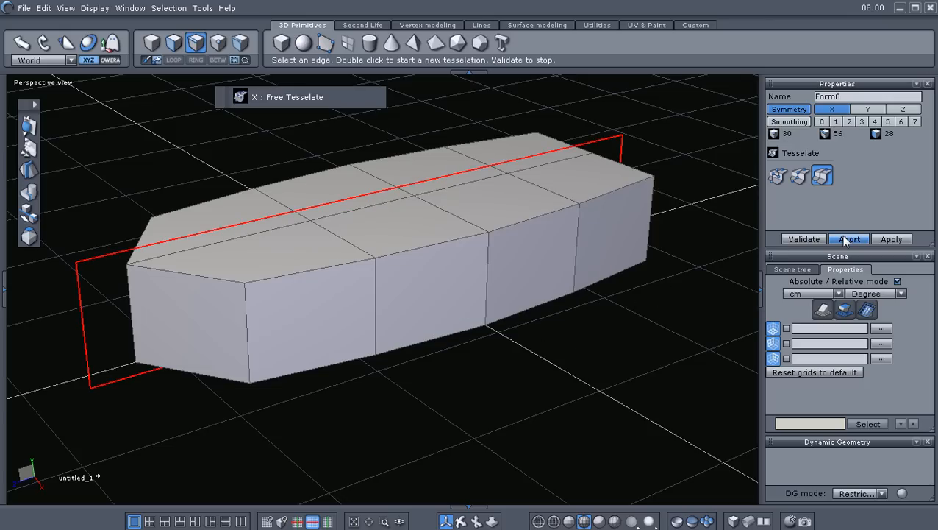
pyautogui.rightClick(386, 247)
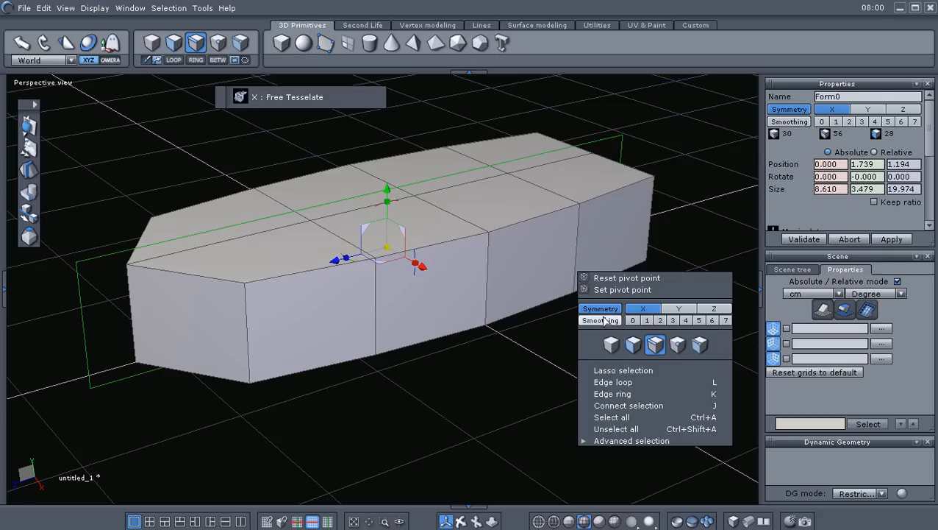
pyautogui.click(605, 312)
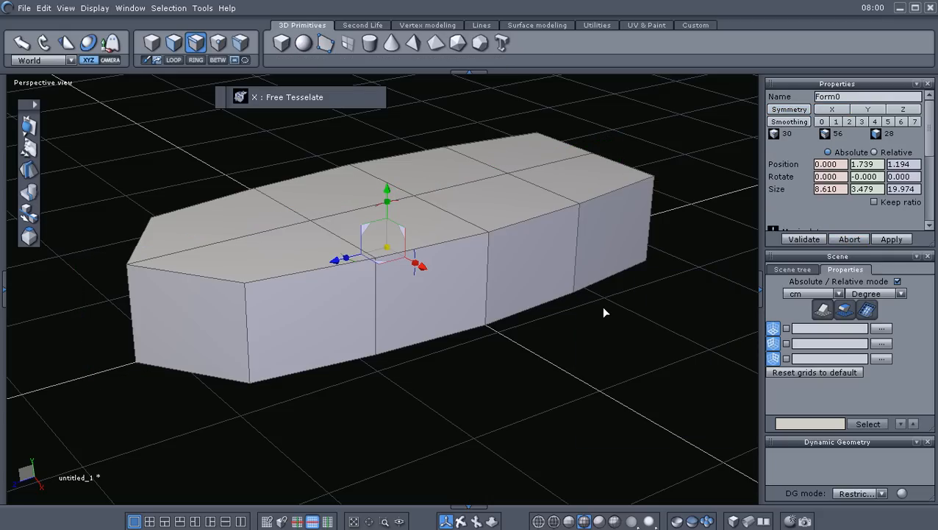
pyautogui.moveTo(617, 306)
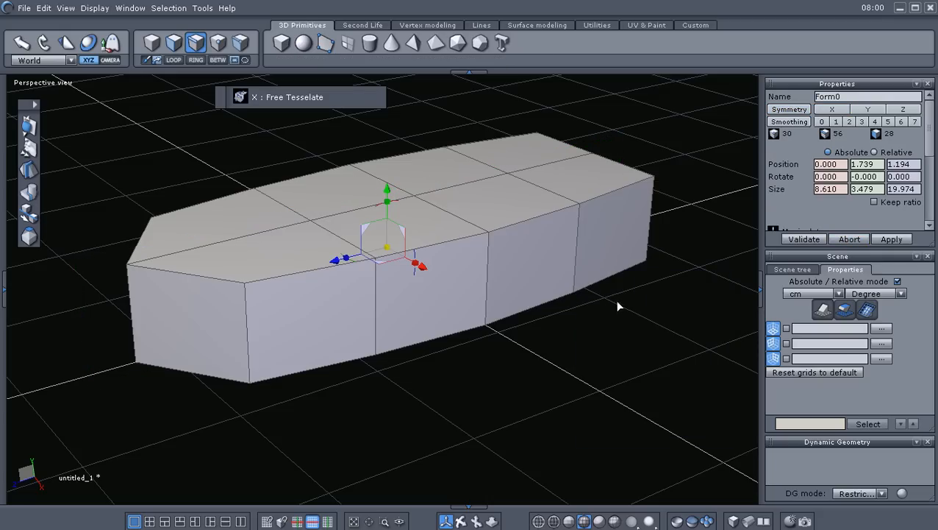
pyautogui.rightClick(618, 304)
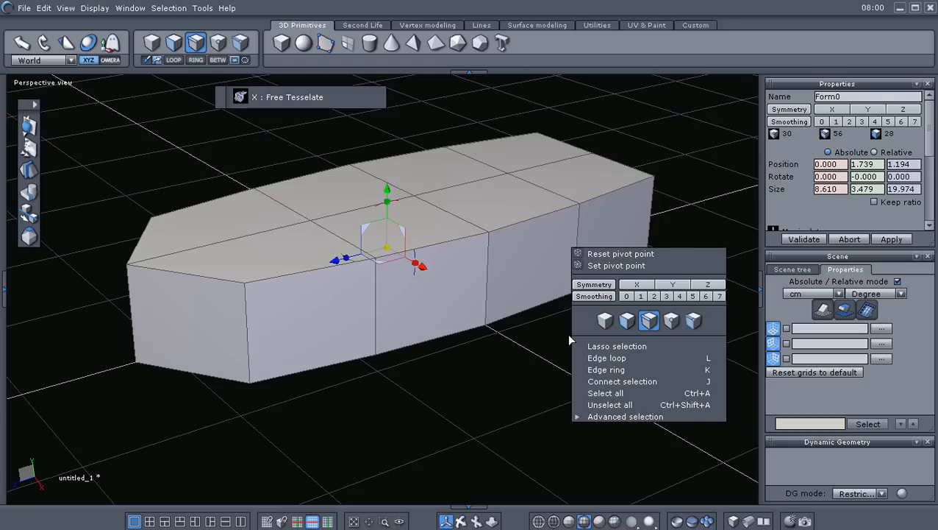
# - Cut a horizontal ring of edges around the hull's sides with tessellation by slice and validate it
pyautogui.click(608, 327)
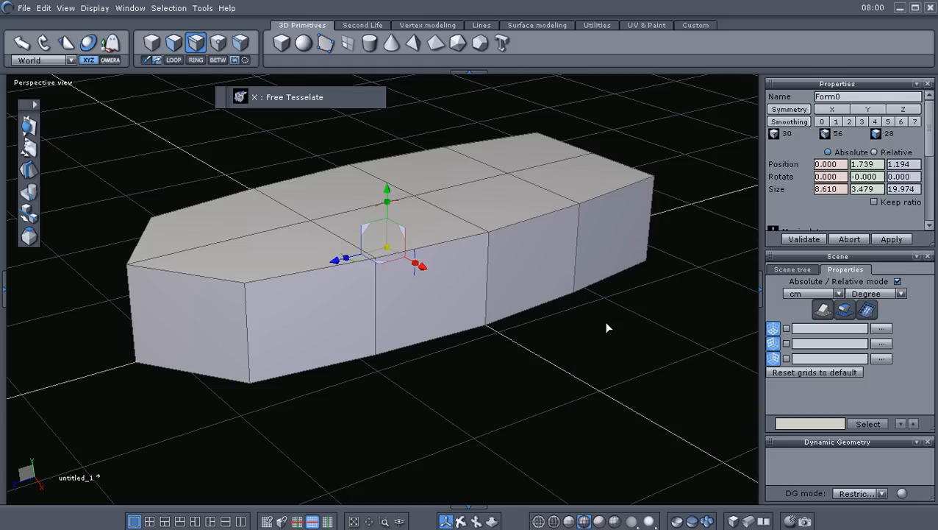
pyautogui.moveTo(789, 108)
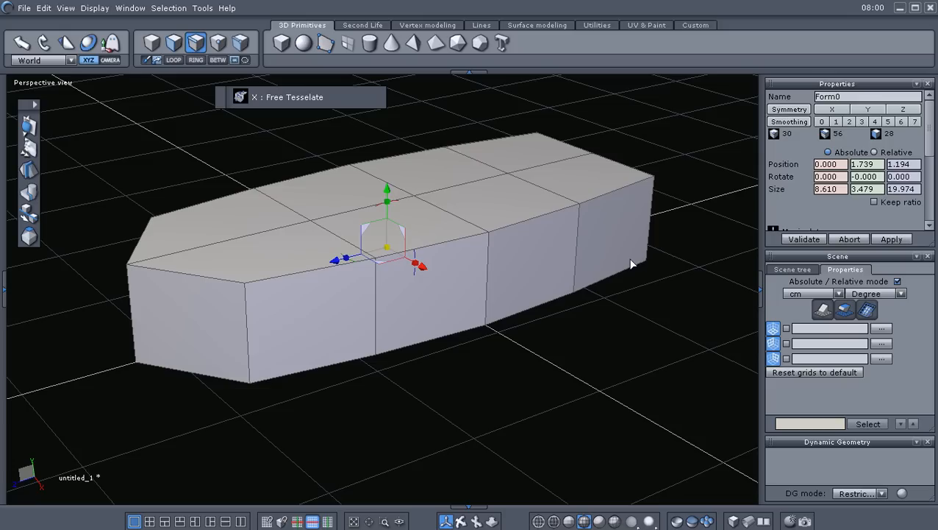
pyautogui.rightClick(632, 263)
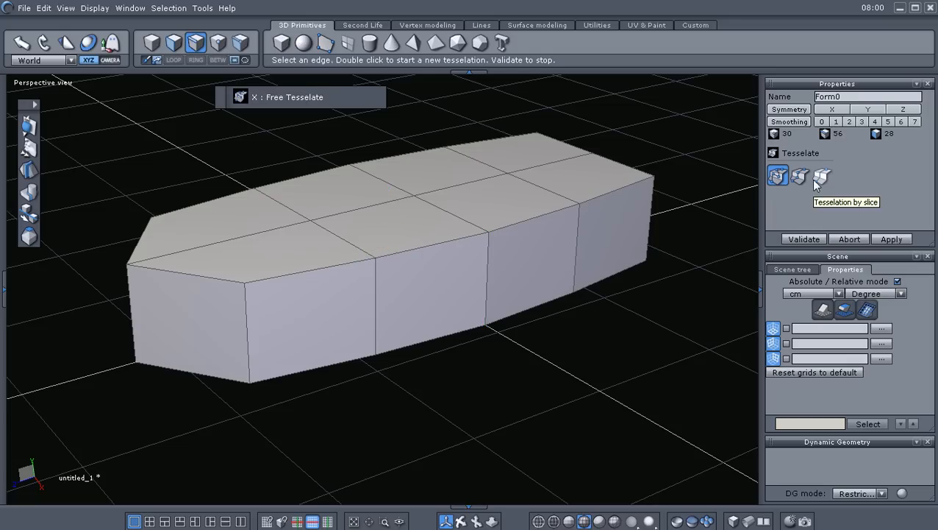
pyautogui.click(823, 176)
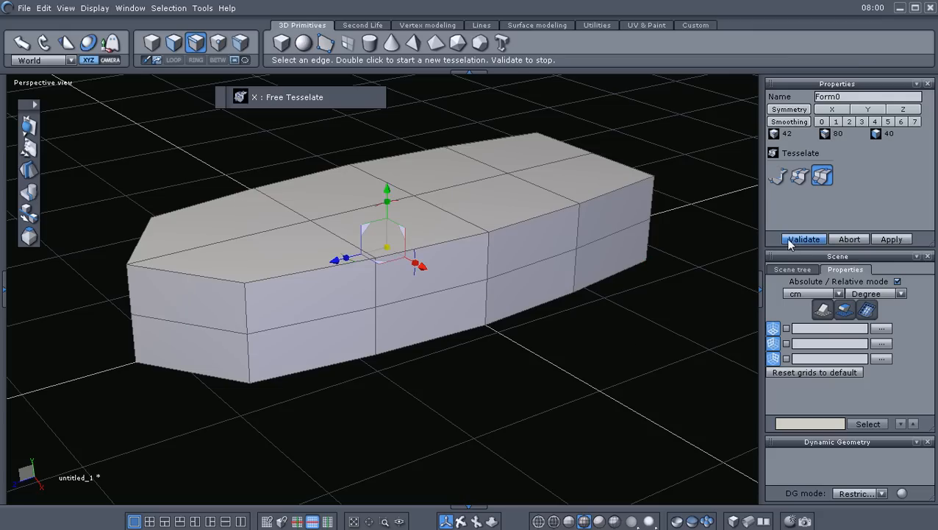
pyautogui.click(804, 238)
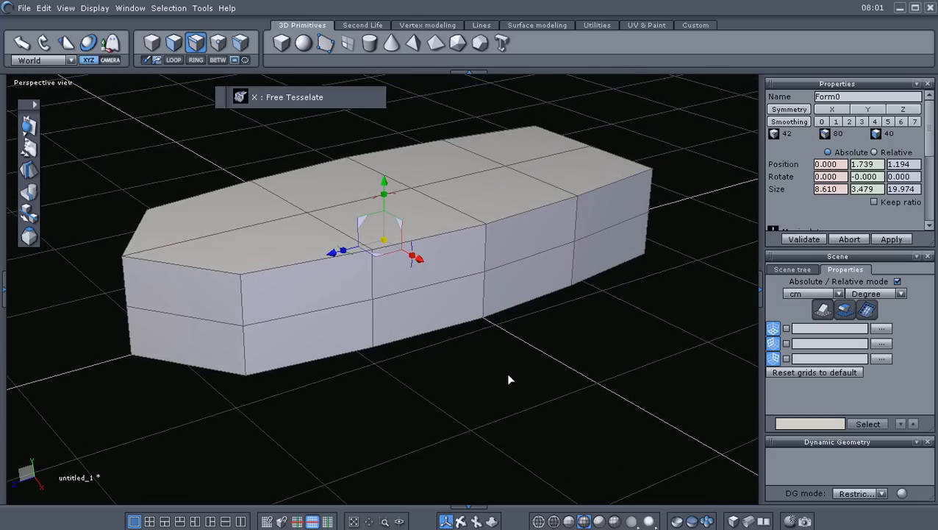
# - In face selection mode, remove the hull's top faces to leave an open shell
pyautogui.rightClick(511, 380)
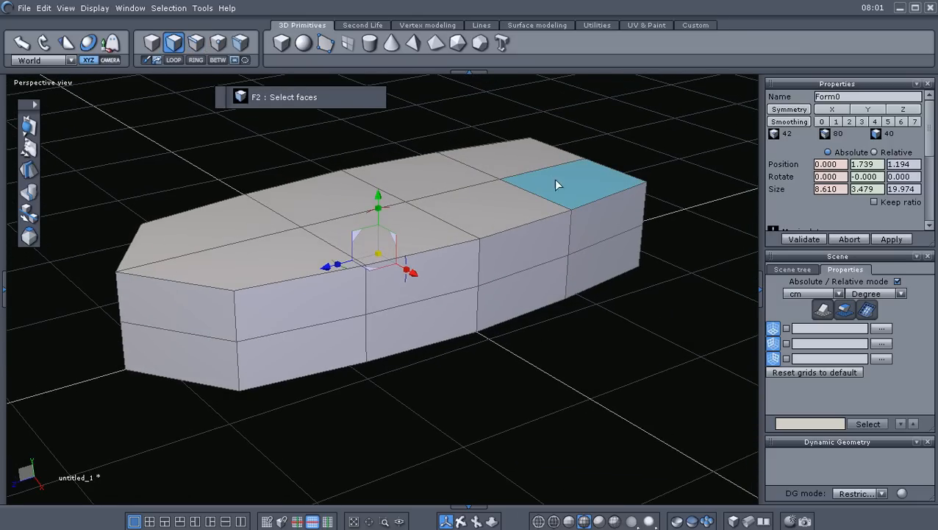
pyautogui.click(434, 206)
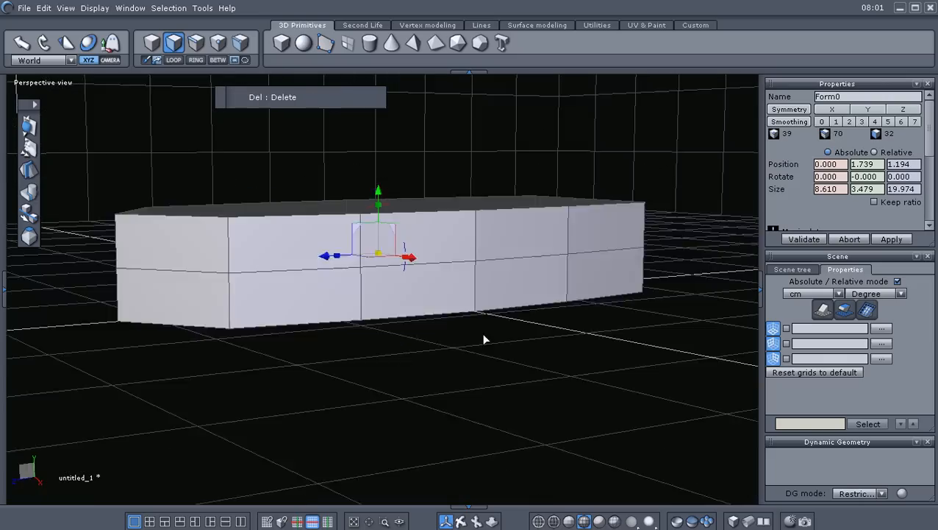
pyautogui.moveTo(484, 339); pyautogui.dragTo(536, 378)
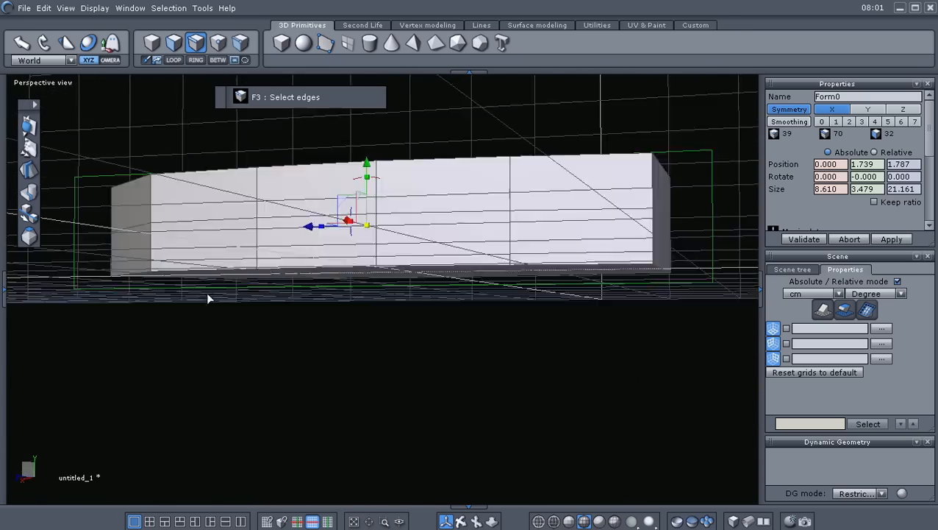
pyautogui.moveTo(209, 297); pyautogui.dragTo(390, 307)
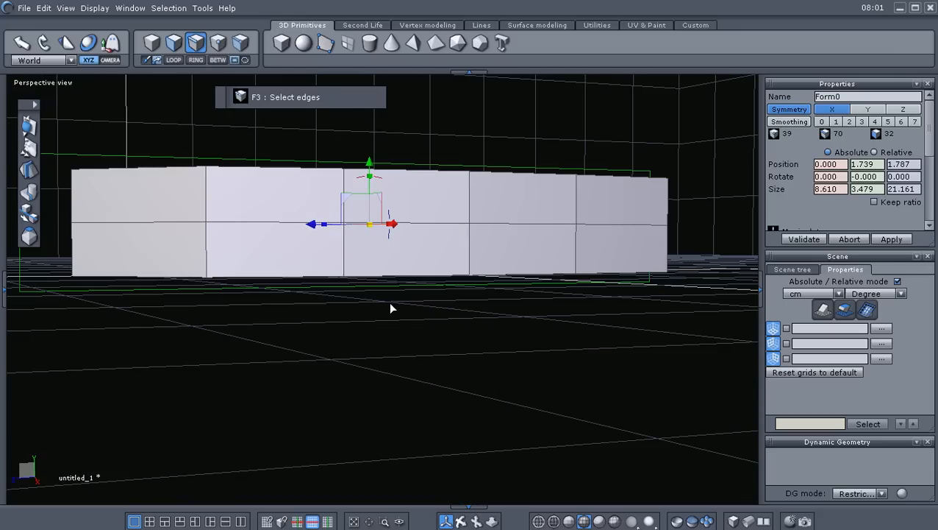
pyautogui.moveTo(786, 285)
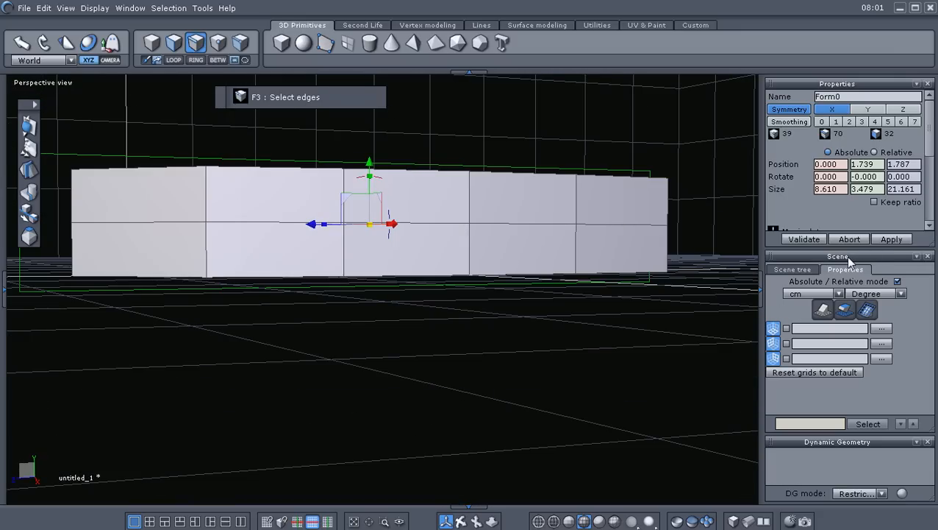
pyautogui.moveTo(841, 278)
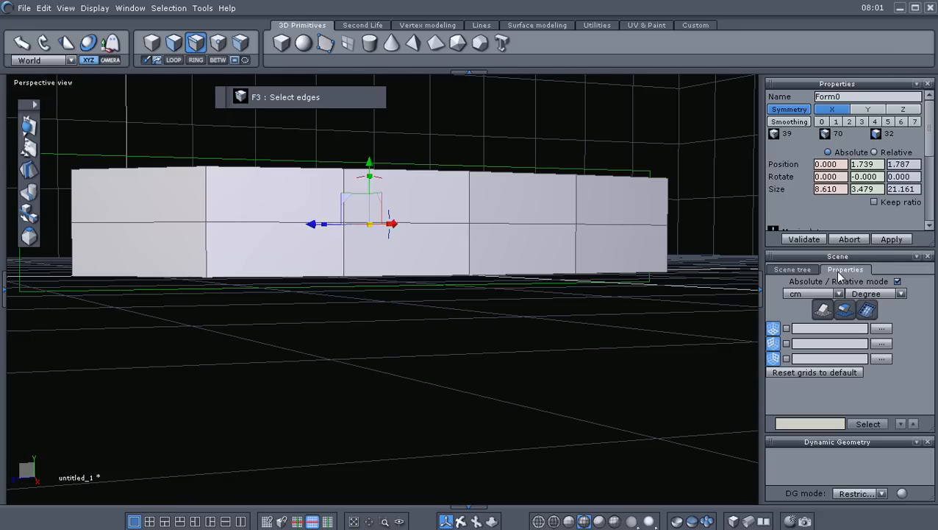
pyautogui.click(774, 330)
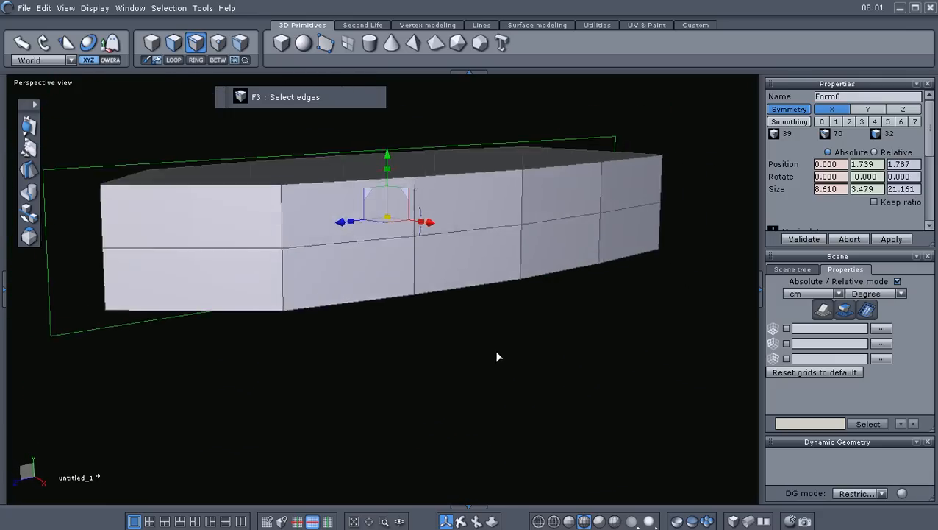
# - Select the hull's bottom edge loop and move it along Y so the underside tapers from the sides
pyautogui.moveTo(497, 357); pyautogui.dragTo(465, 283)
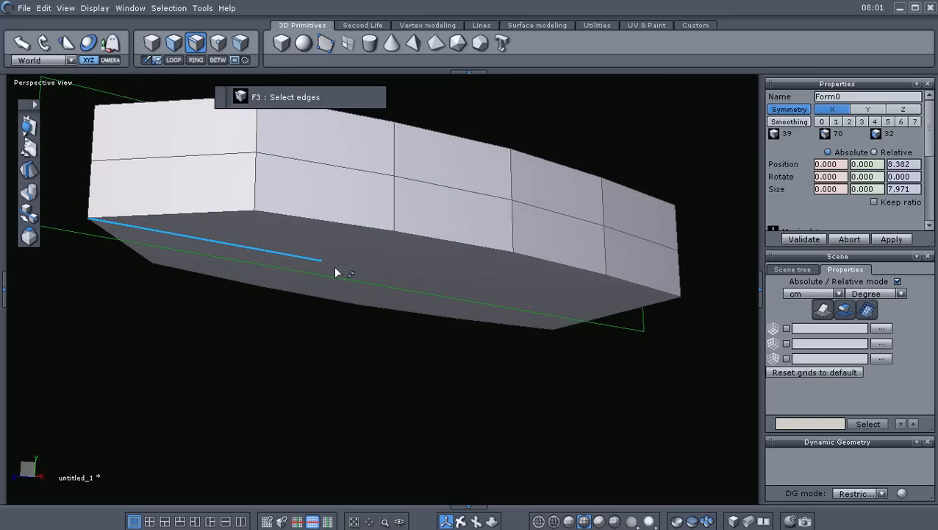
pyautogui.moveTo(337, 272); pyautogui.dragTo(541, 307)
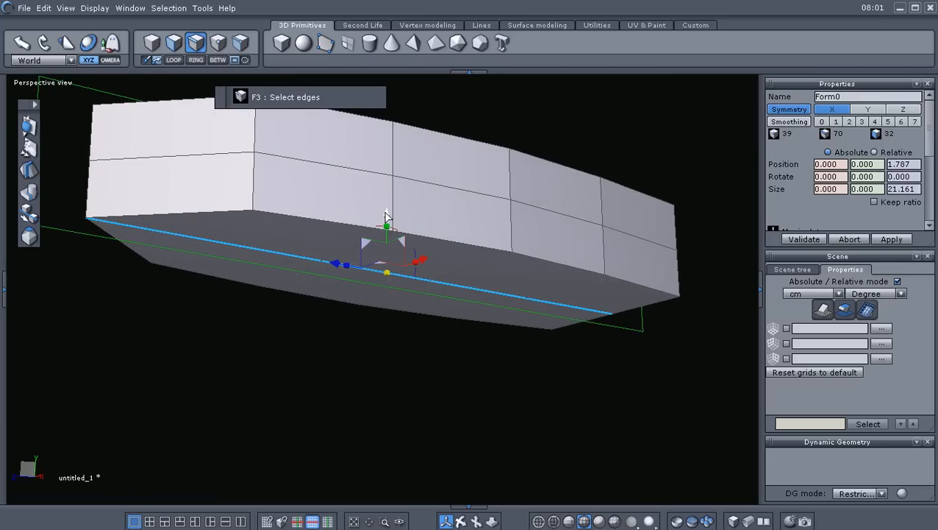
pyautogui.moveTo(388, 227); pyautogui.dragTo(388, 218)
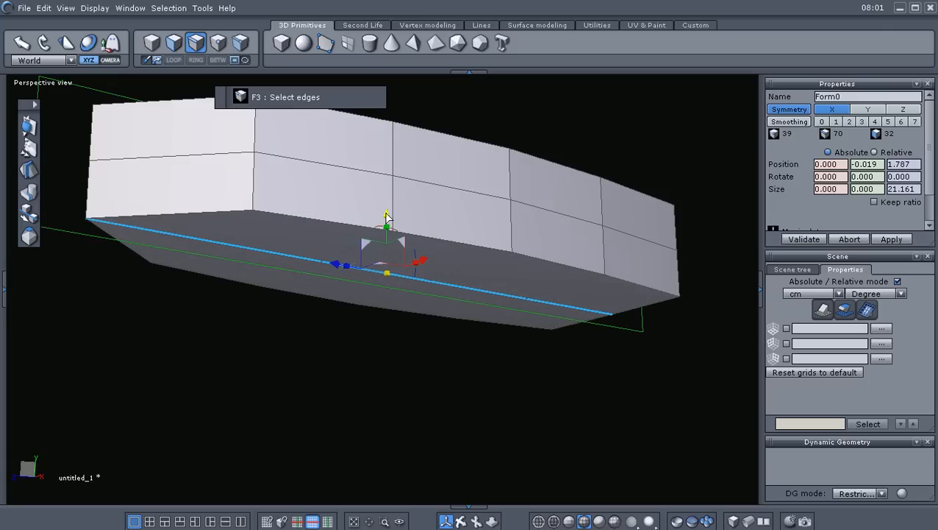
pyautogui.moveTo(386, 224); pyautogui.dragTo(385, 244)
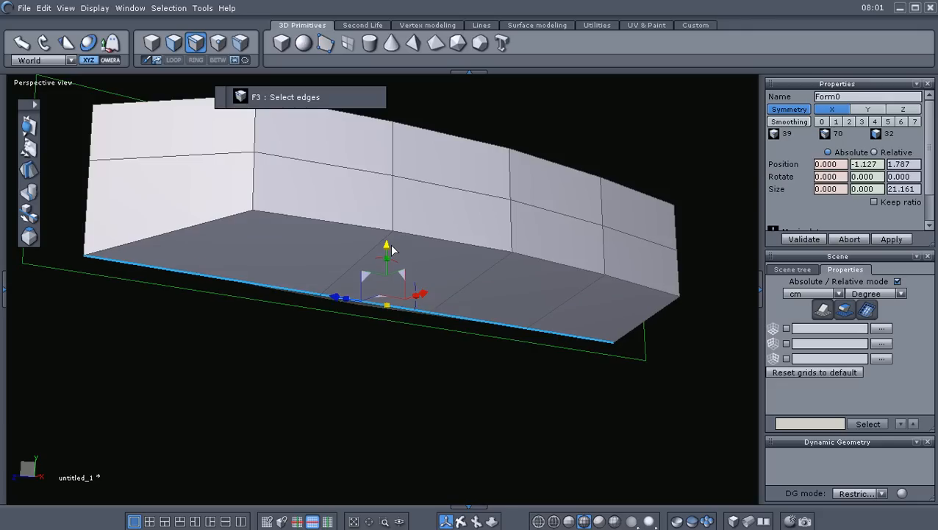
pyautogui.moveTo(385, 247); pyautogui.dragTo(385, 309)
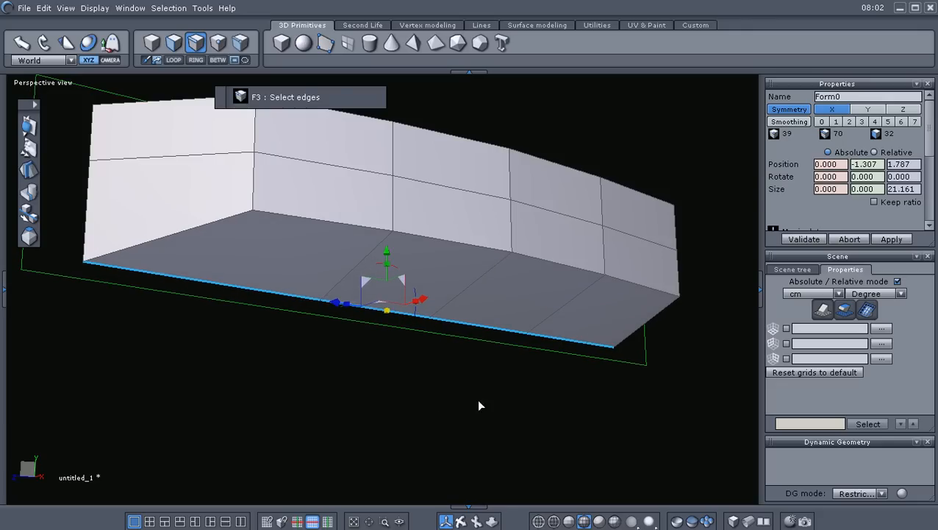
pyautogui.moveTo(537, 376)
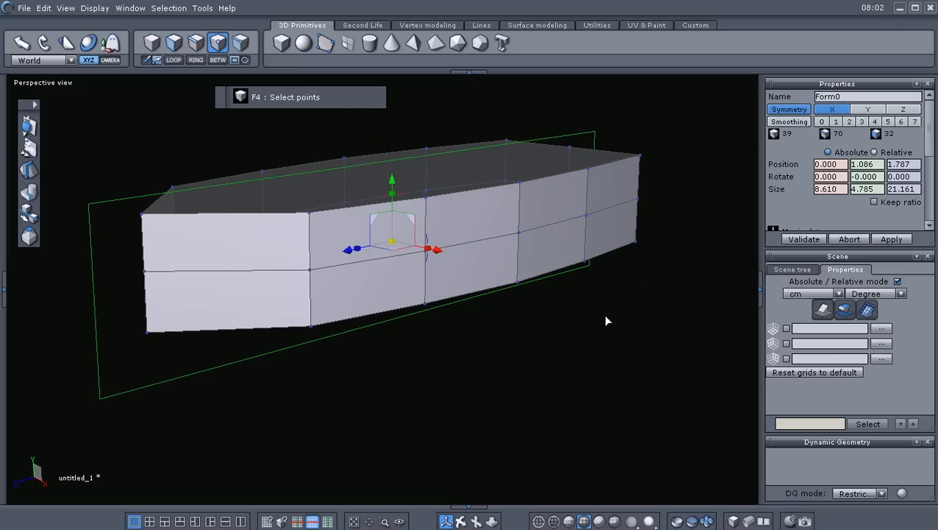
pyautogui.moveTo(788, 121)
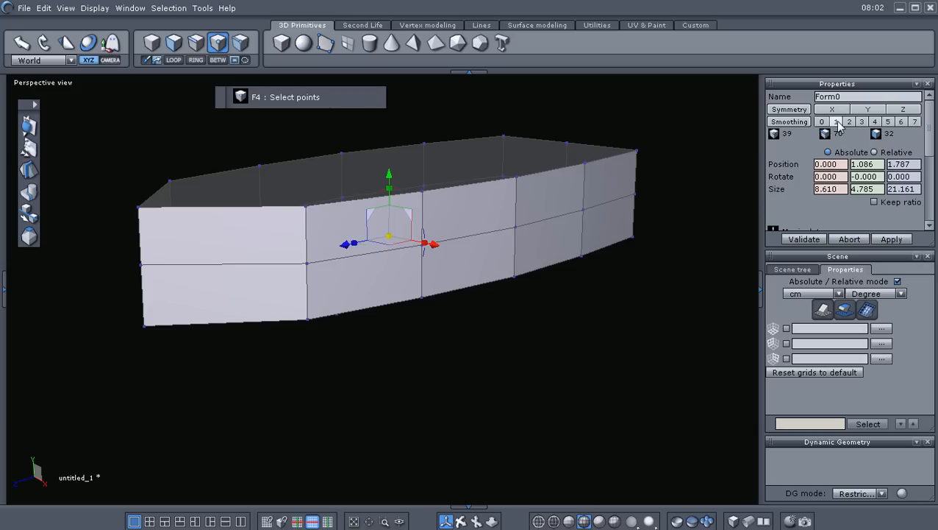
# - Set the hull's Smoothing to level 1 so its faceted outline becomes rounded
pyautogui.click(835, 120)
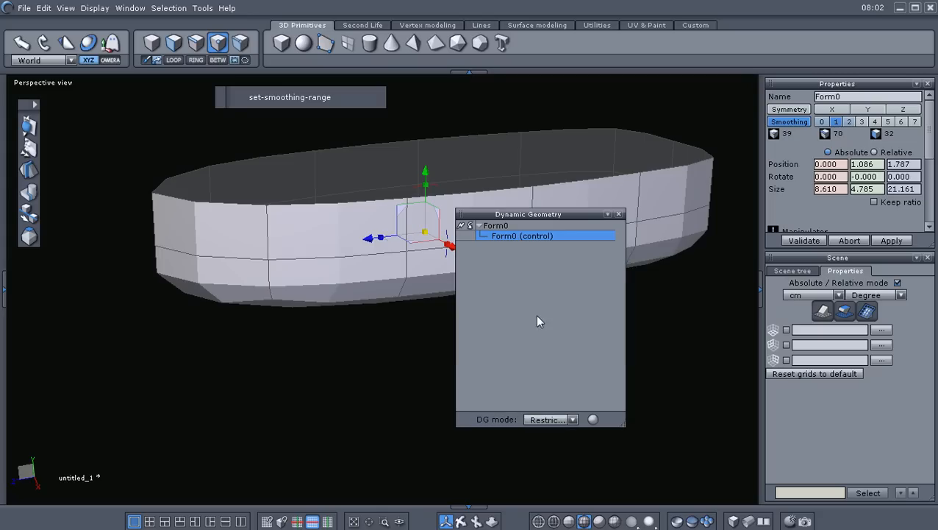
pyautogui.moveTo(503, 293)
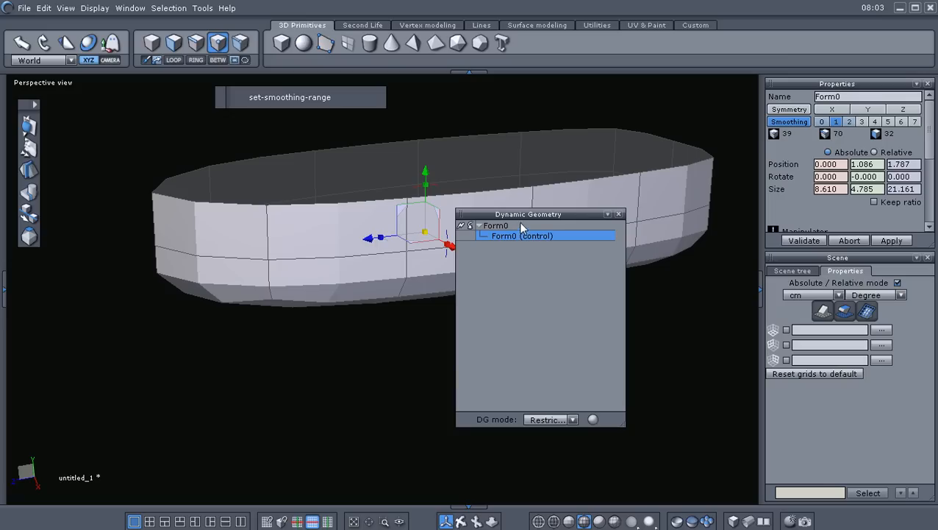
pyautogui.moveTo(508, 242)
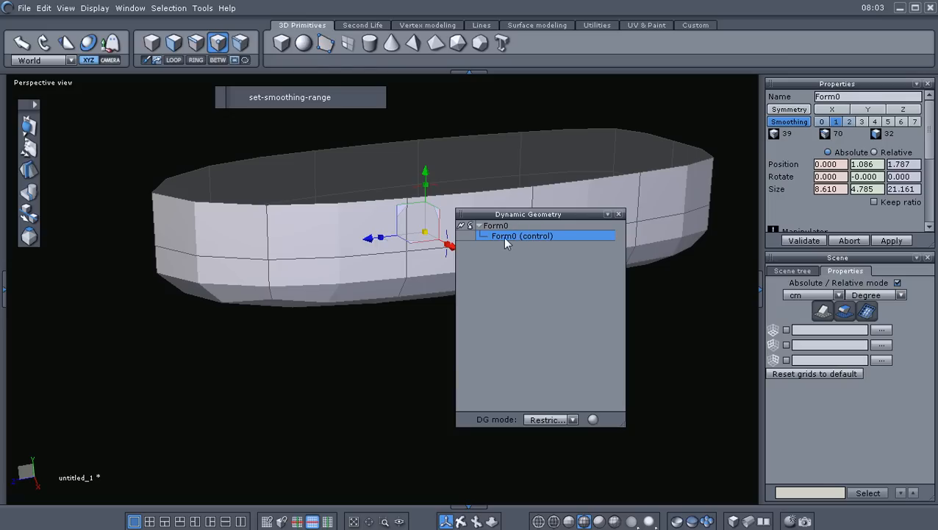
pyautogui.moveTo(461, 230)
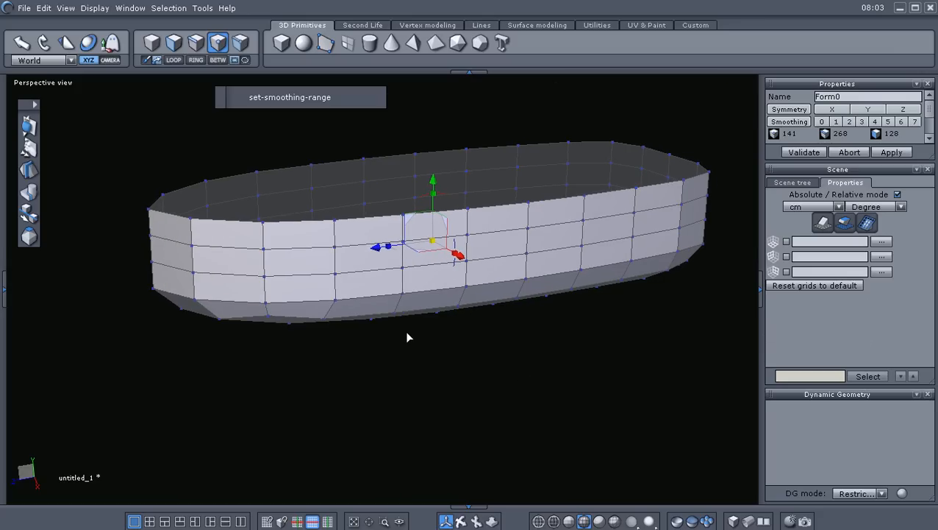
pyautogui.moveTo(409, 337); pyautogui.dragTo(456, 227)
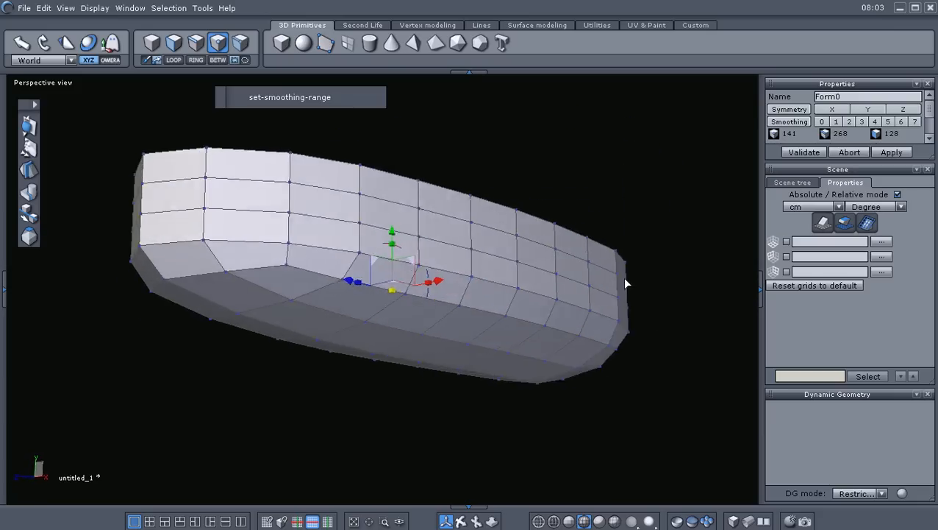
pyautogui.moveTo(625, 283); pyautogui.dragTo(551, 361)
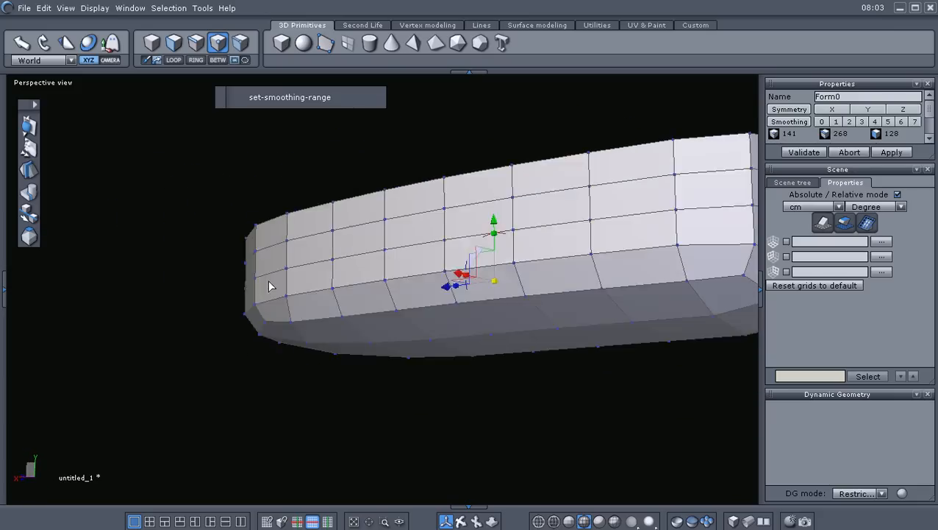
pyautogui.moveTo(267, 287); pyautogui.dragTo(617, 353)
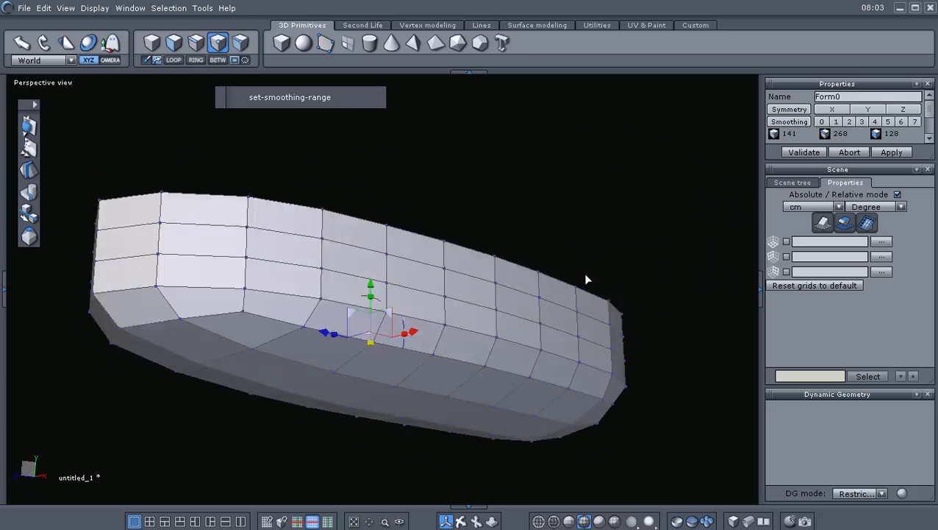
pyautogui.moveTo(588, 279); pyautogui.dragTo(528, 373)
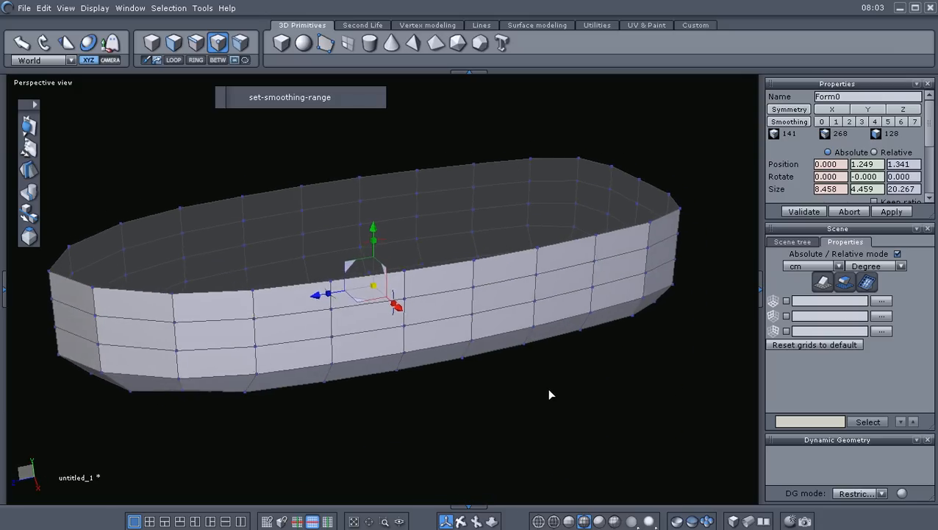
# - Select the smoothed hull's top faces and frame the whole shell from a higher viewpoint
pyautogui.moveTo(551, 394); pyautogui.dragTo(537, 382)
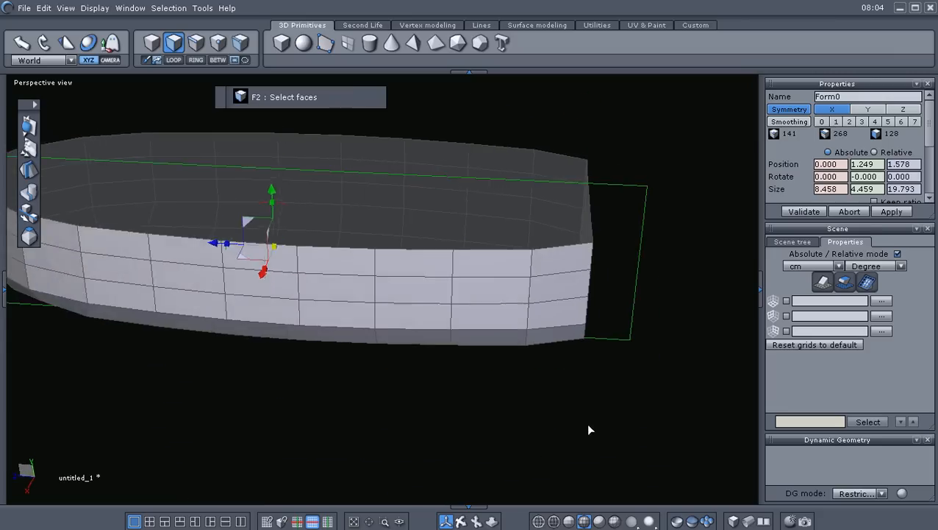
pyautogui.moveTo(589, 429); pyautogui.dragTo(280, 393)
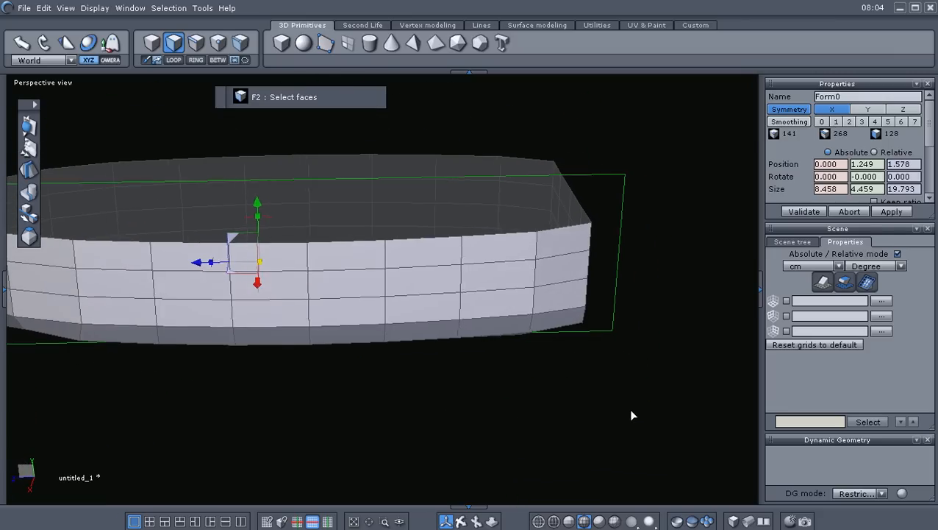
pyautogui.moveTo(634, 414); pyautogui.dragTo(521, 415)
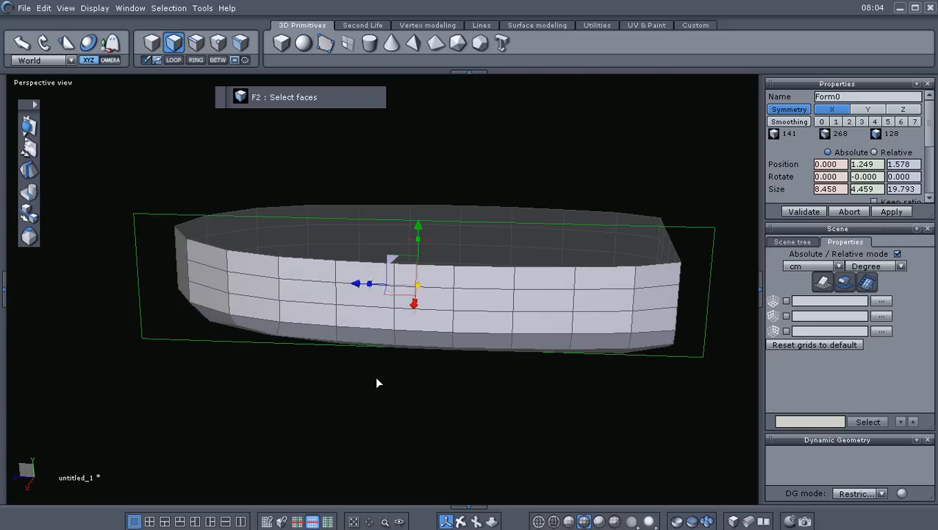
pyautogui.moveTo(379, 383); pyautogui.dragTo(562, 398)
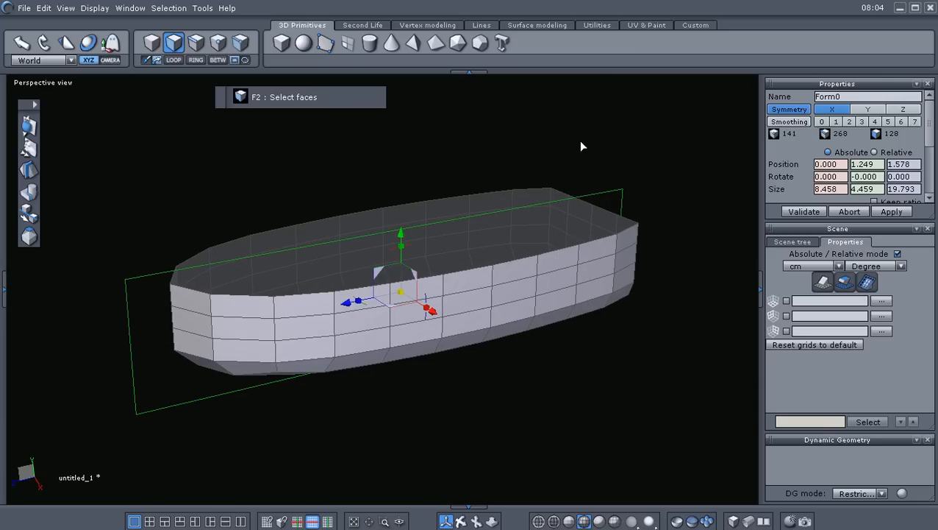
# - Add a lattice Deformer from Utilities around the hull and choose 'Adjust the box'
pyautogui.click(597, 25)
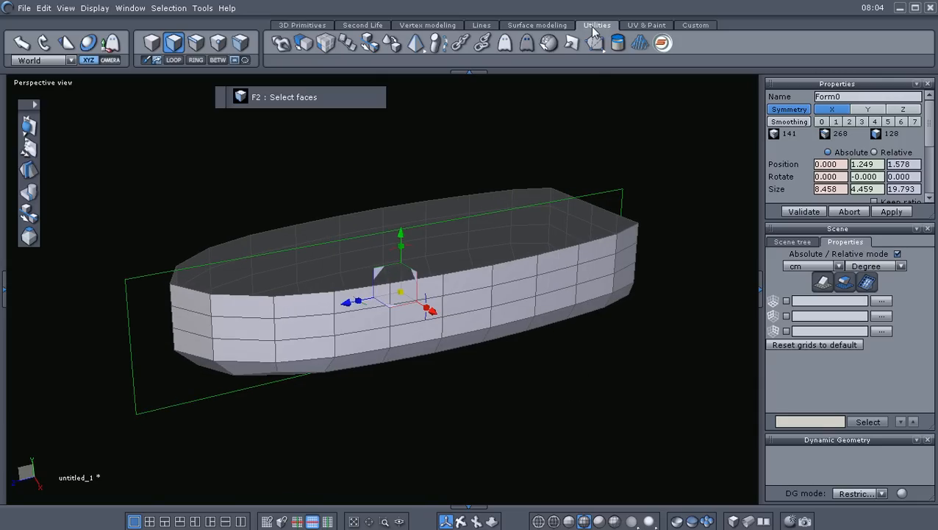
pyautogui.moveTo(481, 43)
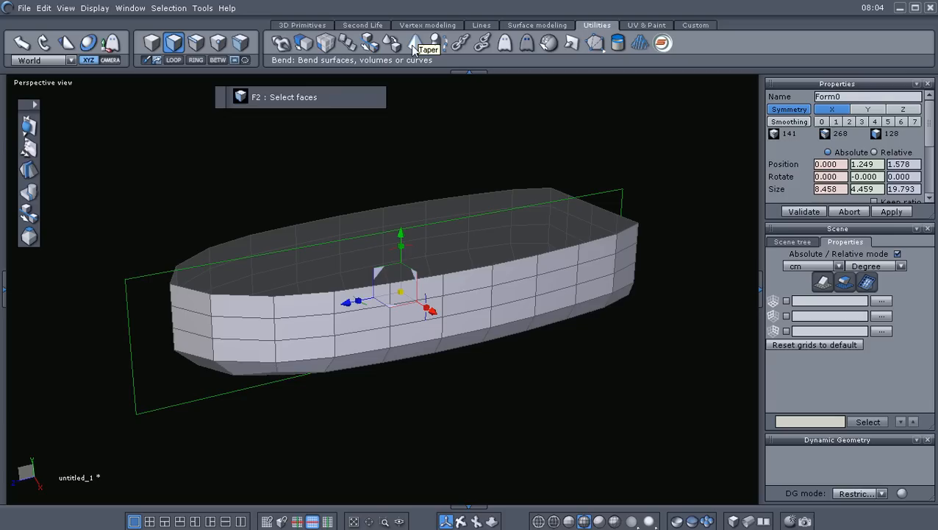
pyautogui.moveTo(418, 50)
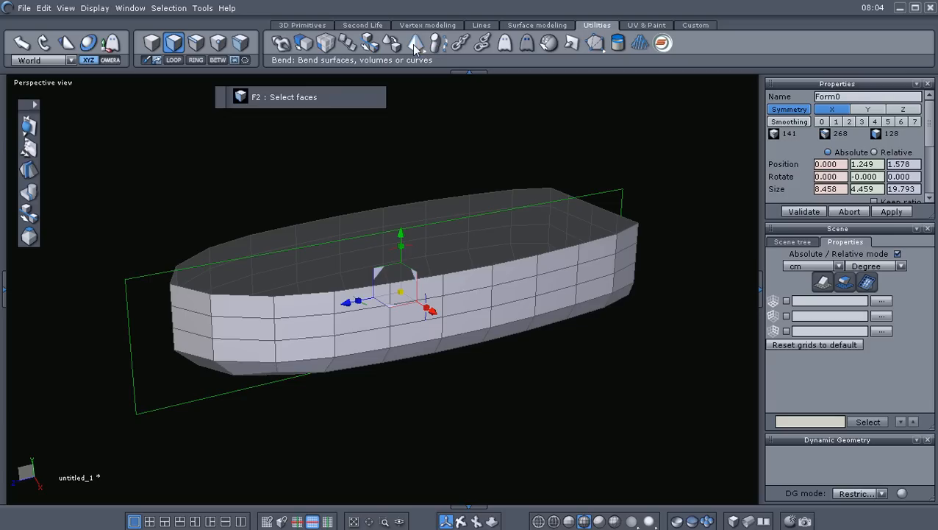
pyautogui.click(415, 43)
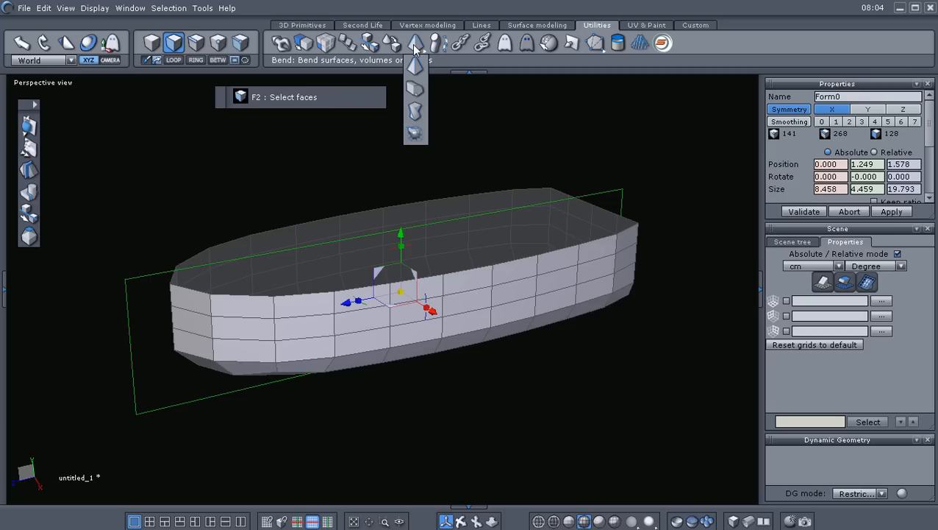
pyautogui.moveTo(415, 133)
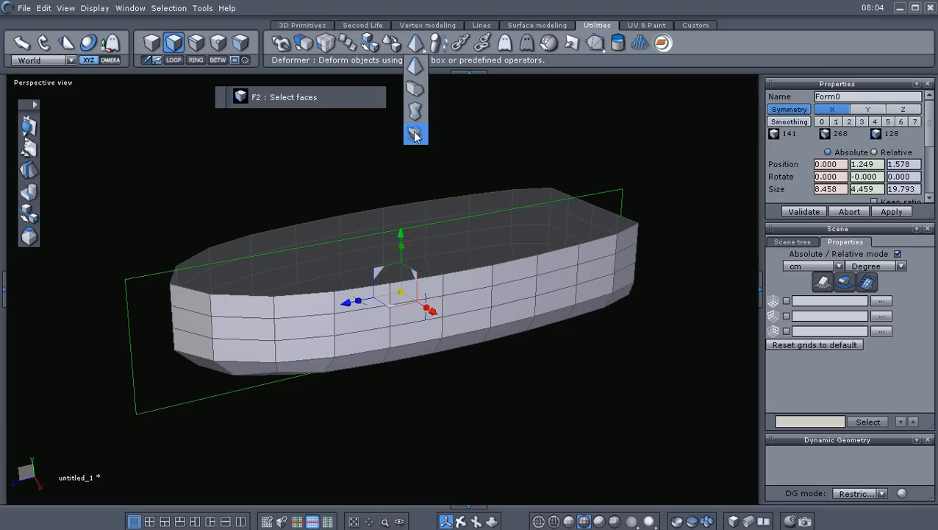
pyautogui.click(415, 135)
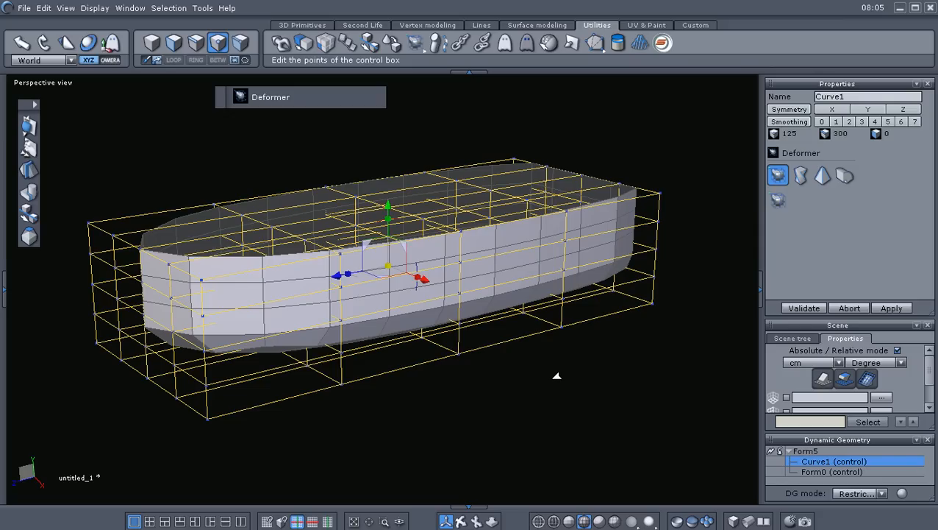
pyautogui.moveTo(433, 390)
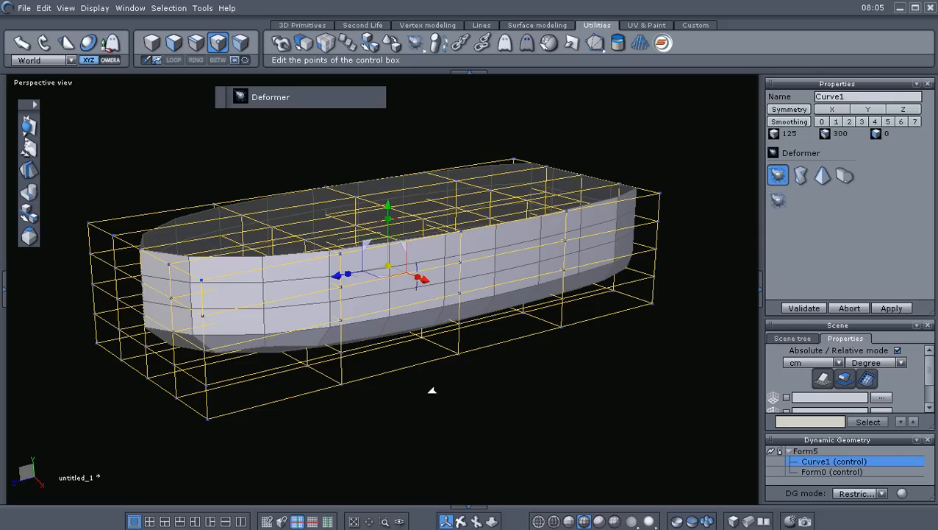
pyautogui.moveTo(171, 266)
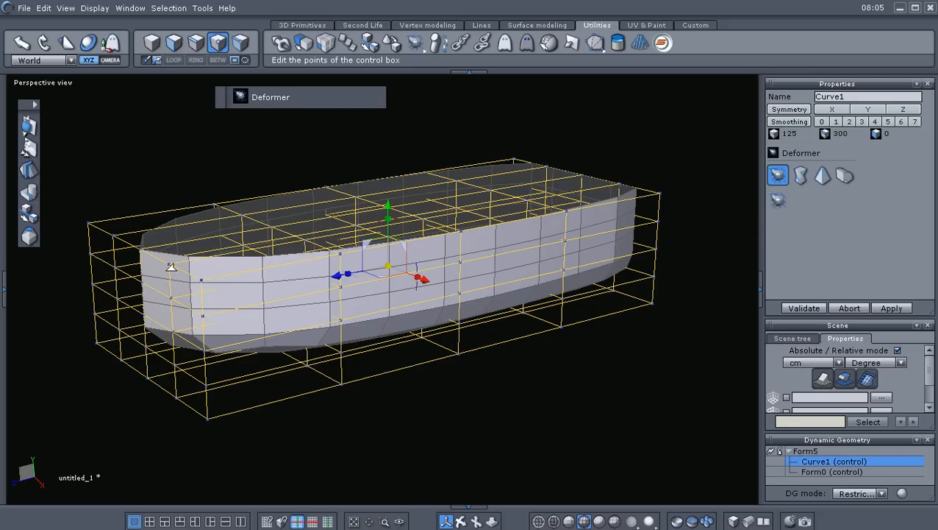
pyautogui.moveTo(250, 391)
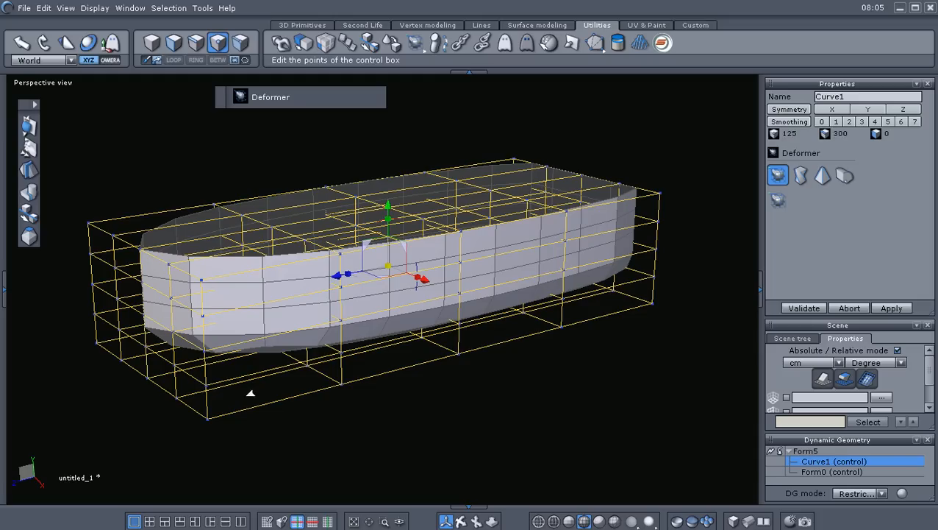
pyautogui.moveTo(377, 332)
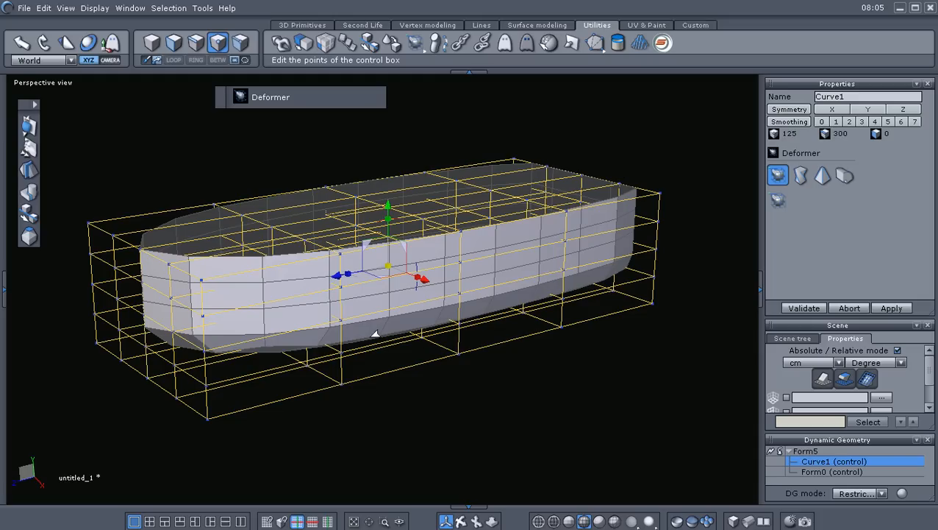
pyautogui.moveTo(491, 432)
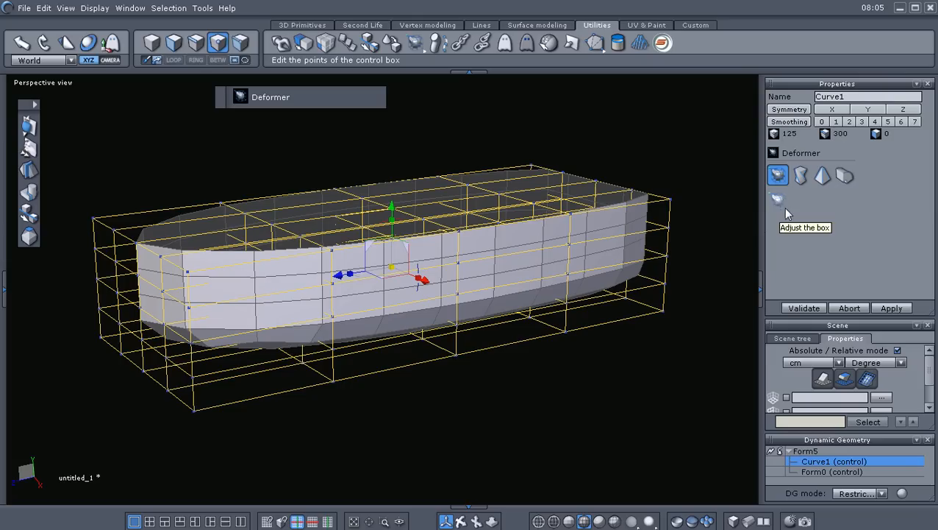
pyautogui.moveTo(776, 198)
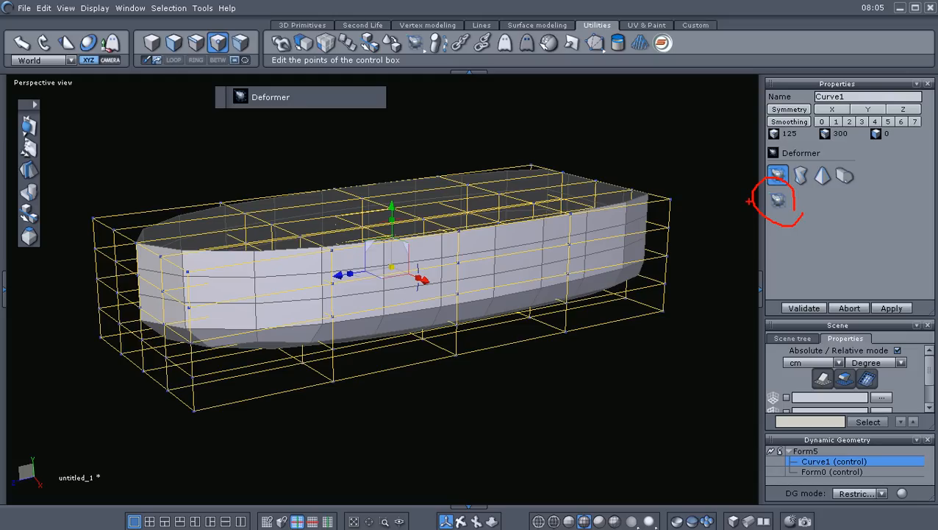
pyautogui.moveTo(778, 199)
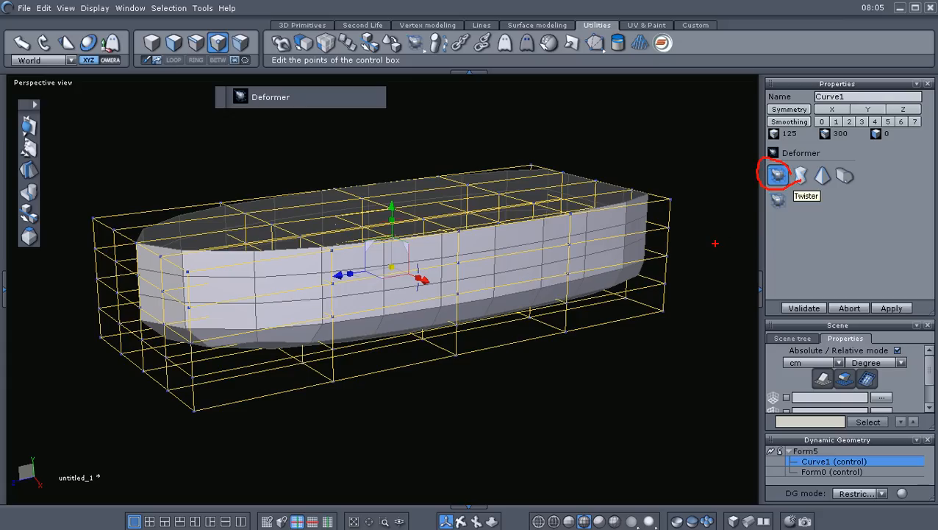
pyautogui.moveTo(794, 199)
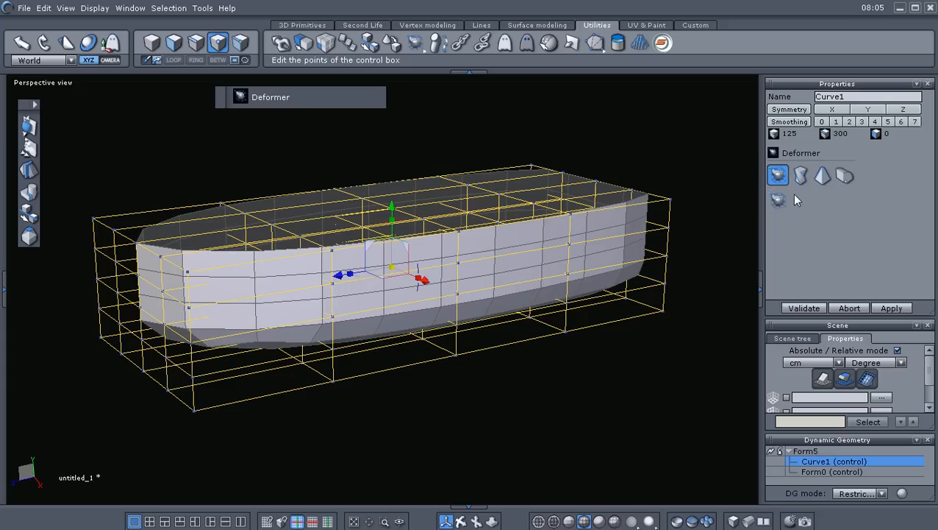
pyautogui.moveTo(779, 200)
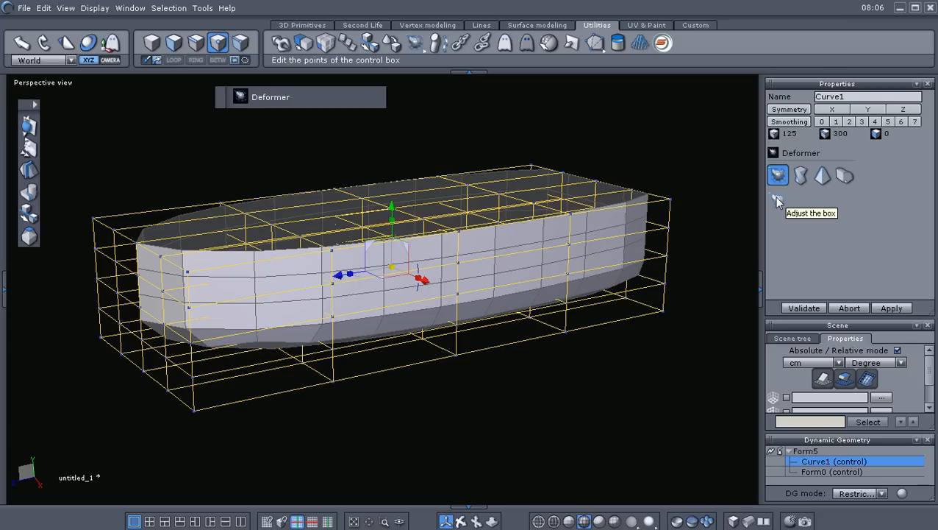
pyautogui.click(800, 175)
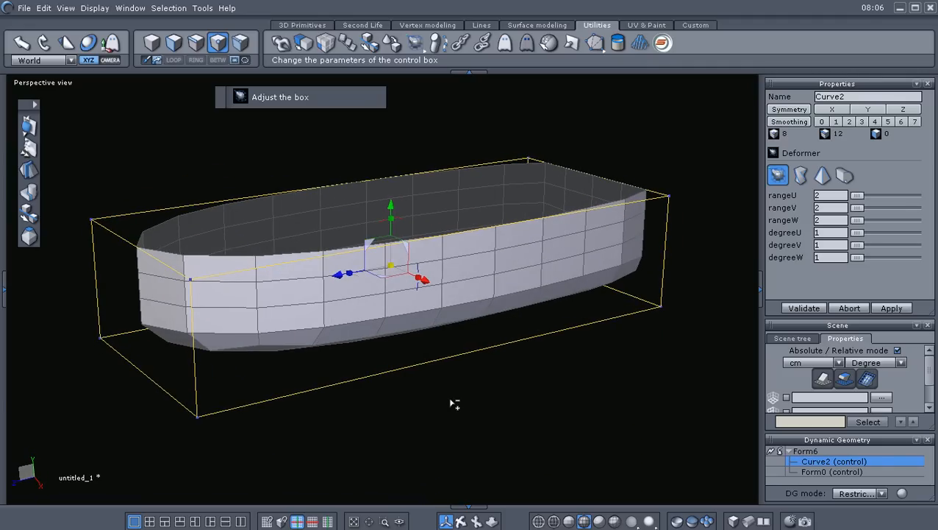
pyautogui.moveTo(859, 200)
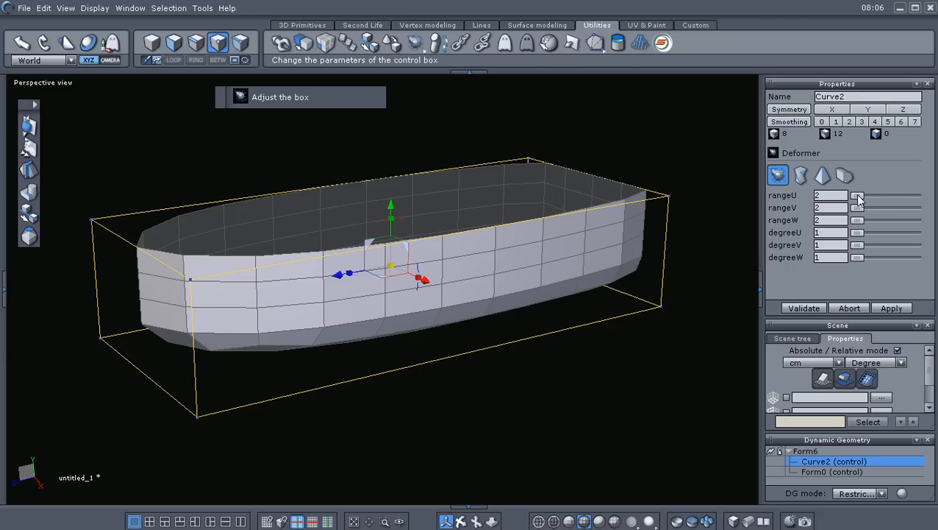
# - Raise the control box to rangeU 3 lengthwise and rangeW 2 in height
pyautogui.click(860, 194)
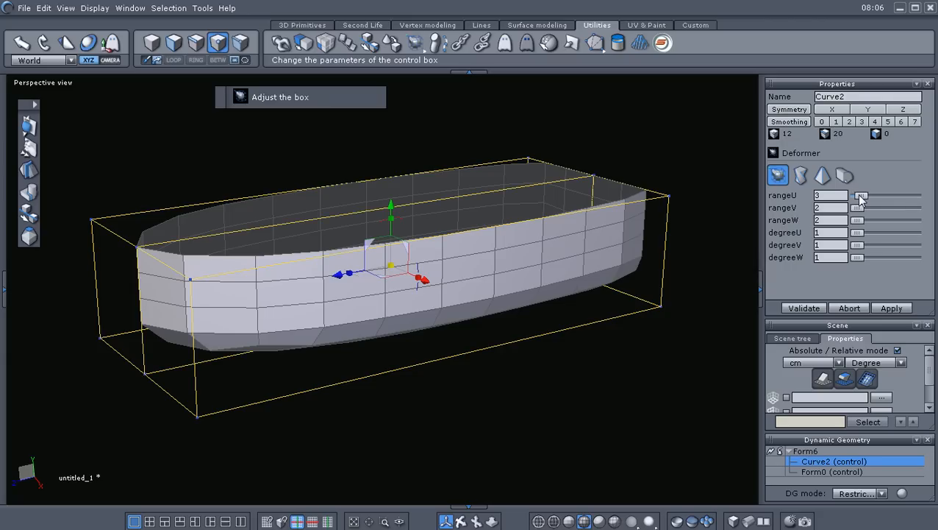
pyautogui.moveTo(551, 183)
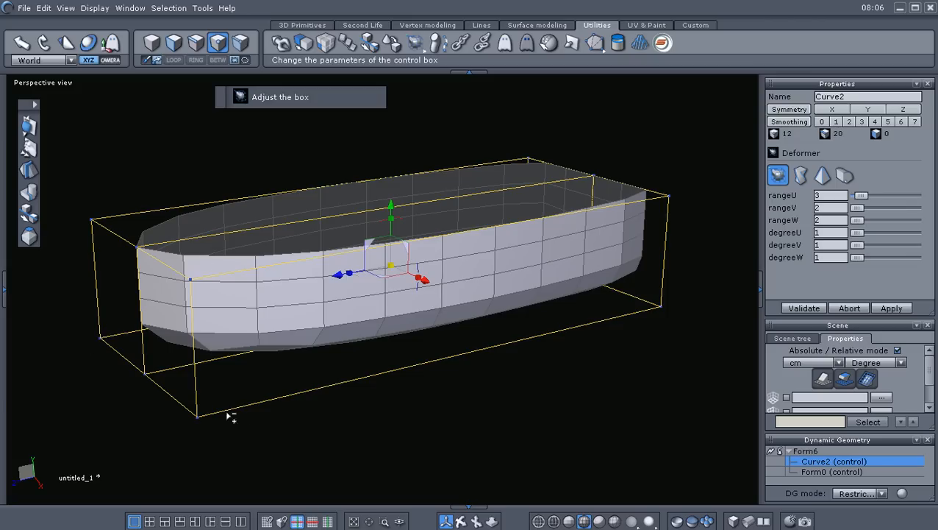
pyautogui.moveTo(674, 334)
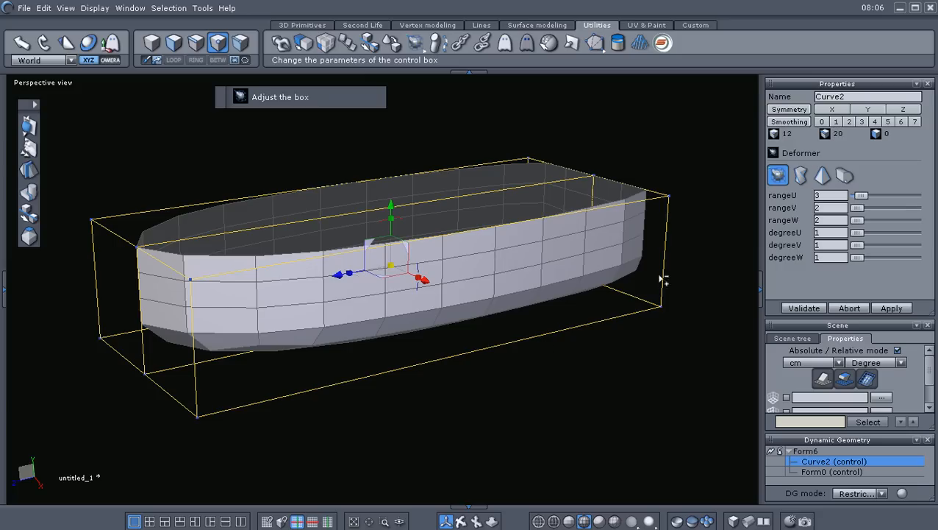
pyautogui.moveTo(860, 212)
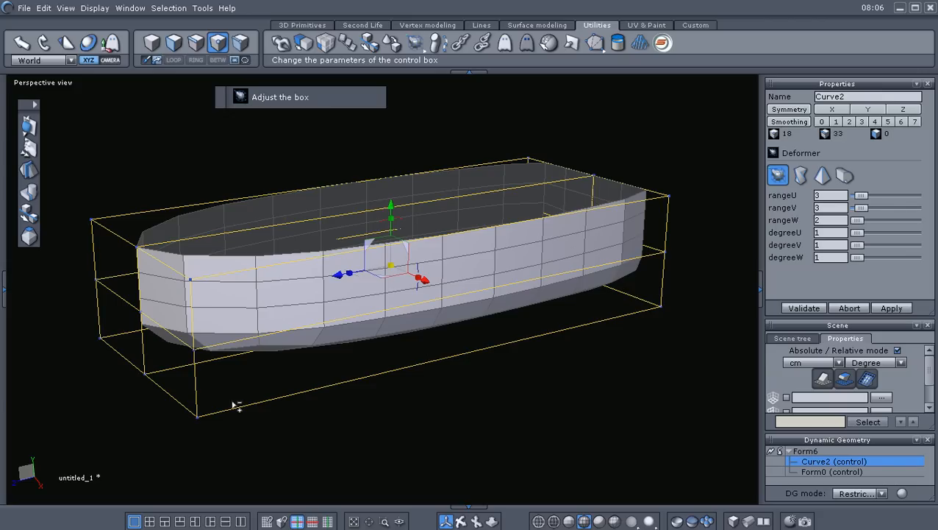
pyautogui.moveTo(556, 278)
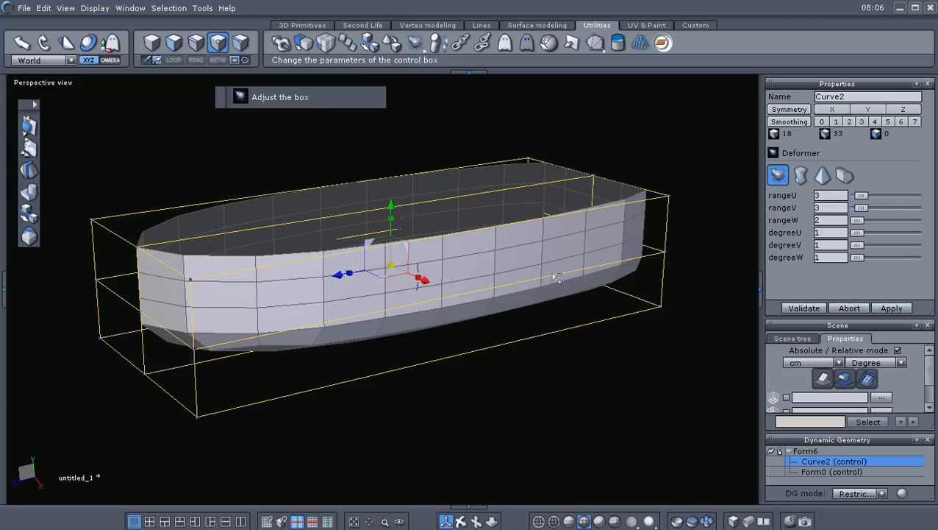
pyautogui.moveTo(871, 241)
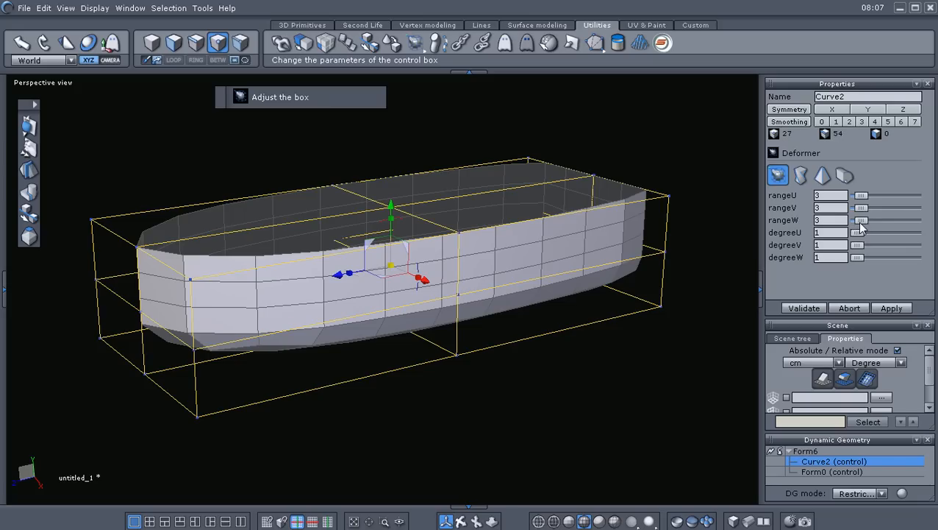
pyautogui.click(862, 221)
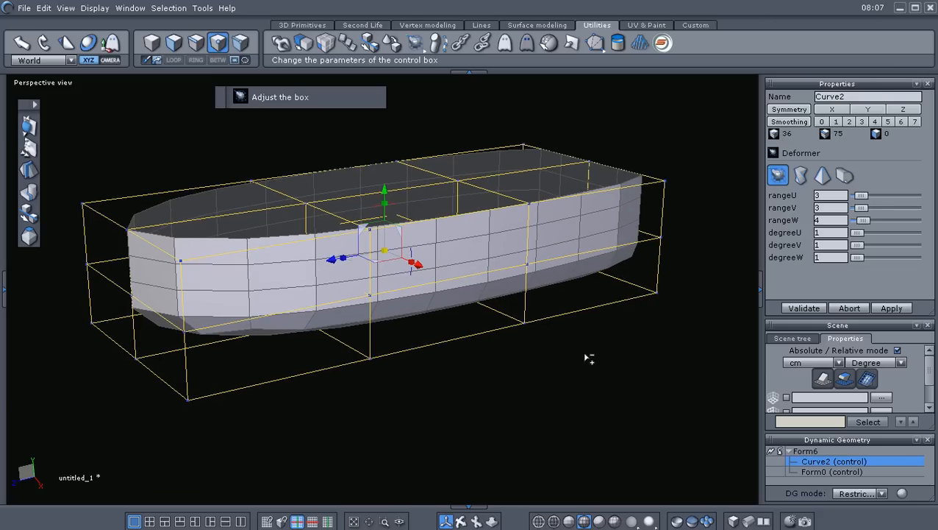
pyautogui.moveTo(804, 206)
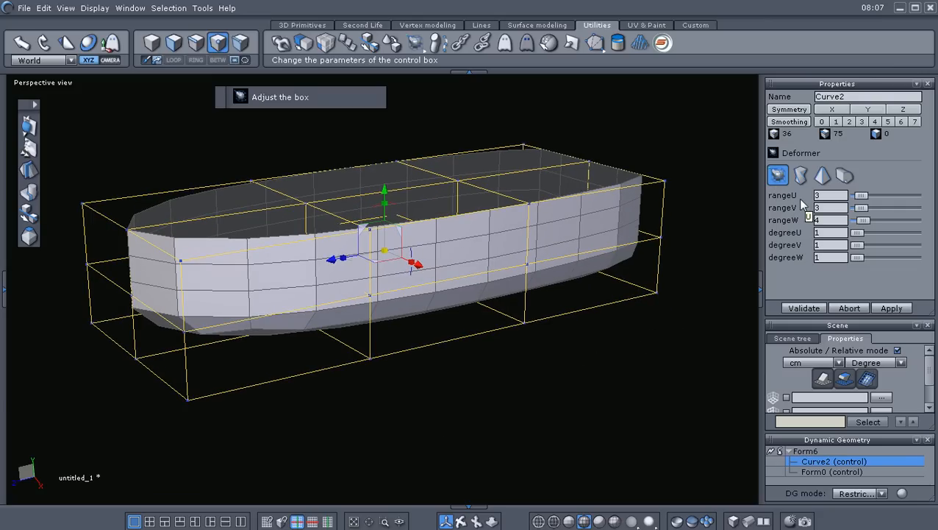
pyautogui.moveTo(777, 175)
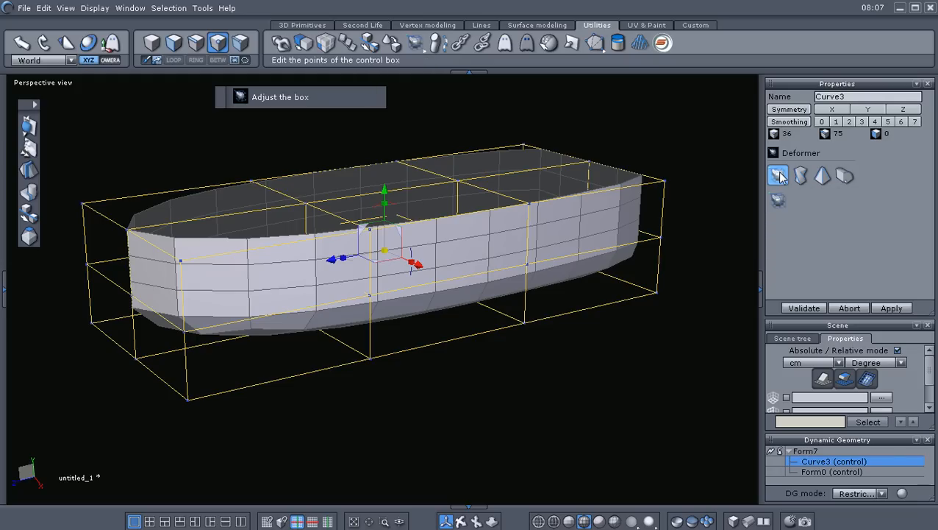
# - Lasso-select lattice points and move them to taper the bow, then validate the deformer
pyautogui.click(779, 175)
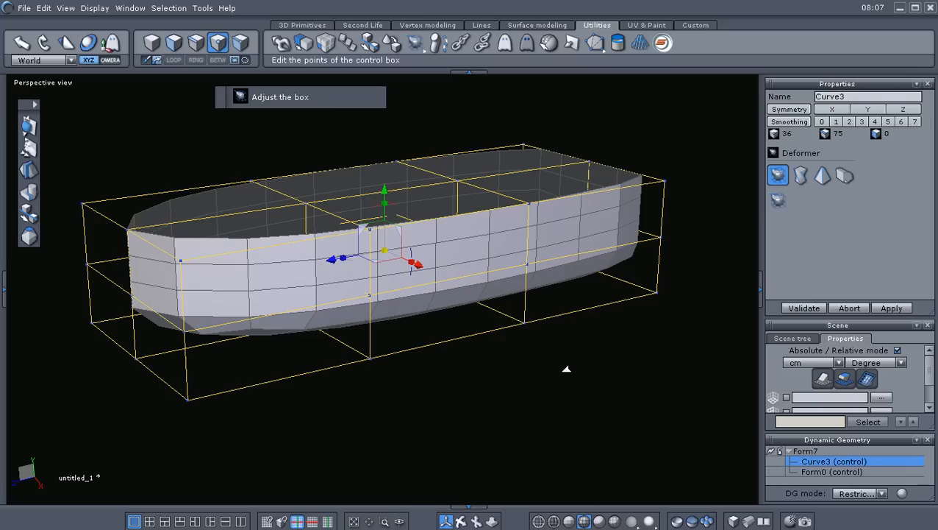
pyautogui.moveTo(566, 365)
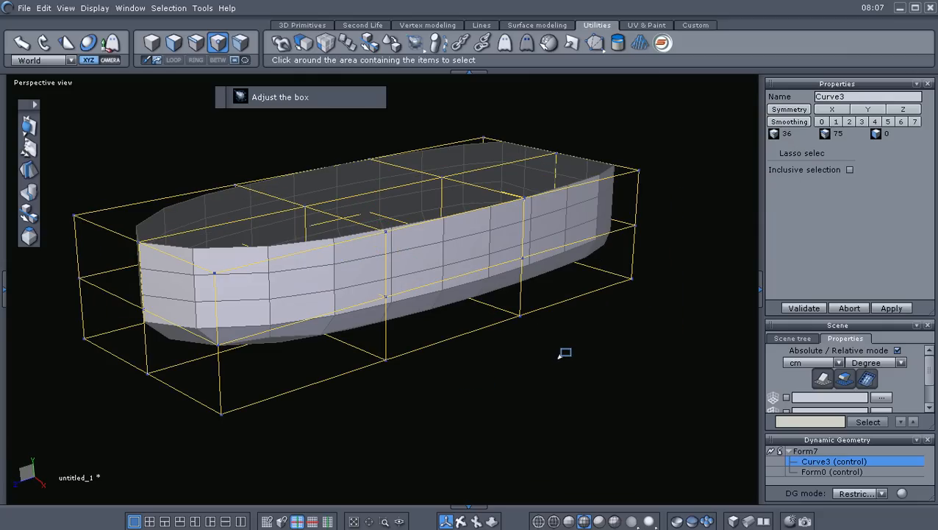
pyautogui.click(197, 41)
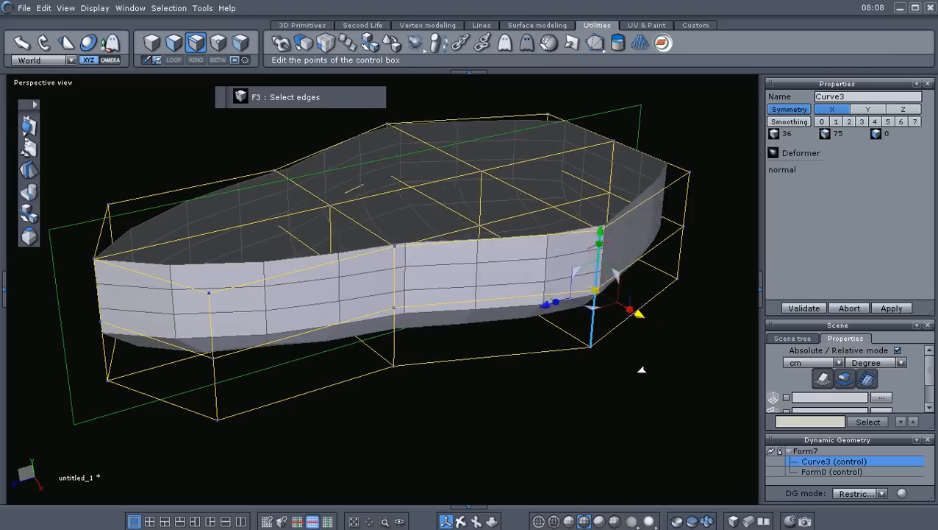
pyautogui.moveTo(600, 242); pyautogui.dragTo(562, 218)
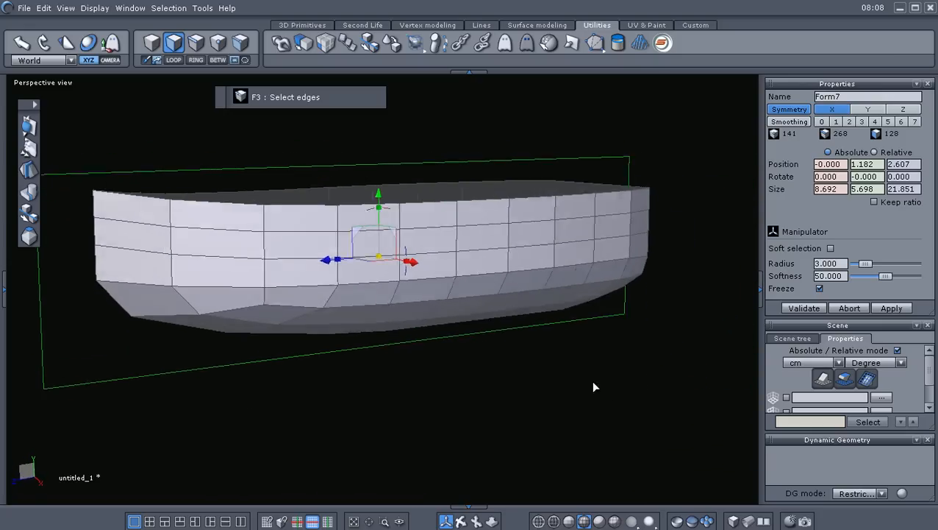
# - Select and remove the hull's top band of side faces, leaving a shallower shell
pyautogui.moveTo(596, 389); pyautogui.dragTo(268, 426)
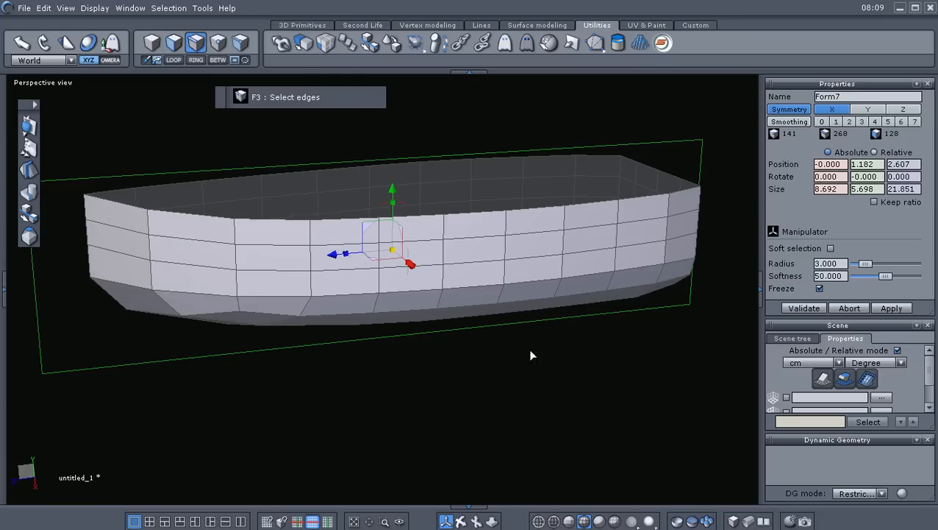
pyautogui.rightClick(476, 221)
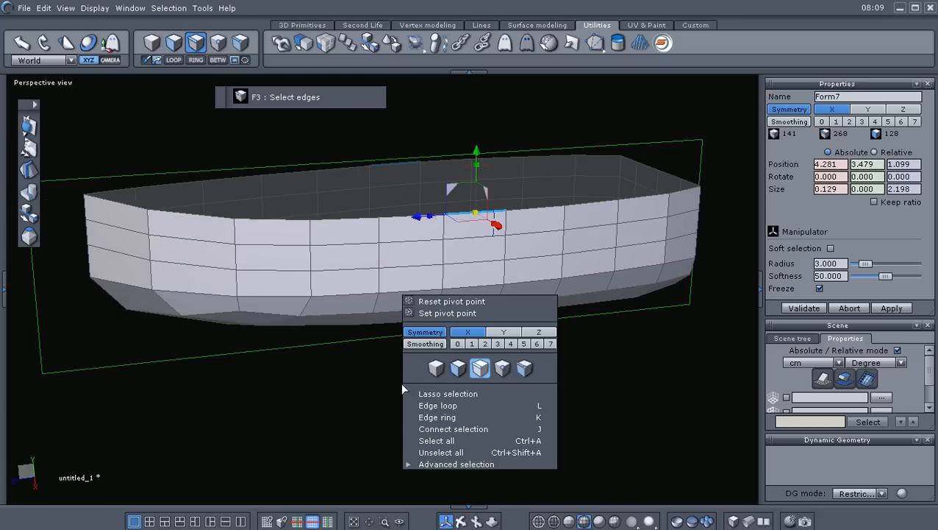
pyautogui.click(438, 406)
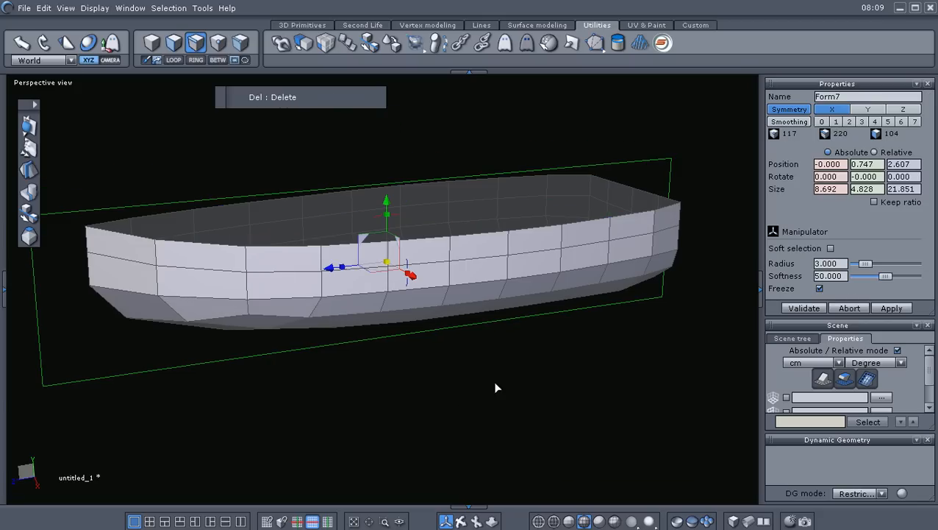
pyautogui.moveTo(497, 388); pyautogui.dragTo(644, 353)
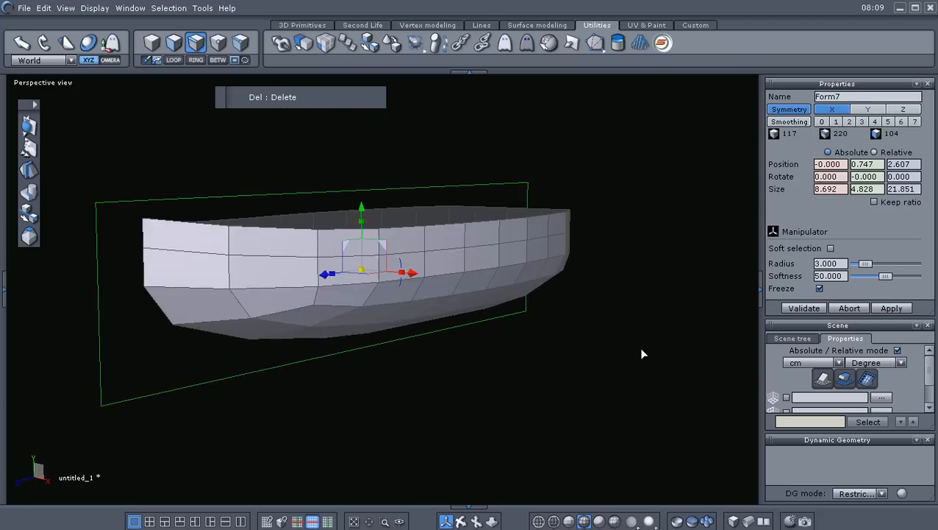
pyautogui.moveTo(645, 353); pyautogui.dragTo(550, 370)
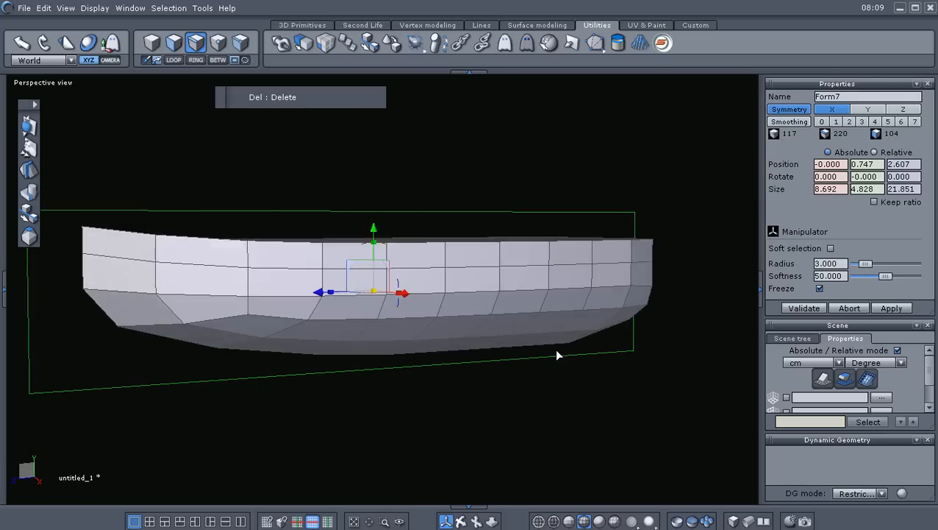
pyautogui.rightClick(557, 354)
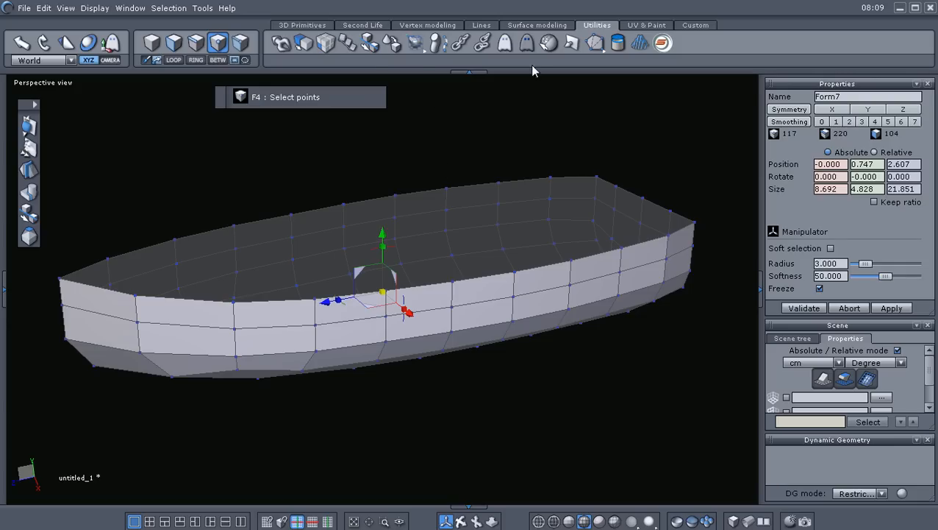
# - Apply Thickness of about 0.285 to the hull surface and validate it
pyautogui.click(537, 25)
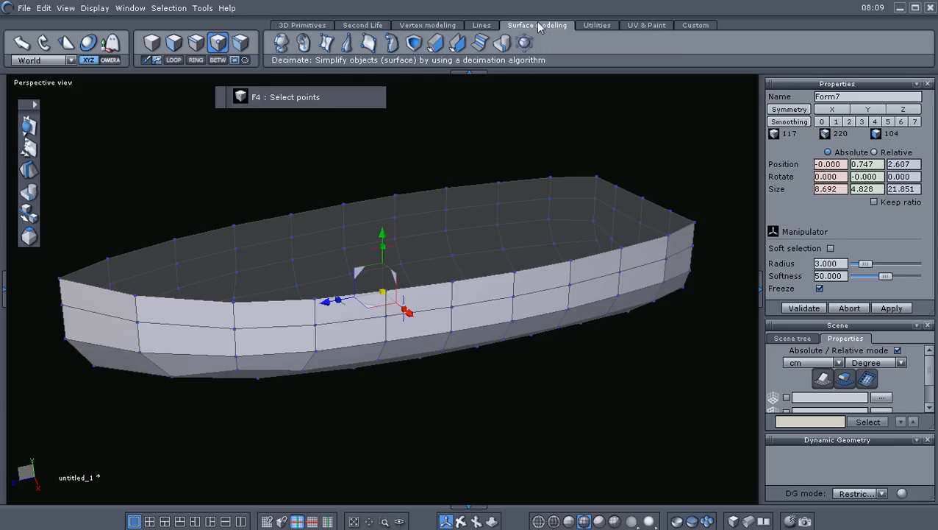
pyautogui.moveTo(457, 41)
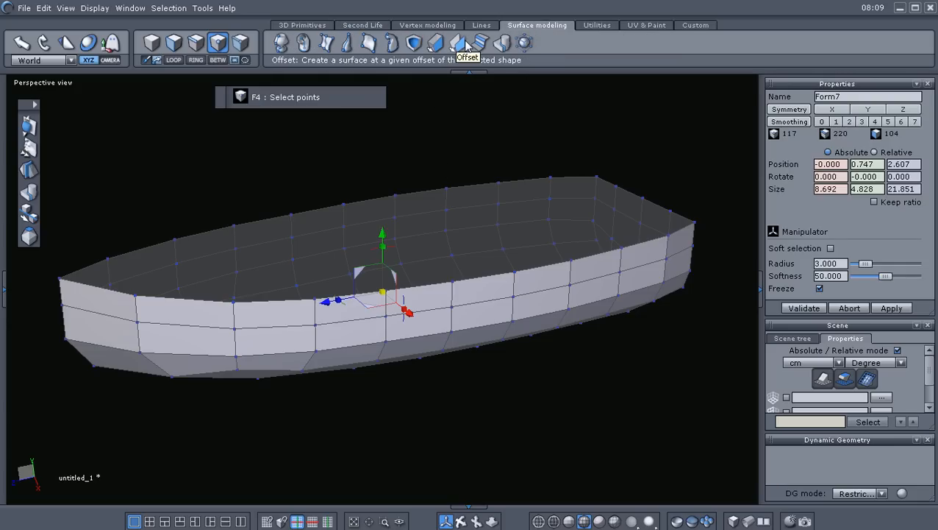
pyautogui.moveTo(436, 41)
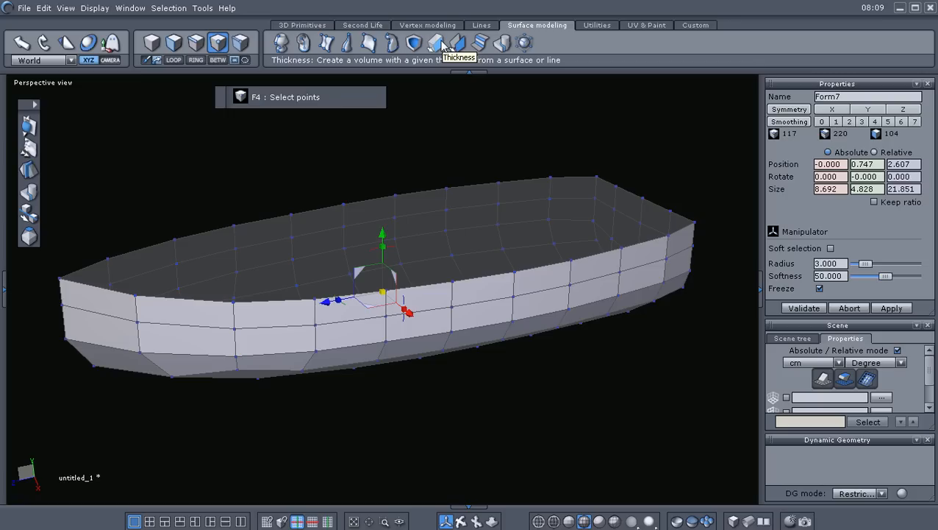
pyautogui.moveTo(450, 73)
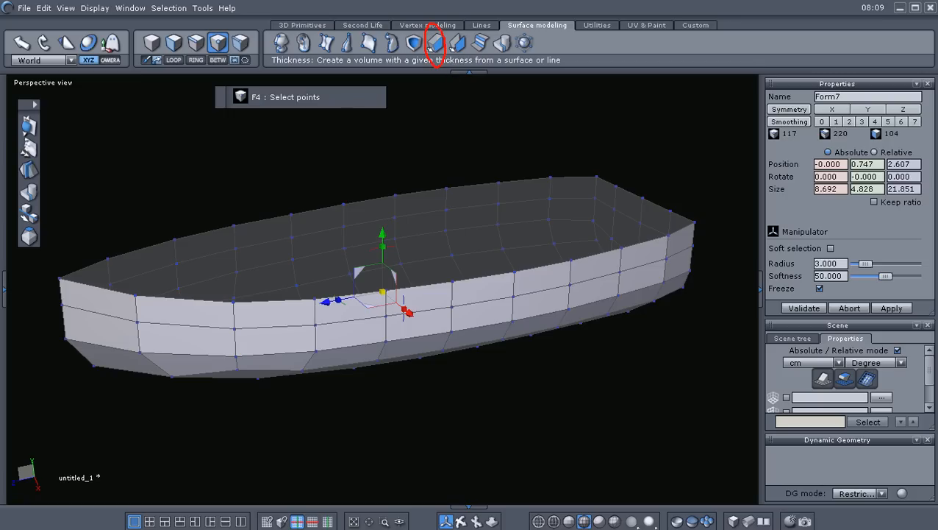
pyautogui.moveTo(410, 130)
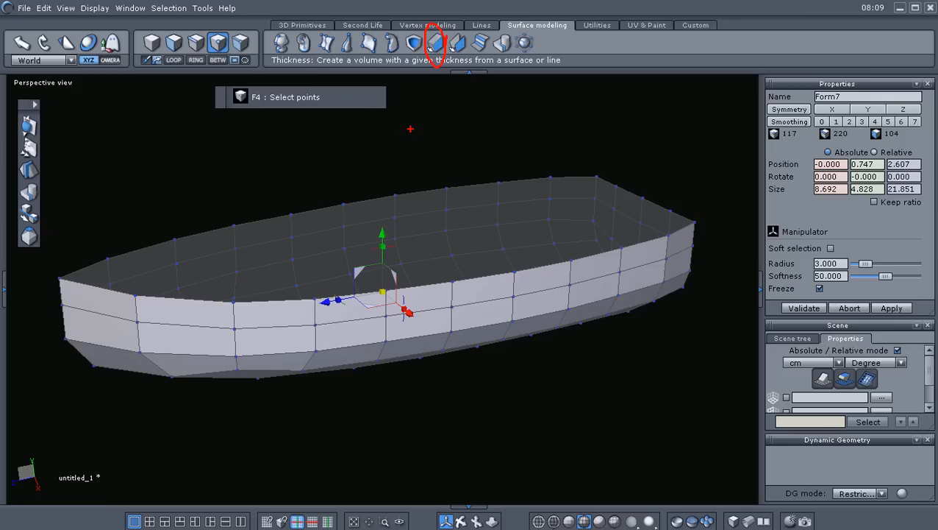
pyautogui.moveTo(436, 41)
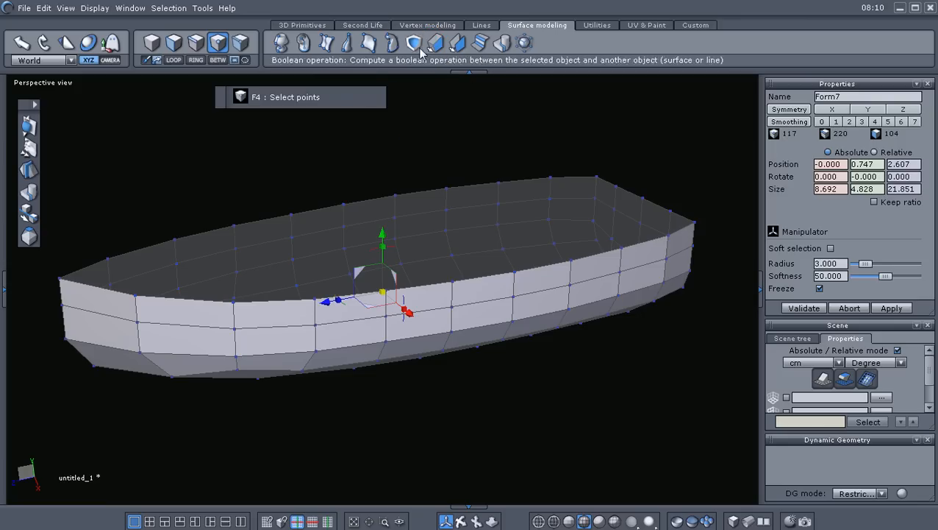
pyautogui.click(435, 43)
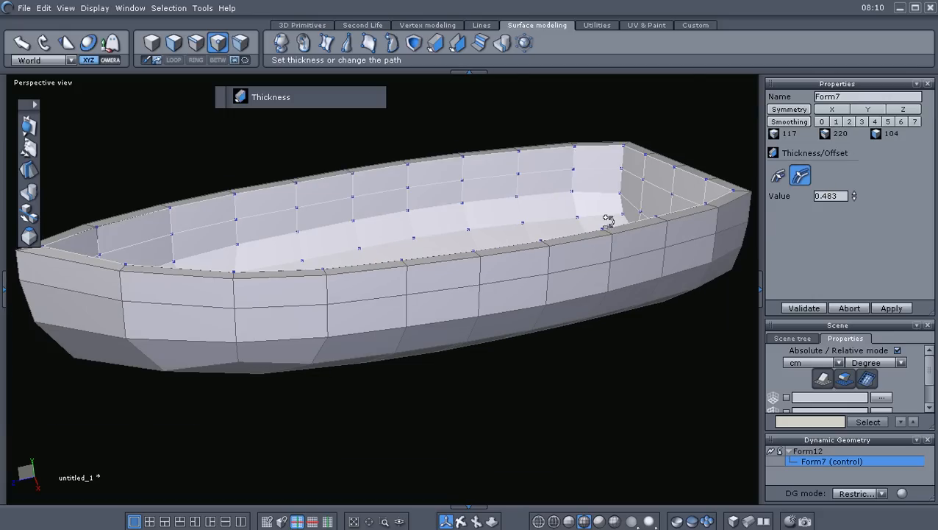
pyautogui.moveTo(674, 291)
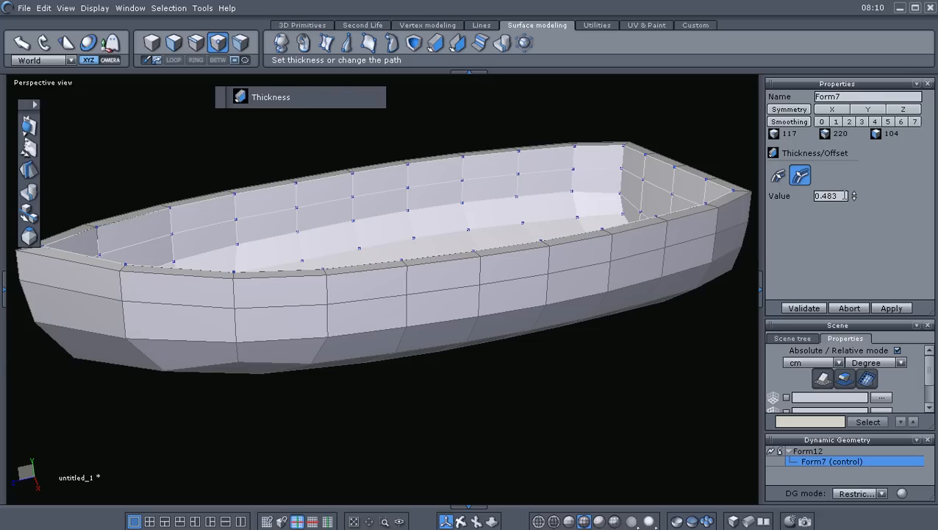
pyautogui.moveTo(855, 203)
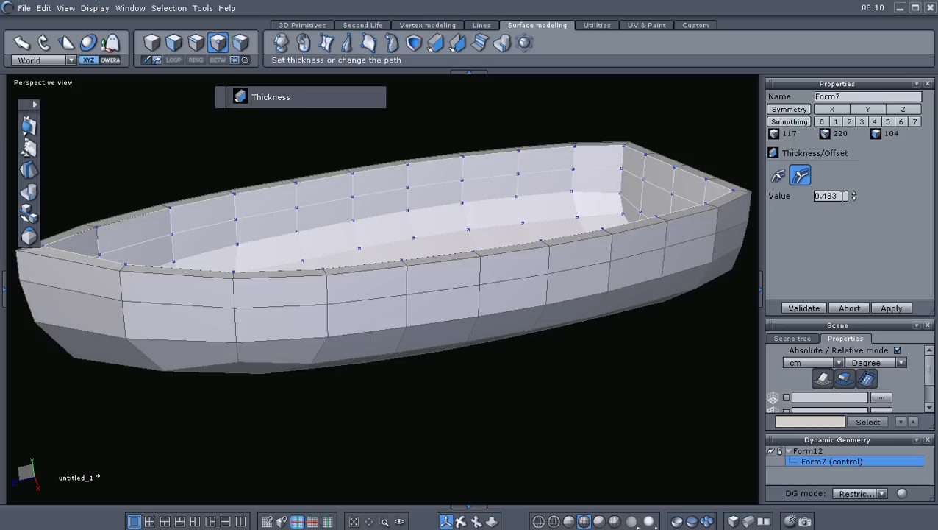
pyautogui.tripleClick(830, 196)
pyautogui.write('0.203')
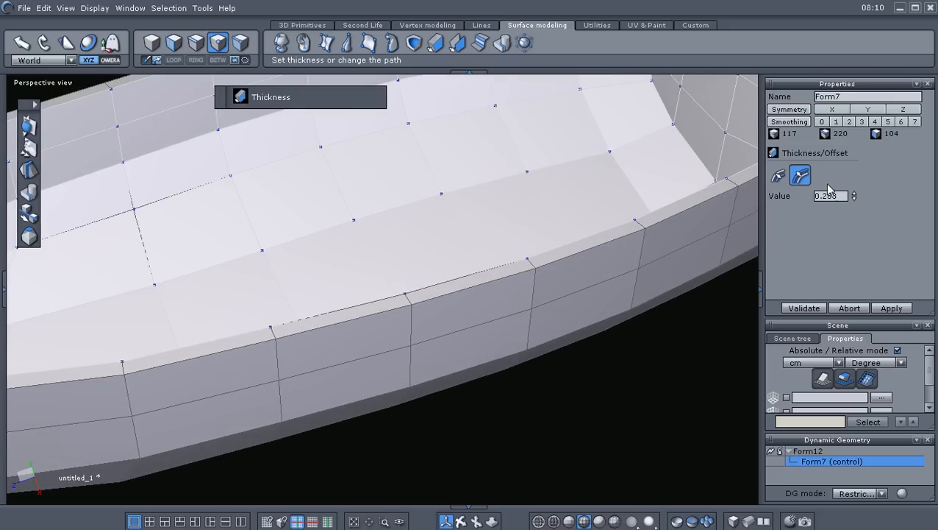
pyautogui.tripleClick(830, 196)
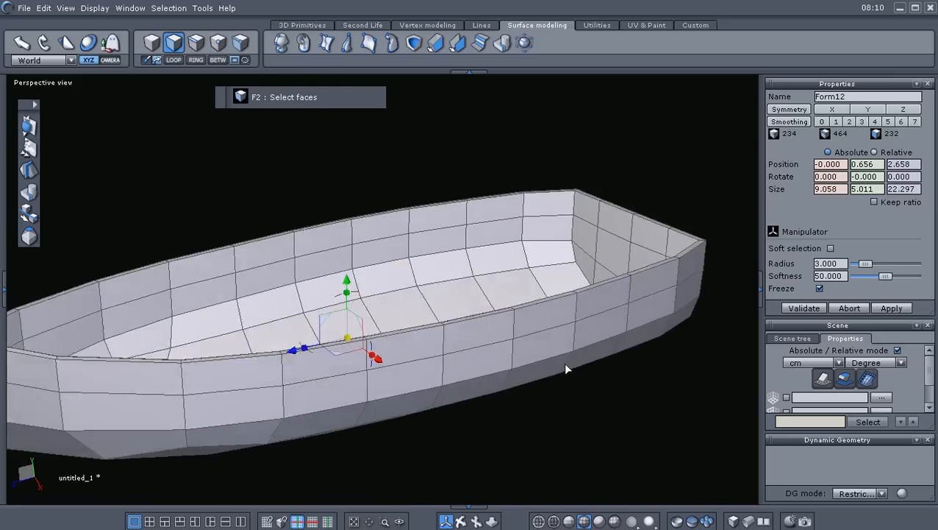
# - Orbit to look inside the hull and enable Symmetry X in Properties
pyautogui.moveTo(567, 367); pyautogui.dragTo(525, 421)
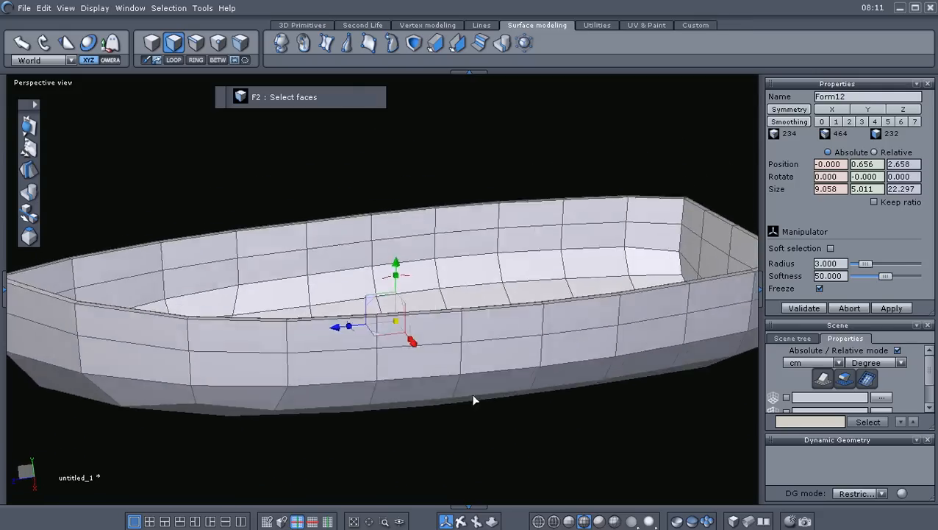
pyautogui.moveTo(473, 400); pyautogui.dragTo(525, 427)
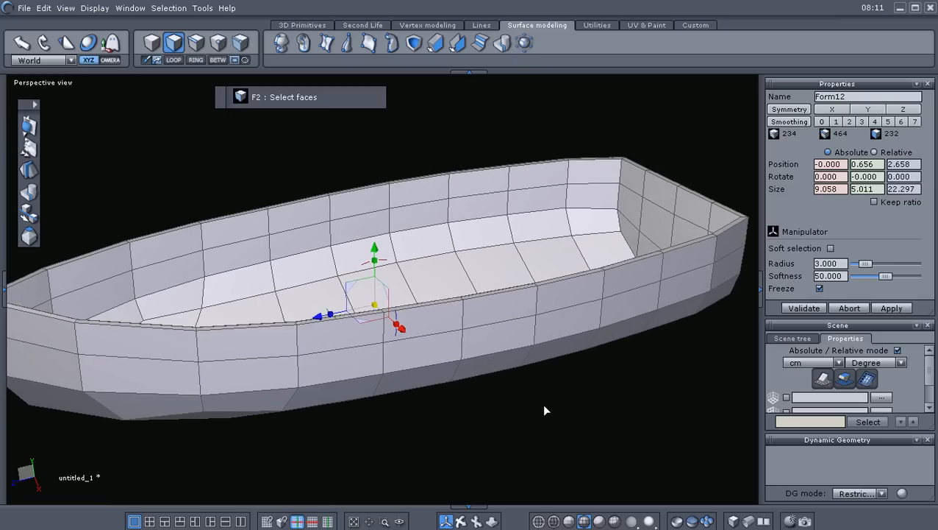
pyautogui.moveTo(783, 119)
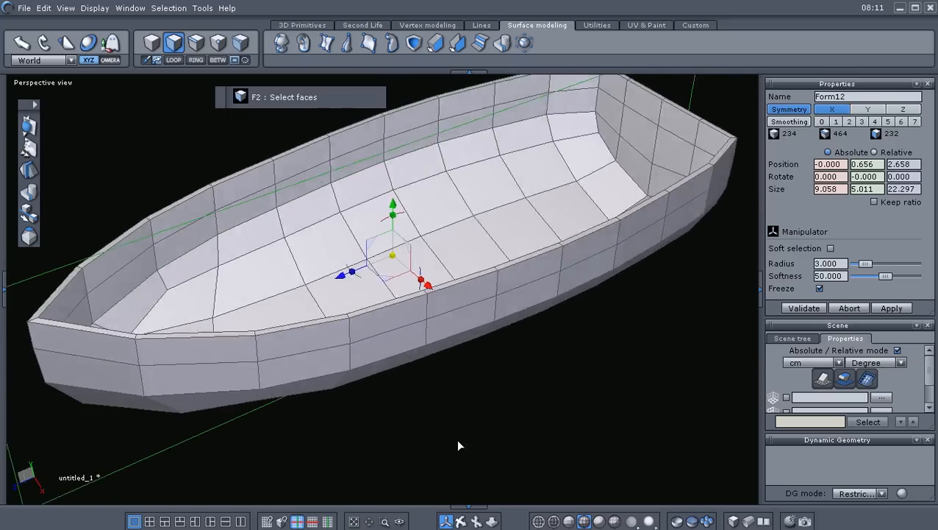
pyautogui.moveTo(459, 445); pyautogui.dragTo(406, 425)
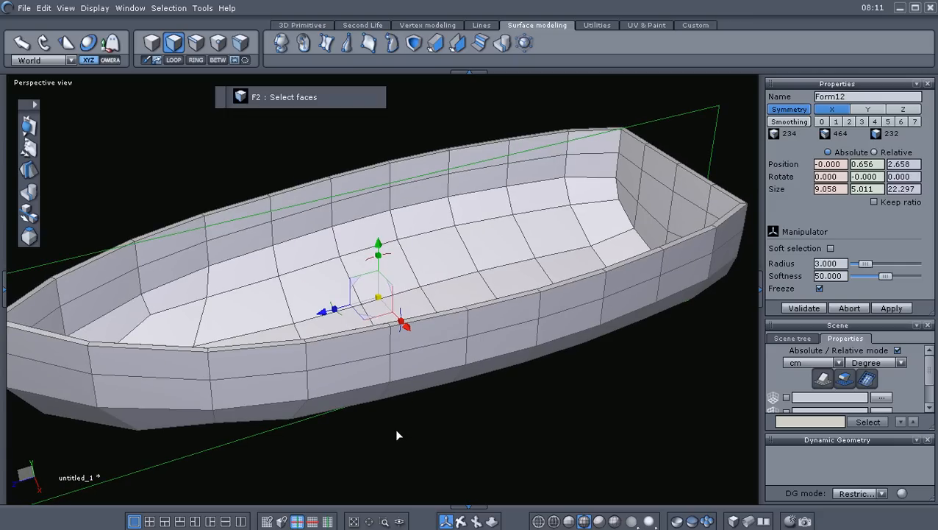
# - Select a face on each inner wall and Bridge them into a bench seat
pyautogui.click(477, 183)
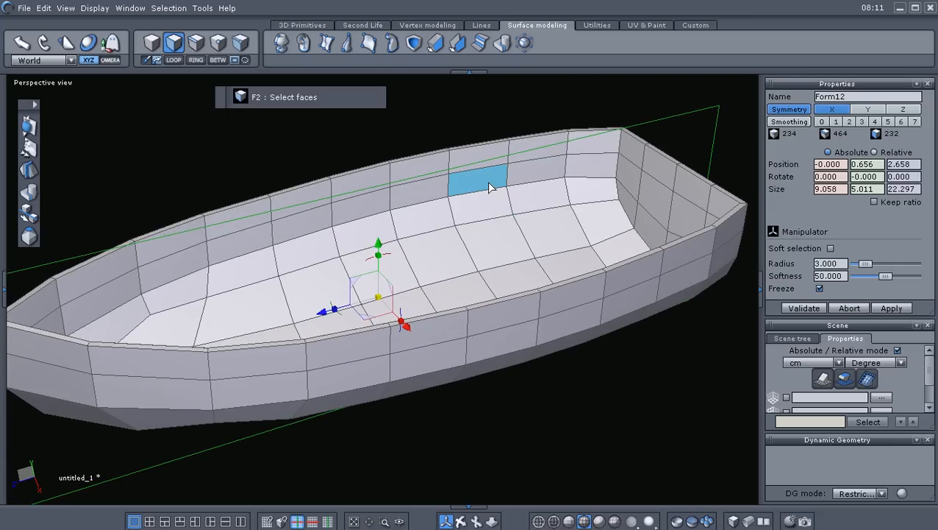
pyautogui.click(477, 179)
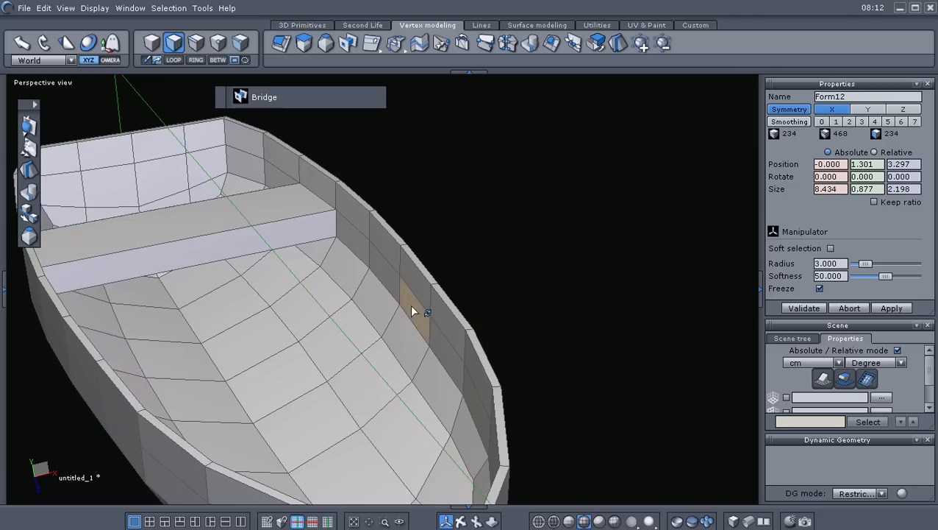
pyautogui.click(415, 309)
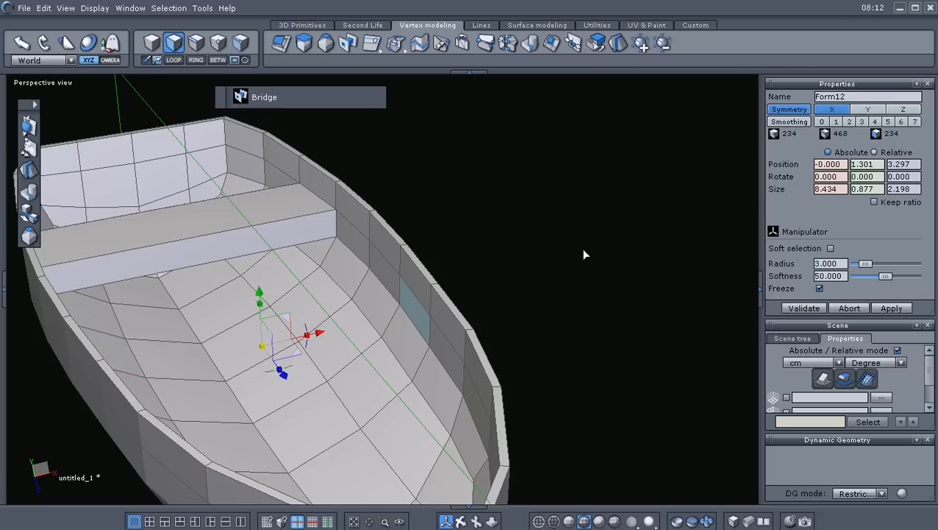
pyautogui.moveTo(349, 43)
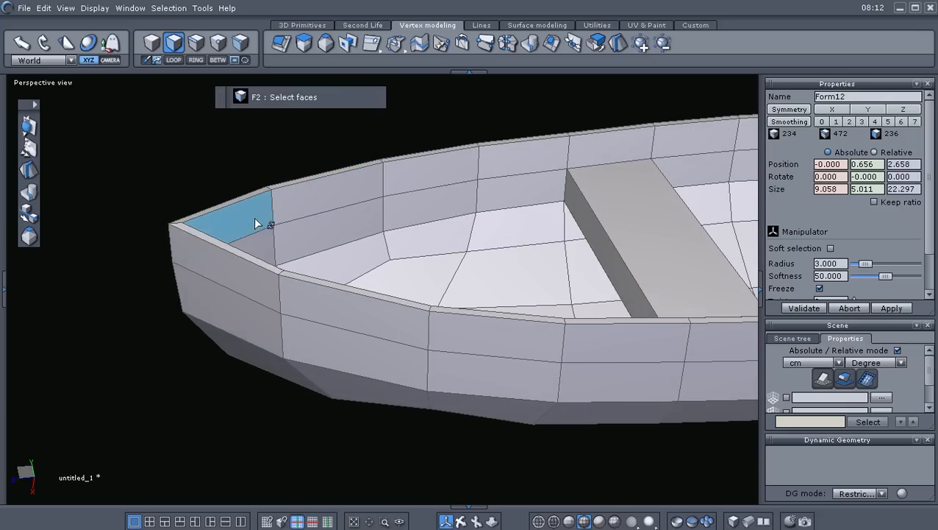
# - Bridge the two bow rim edges into a slanted panel rising from the bench
pyautogui.click(323, 183)
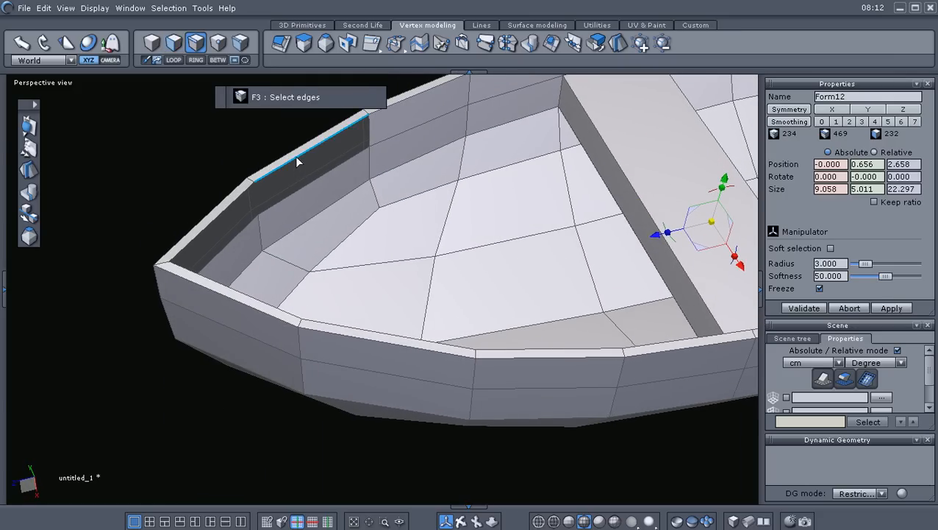
pyautogui.click(312, 223)
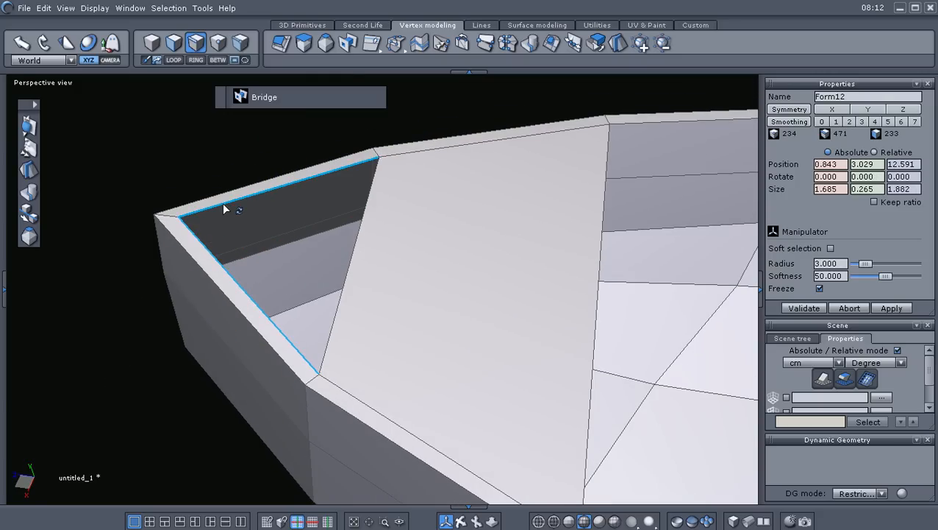
pyautogui.click(347, 42)
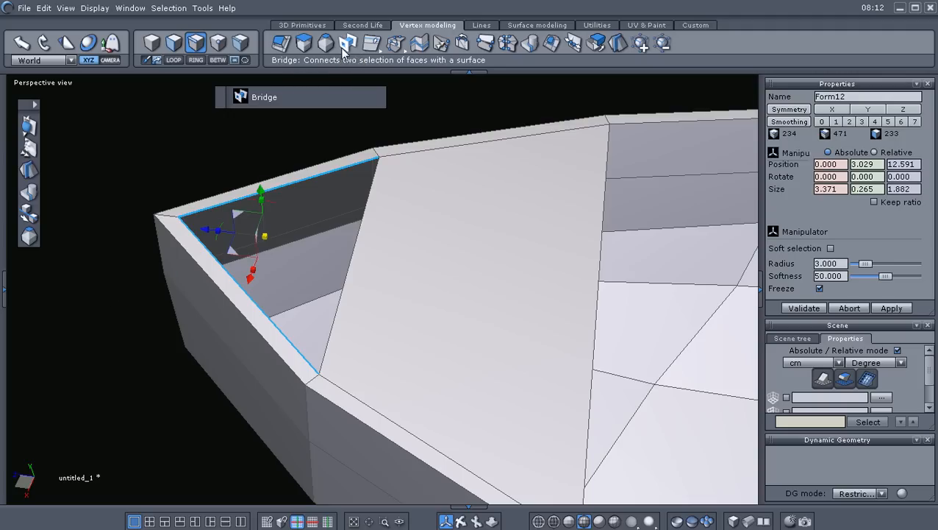
pyautogui.click(349, 43)
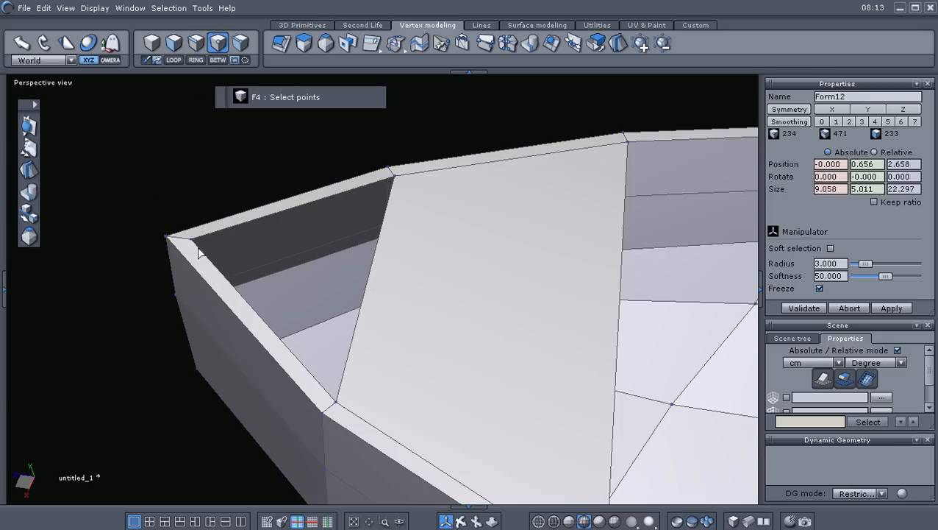
pyautogui.moveTo(232, 247)
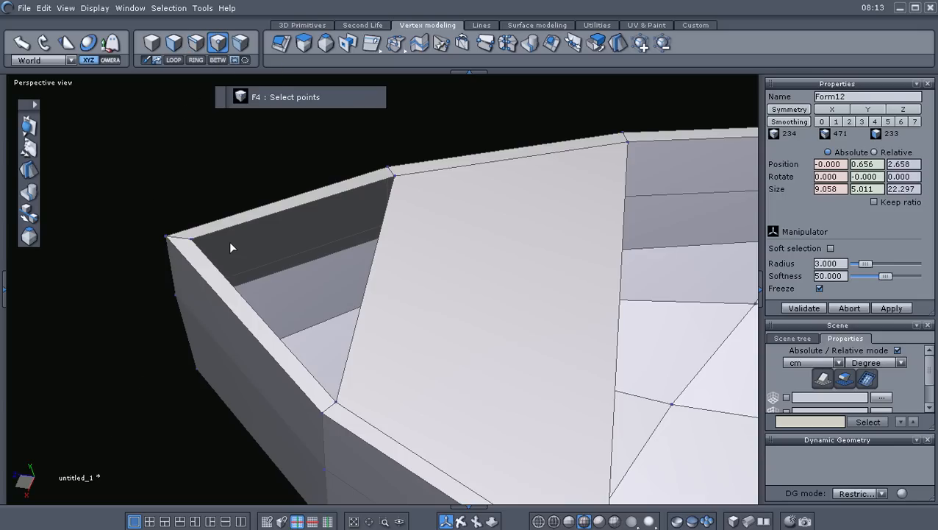
pyautogui.tripleClick(829, 264)
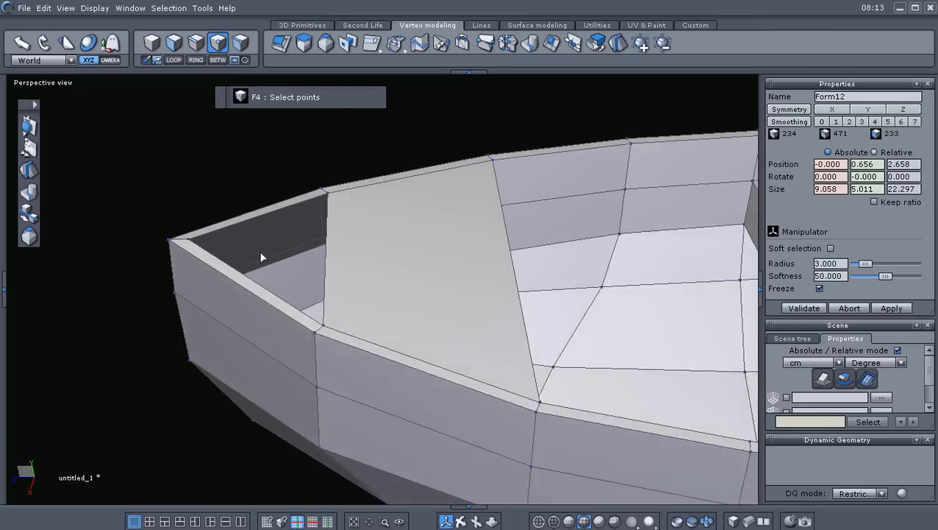
pyautogui.moveTo(262, 258); pyautogui.dragTo(203, 267)
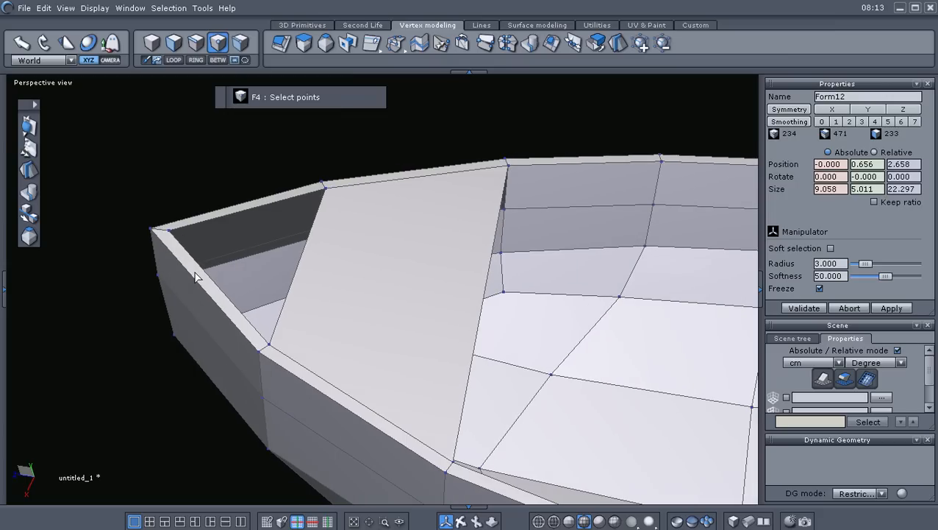
pyautogui.moveTo(200, 272)
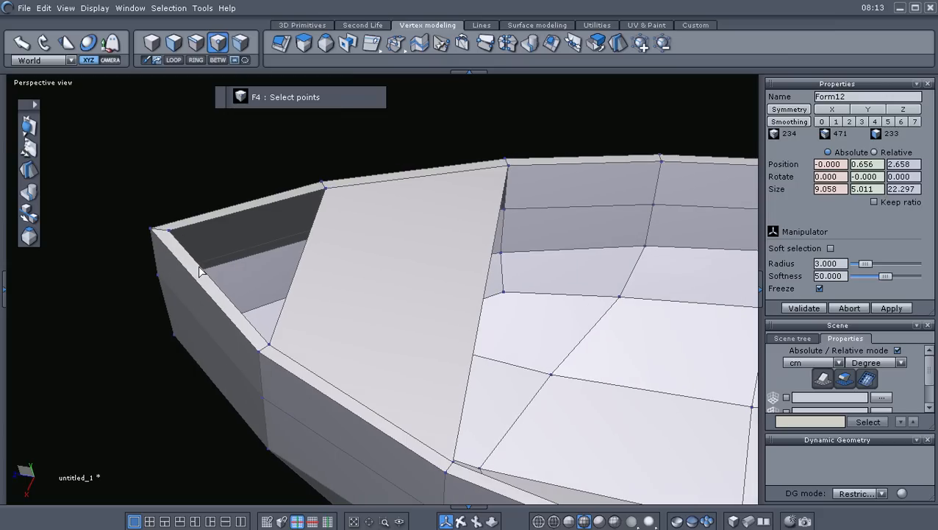
# - Build a Facet from the bow tip and two panel corners to cap the bow, then validate
pyautogui.click(302, 24)
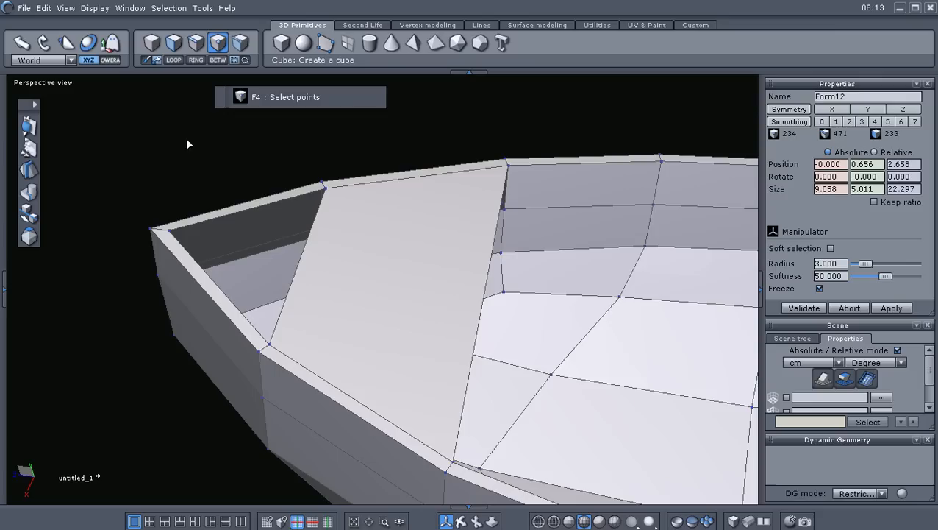
pyautogui.moveTo(326, 43)
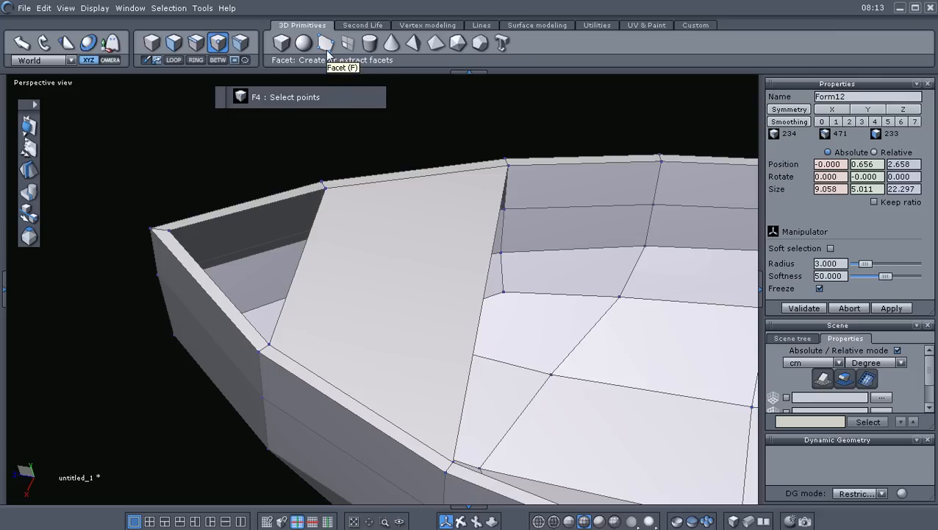
pyautogui.moveTo(327, 50)
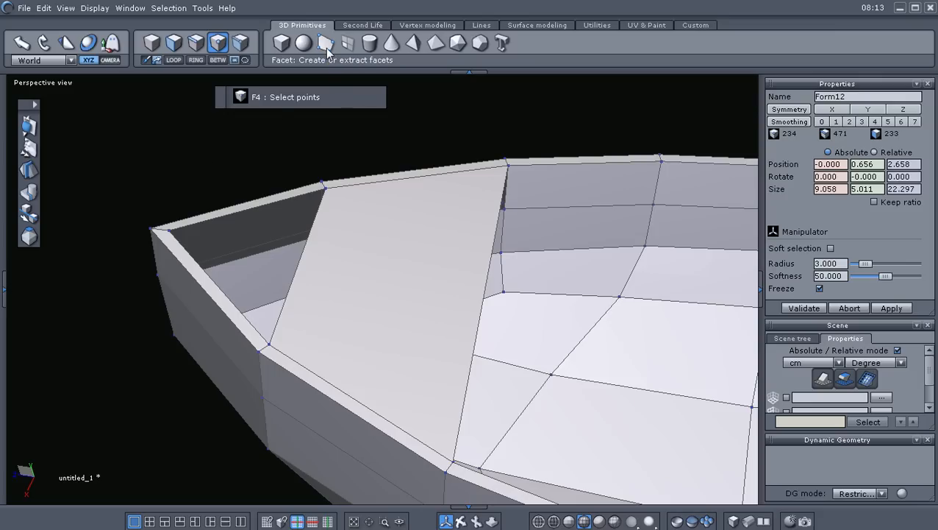
pyautogui.click(324, 42)
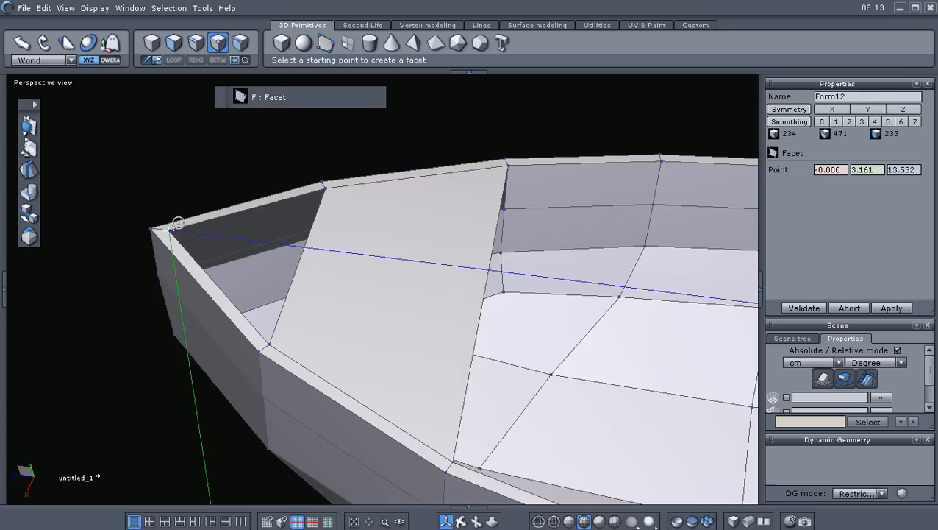
pyautogui.click(177, 228)
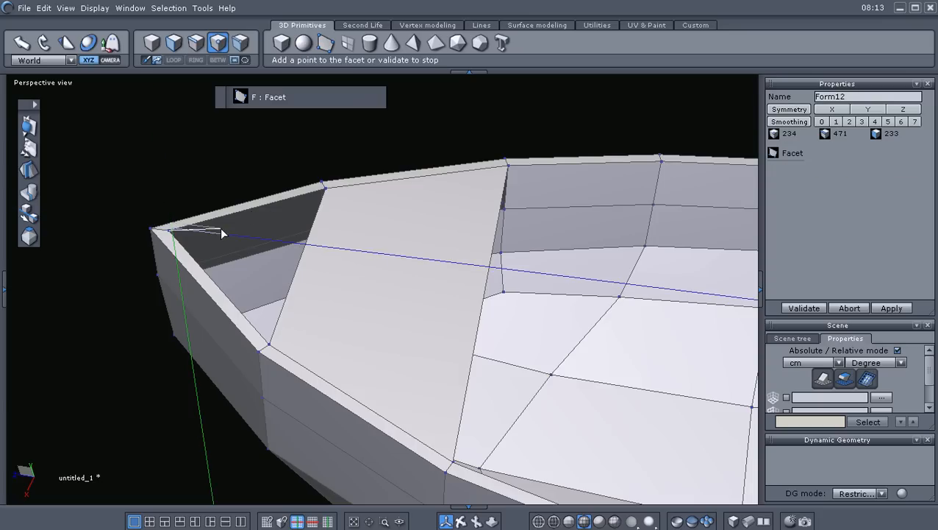
pyautogui.click(322, 188)
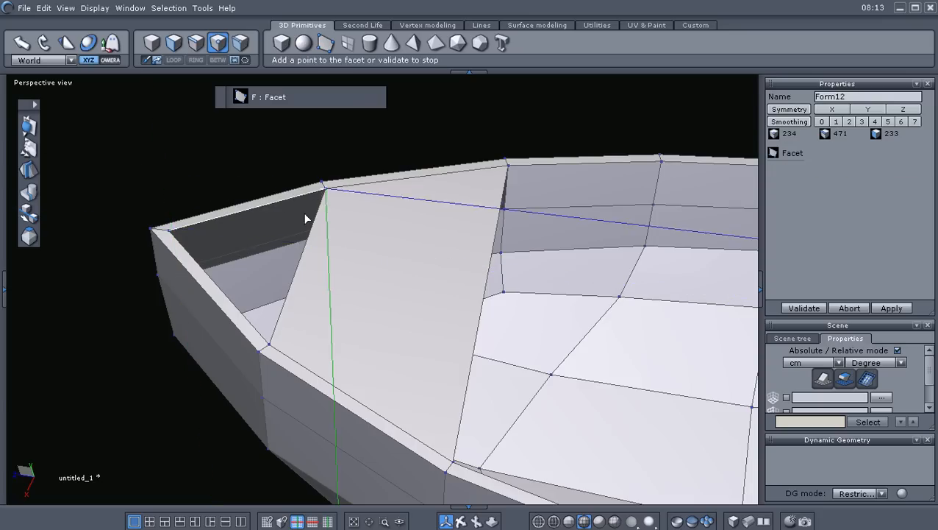
pyautogui.click(268, 350)
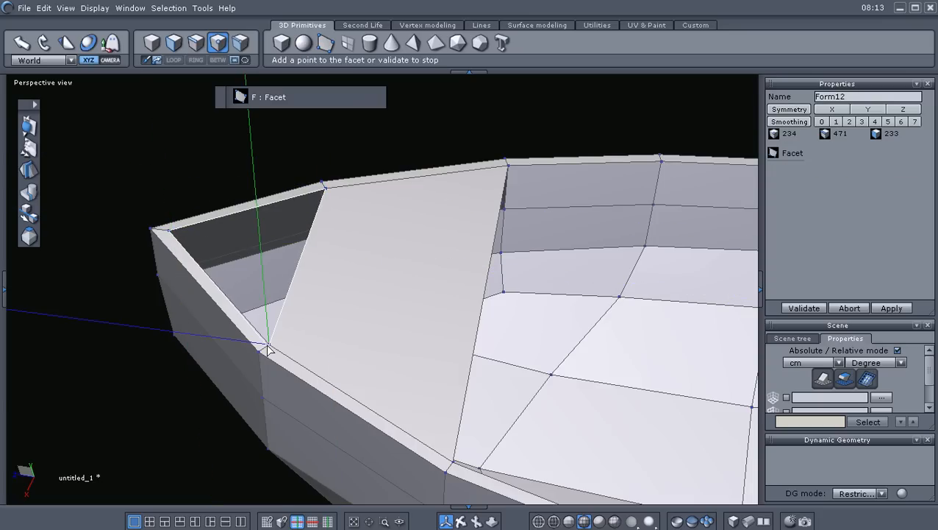
pyautogui.click(804, 307)
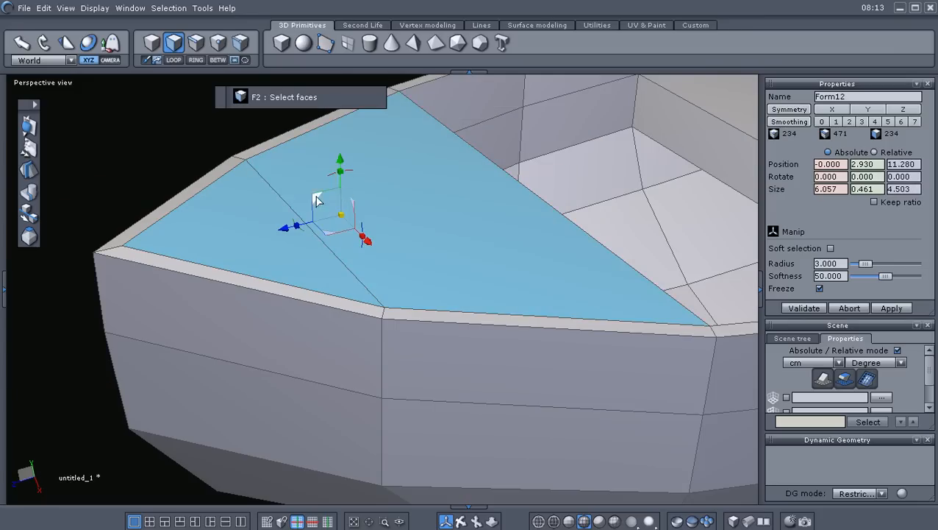
# - Free Tesselate new edges across the bow deck and select the small tip triangle
pyautogui.moveTo(340, 170); pyautogui.dragTo(339, 159)
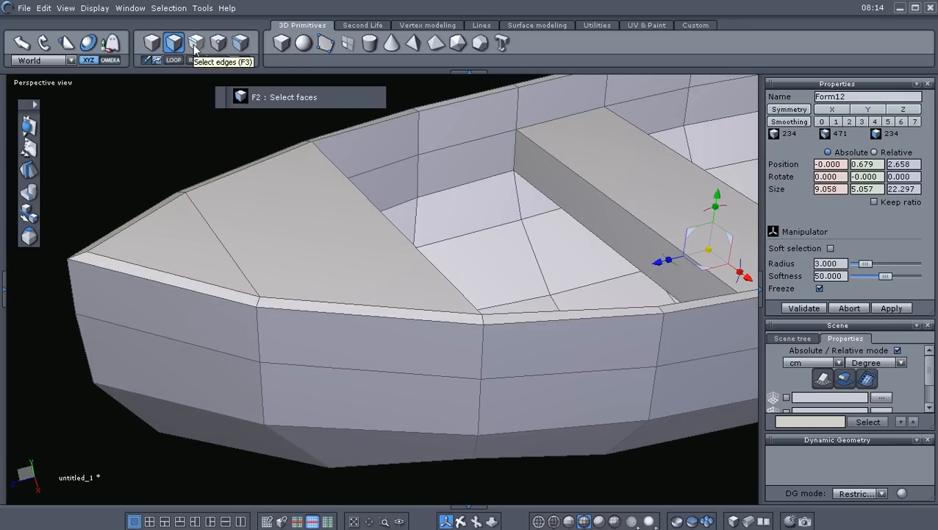
pyautogui.click(196, 43)
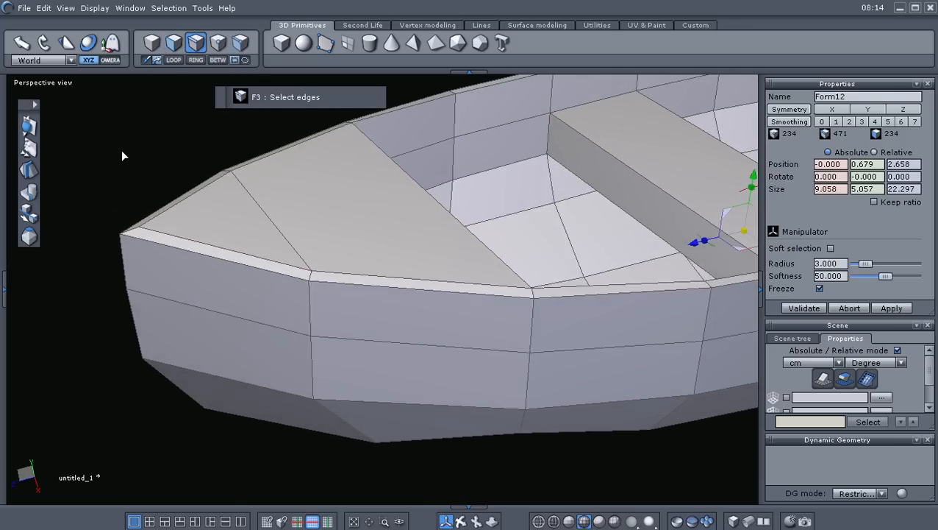
pyautogui.click(253, 235)
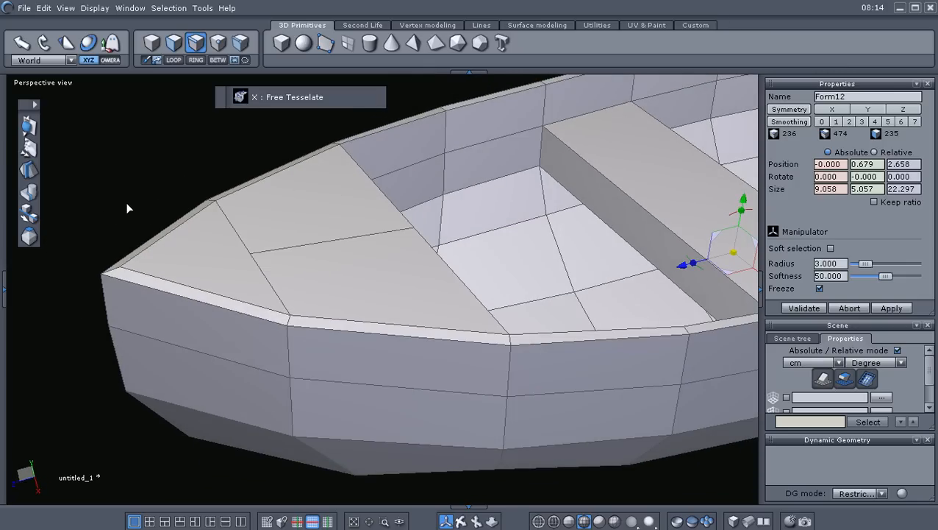
pyautogui.click(335, 228)
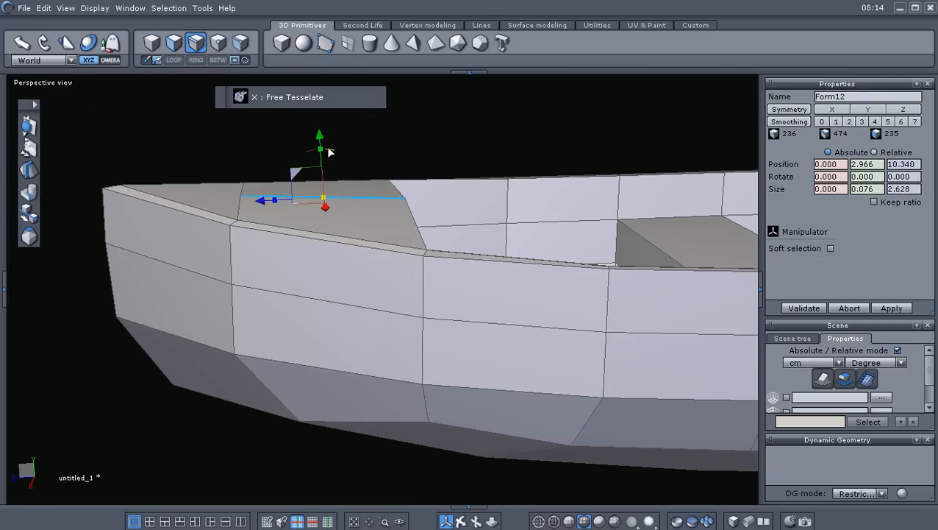
pyautogui.moveTo(319, 148); pyautogui.dragTo(323, 135)
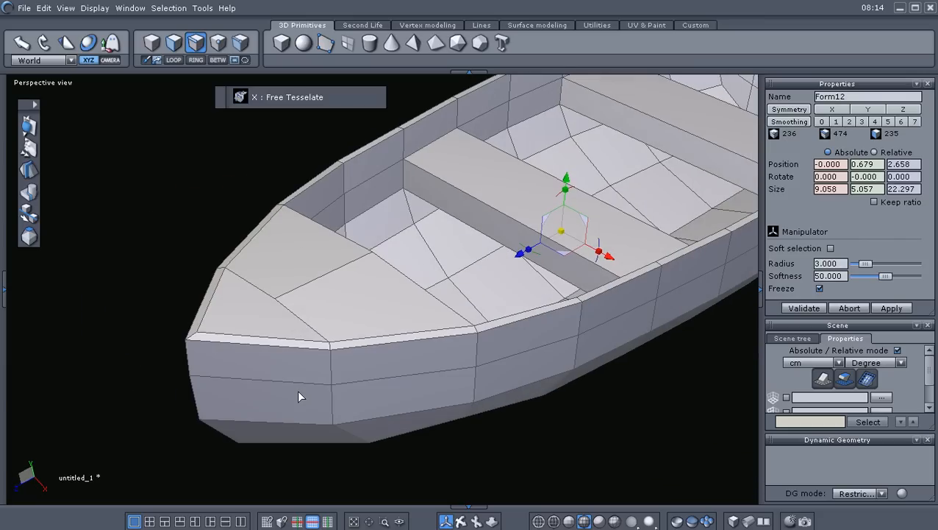
pyautogui.click(234, 307)
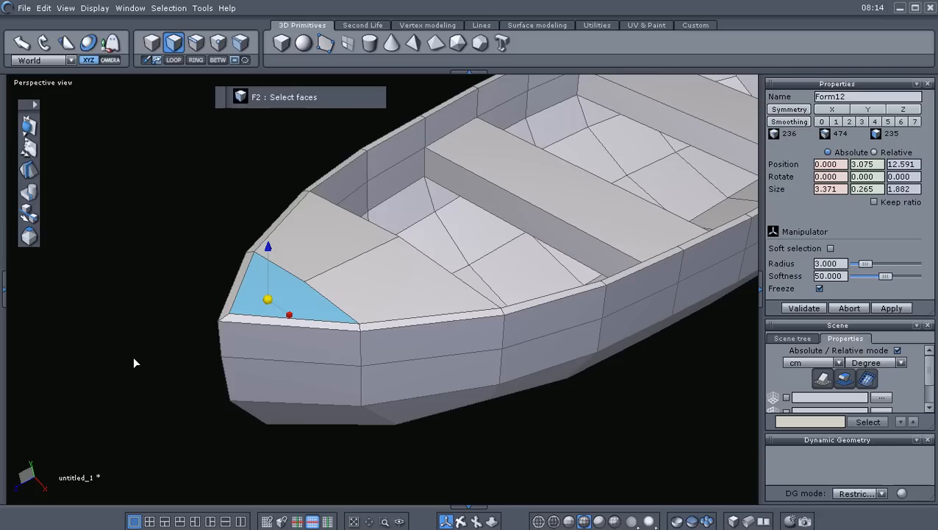
pyautogui.press('ctrl+v')
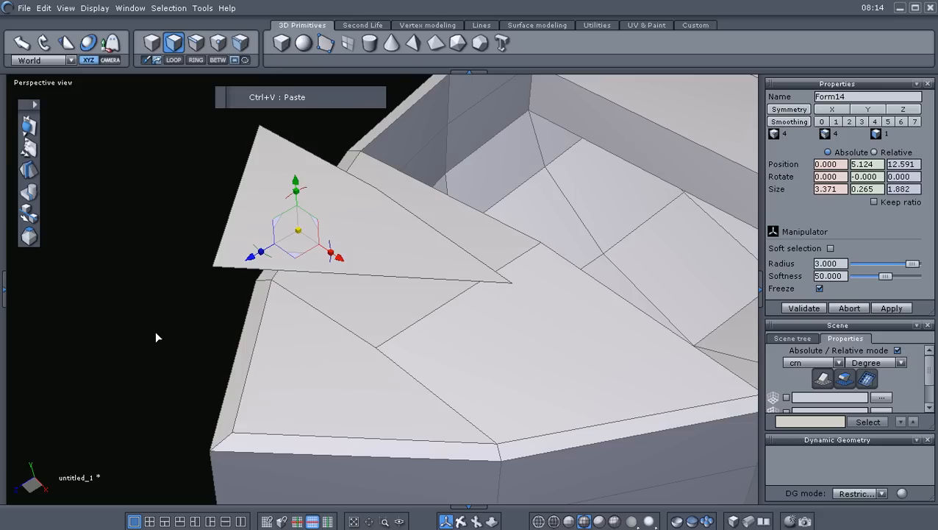
pyautogui.rightClick(156, 337)
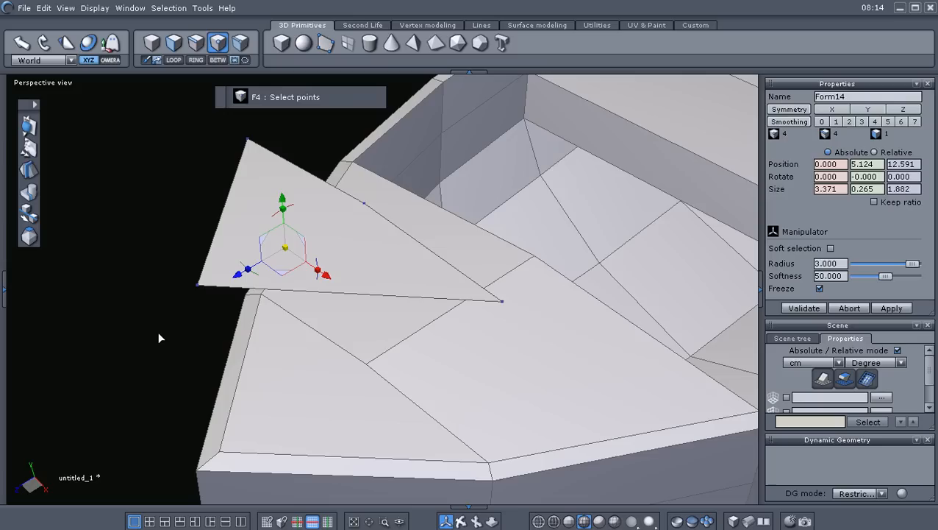
pyautogui.moveTo(212, 297)
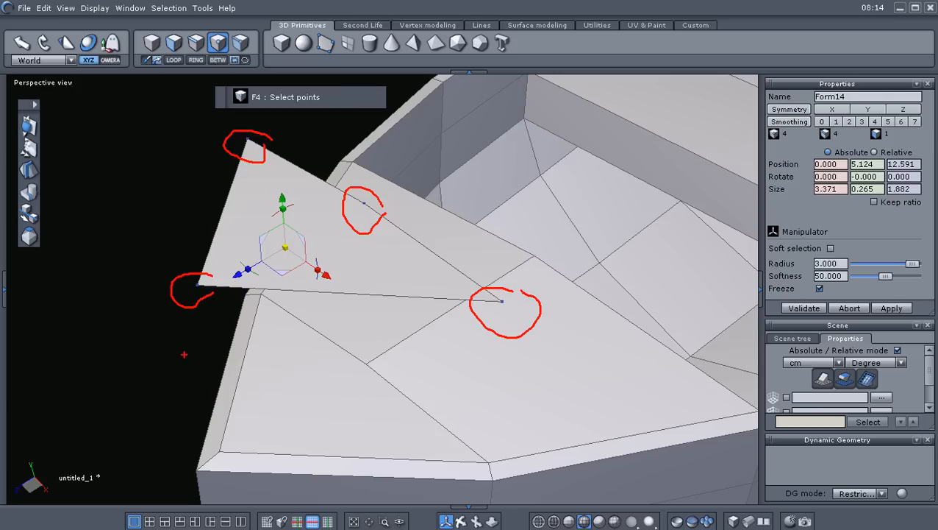
pyautogui.moveTo(149, 370)
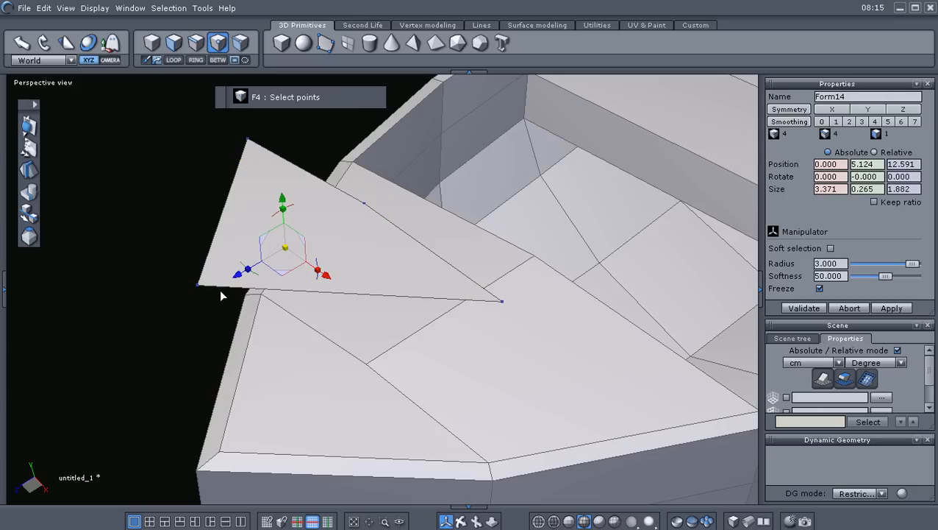
pyautogui.press('ctrl+z')
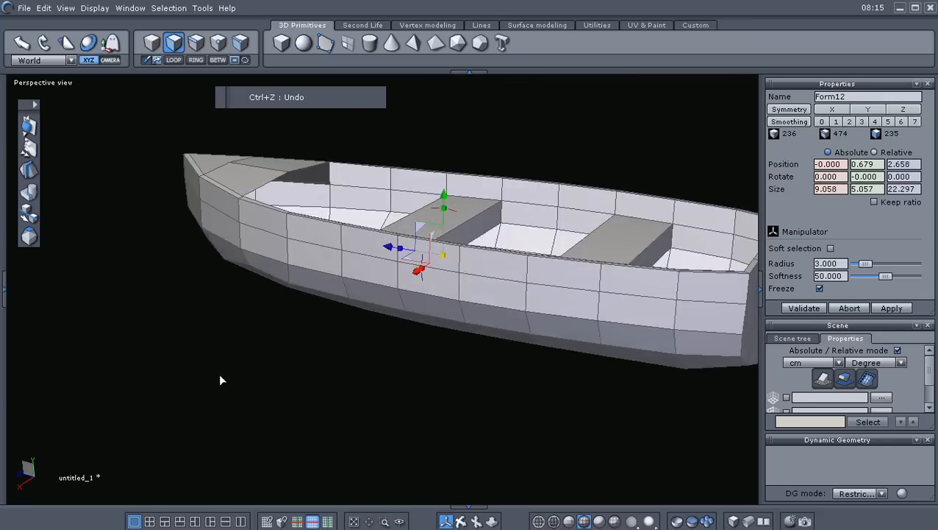
# - Target-weld the bow deck edge vertices into the hull, checking underneath, at the bow and from above
pyautogui.moveTo(223, 380); pyautogui.dragTo(475, 403)
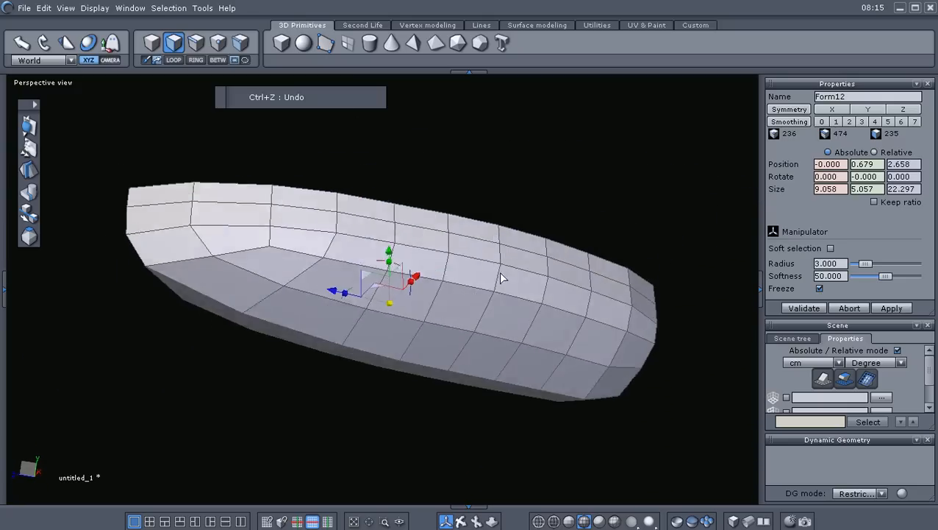
pyautogui.moveTo(503, 278); pyautogui.dragTo(235, 383)
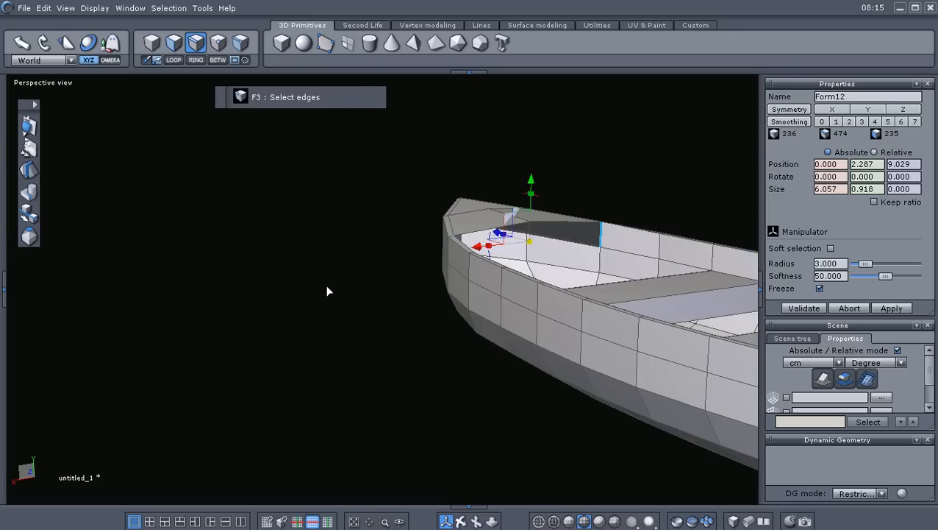
pyautogui.click(426, 23)
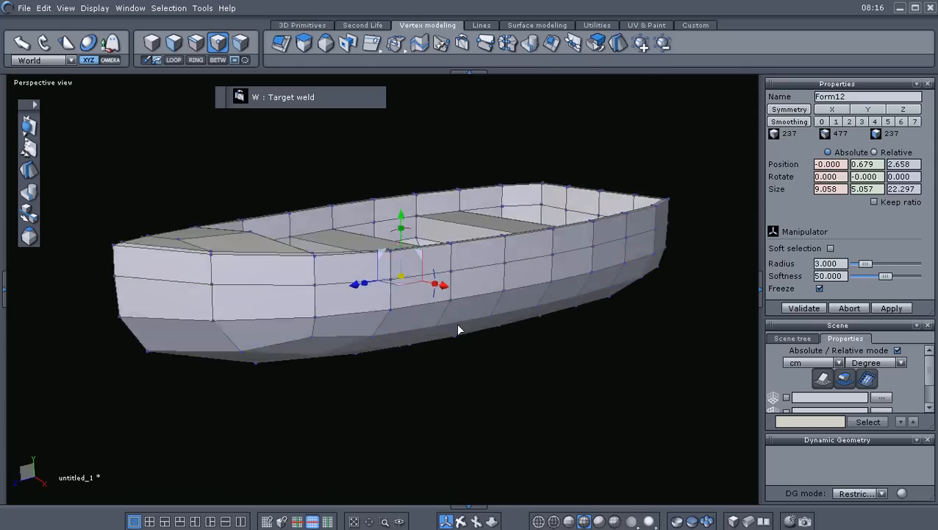
pyautogui.moveTo(459, 330); pyautogui.dragTo(429, 357)
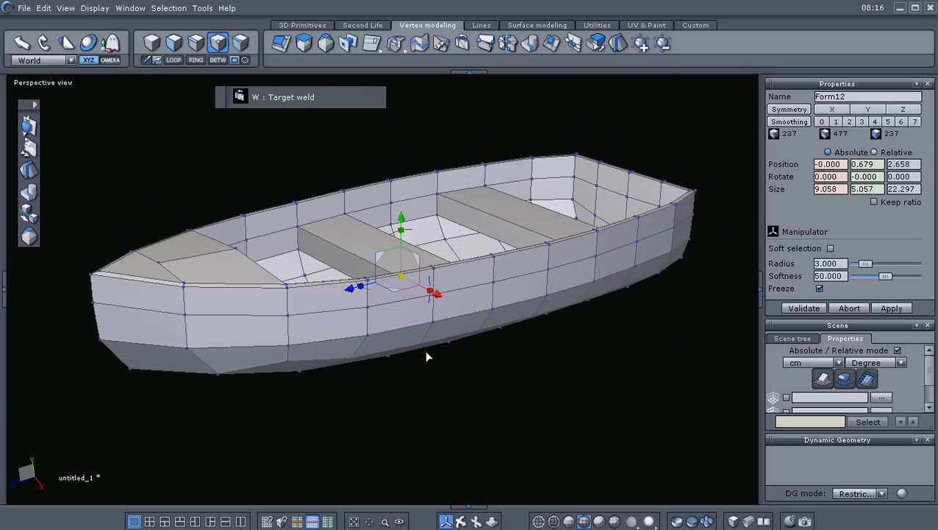
pyautogui.moveTo(429, 357); pyautogui.dragTo(431, 396)
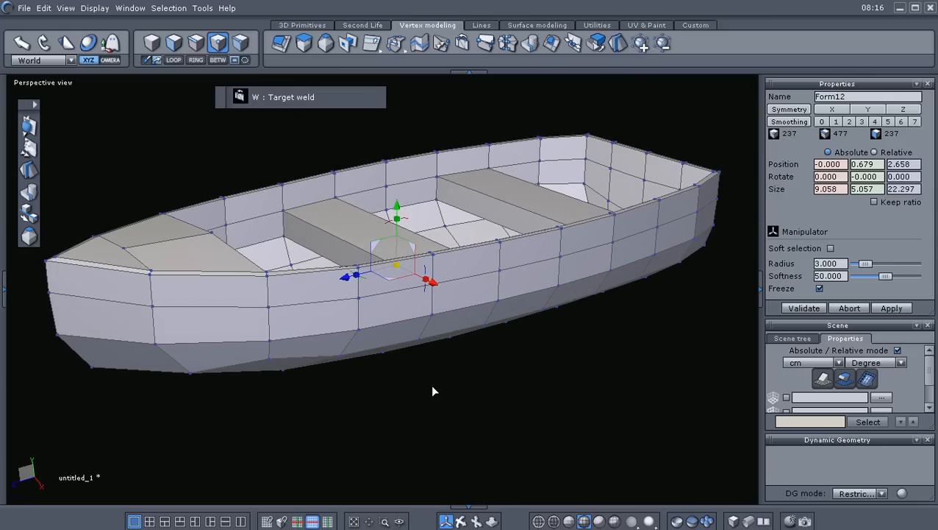
pyautogui.moveTo(465, 386)
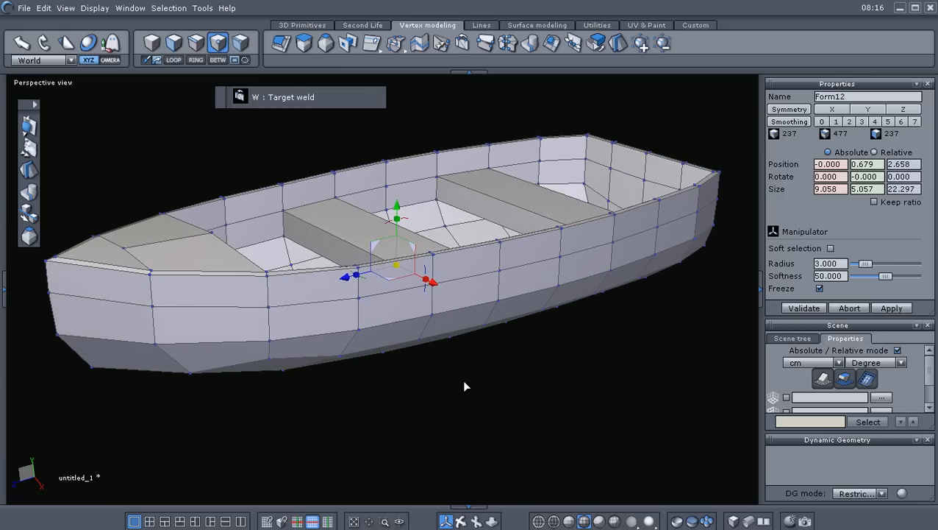